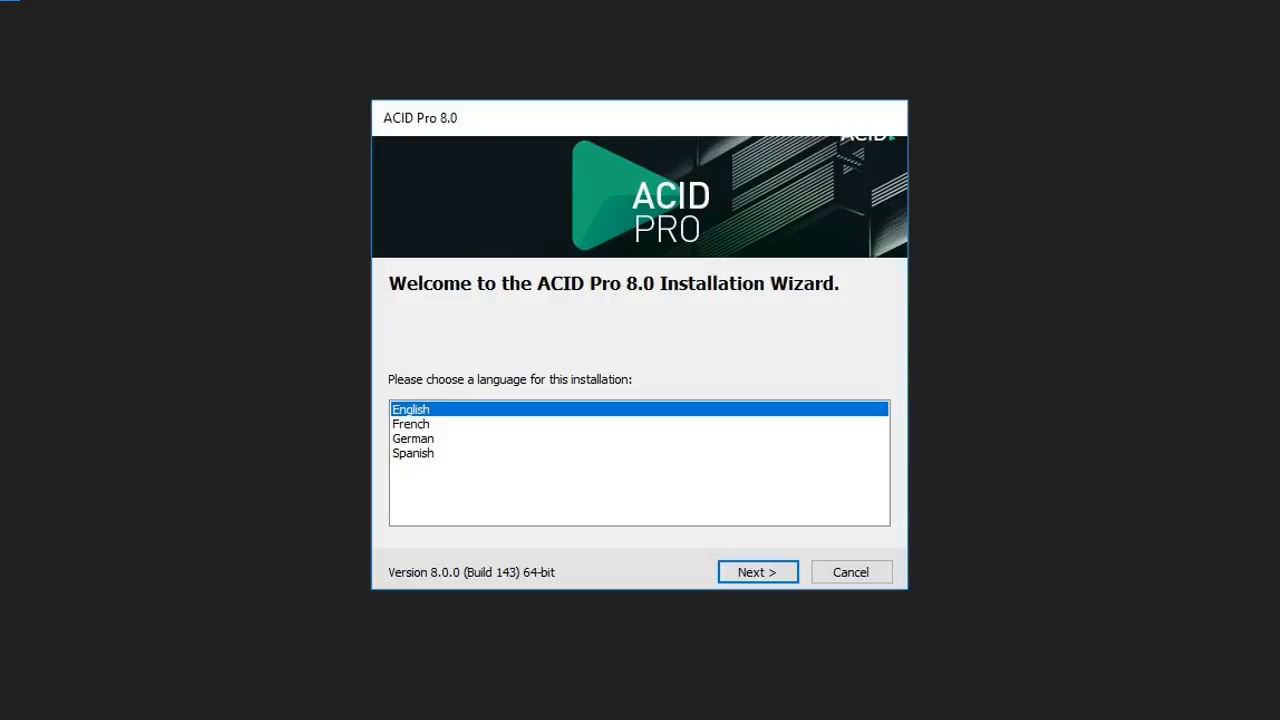
# Step: Install ACID Pro 8 in English, accepting the EULA and adding a desktop shortcut
pyautogui.click(757, 571)
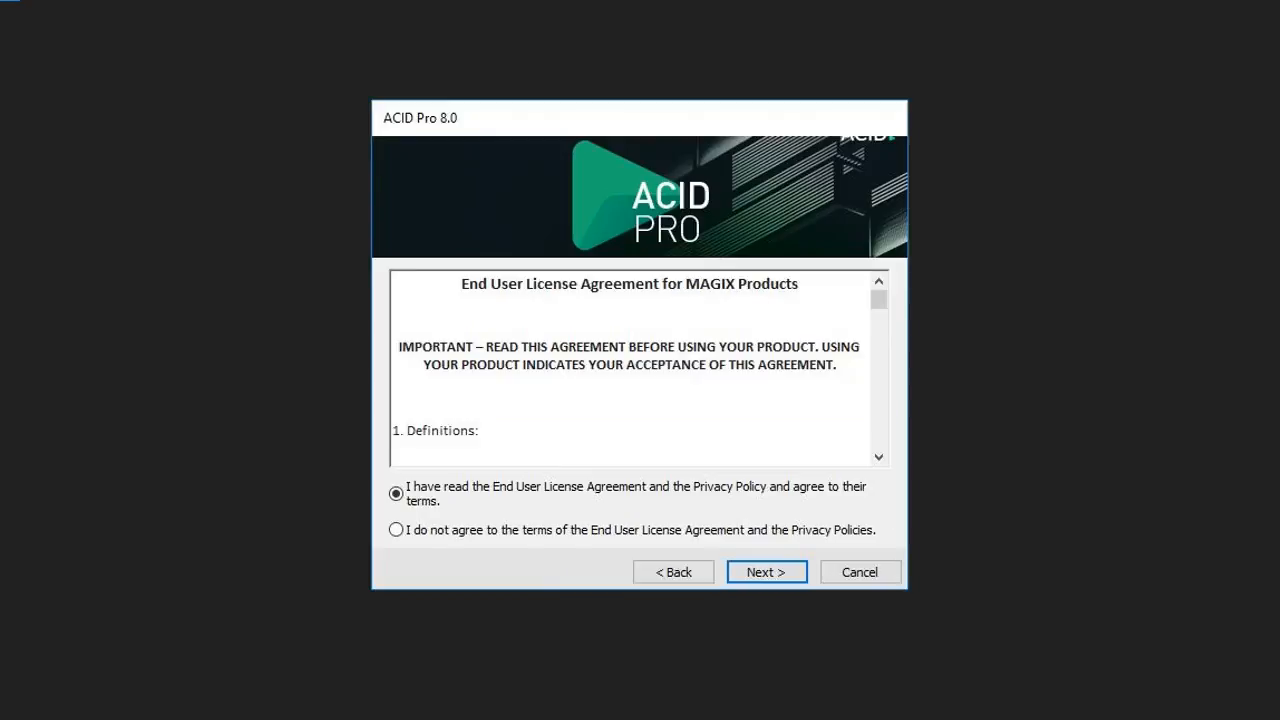
pyautogui.click(766, 571)
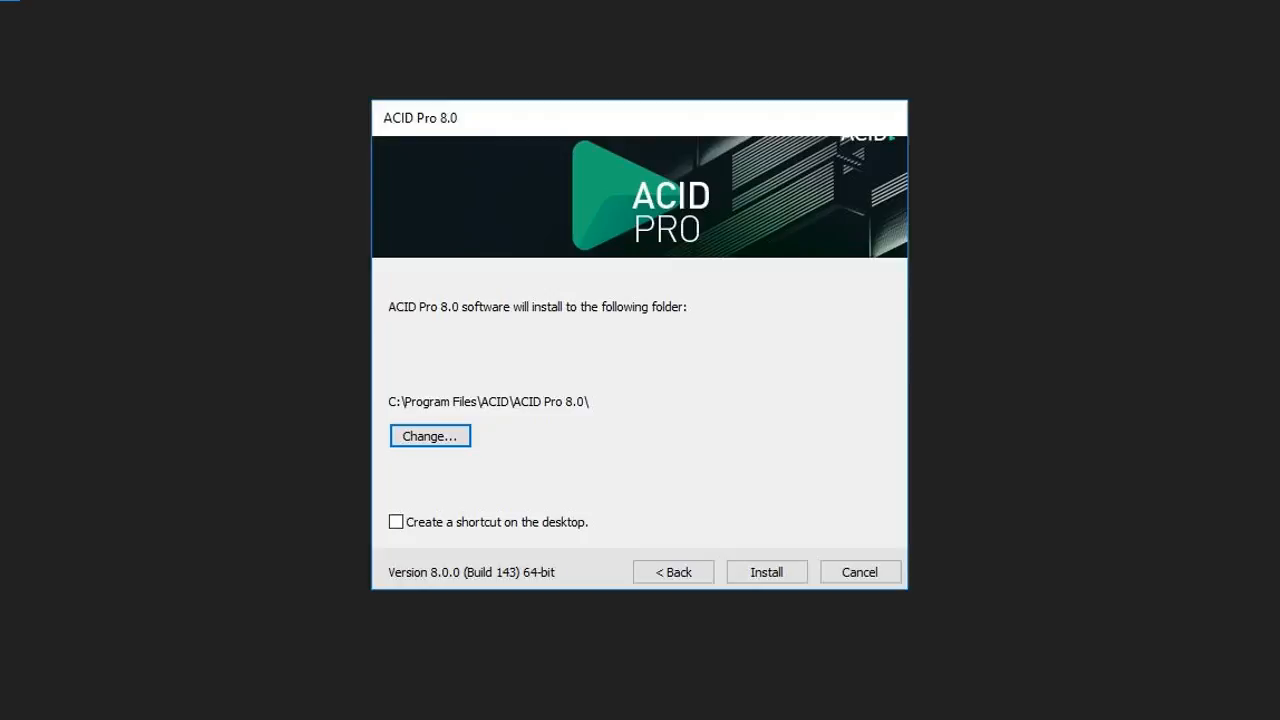
pyautogui.moveTo(400, 530)
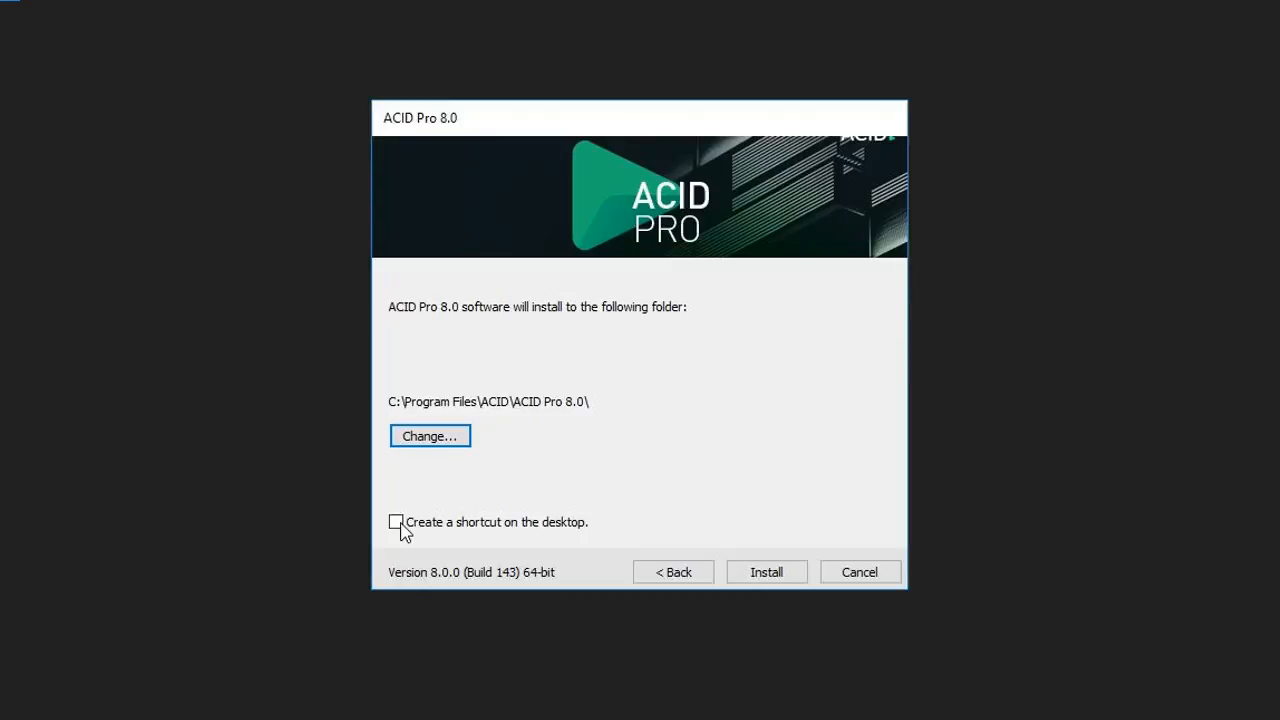
pyautogui.click(766, 571)
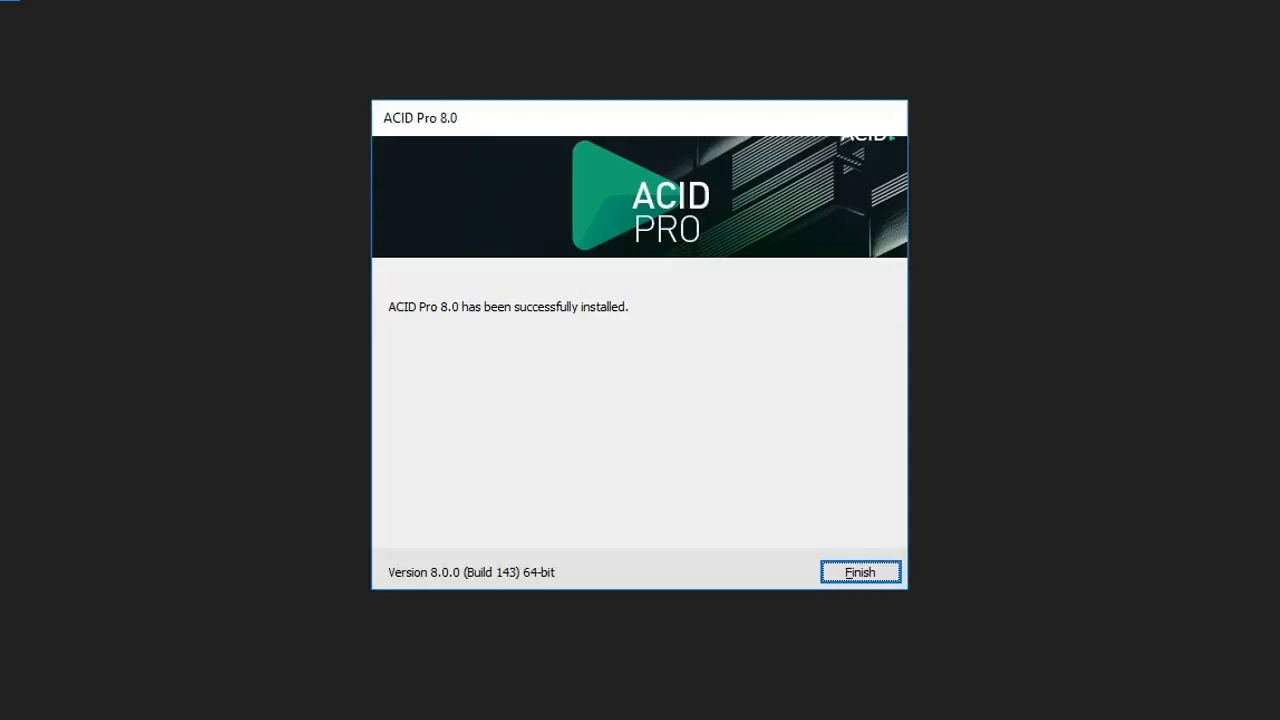
pyautogui.click(860, 572)
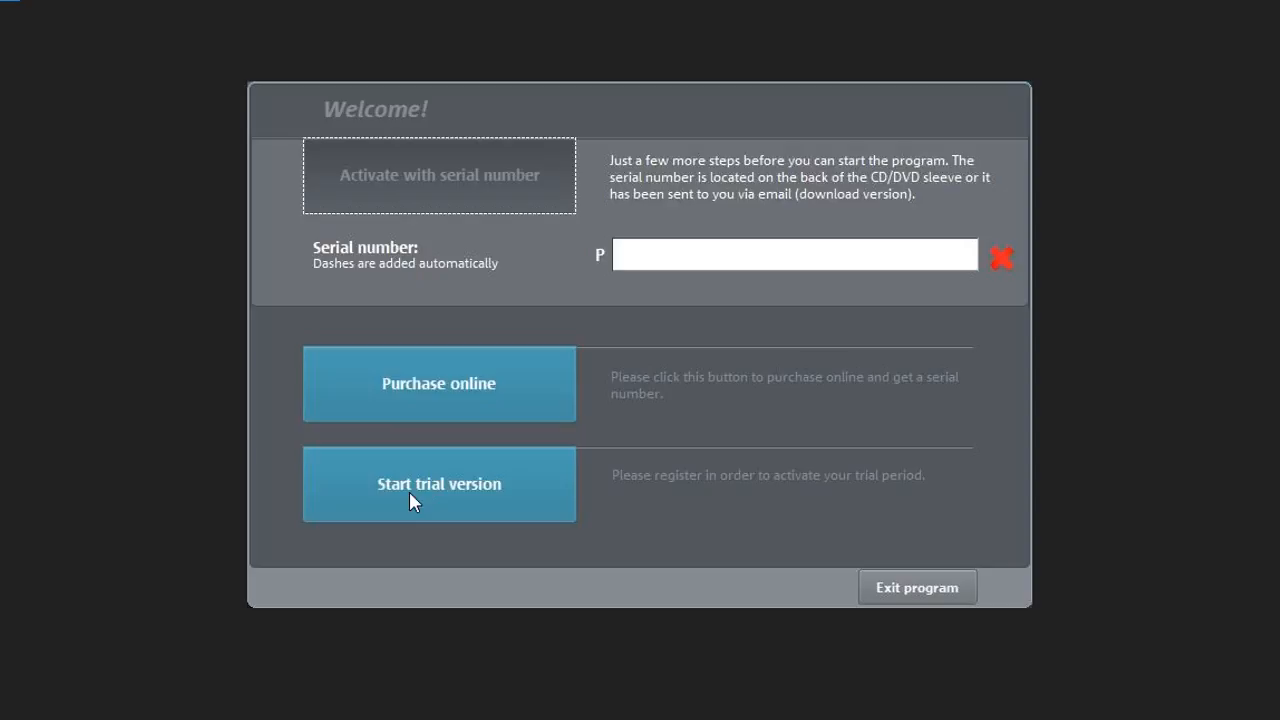
pyautogui.moveTo(453, 400)
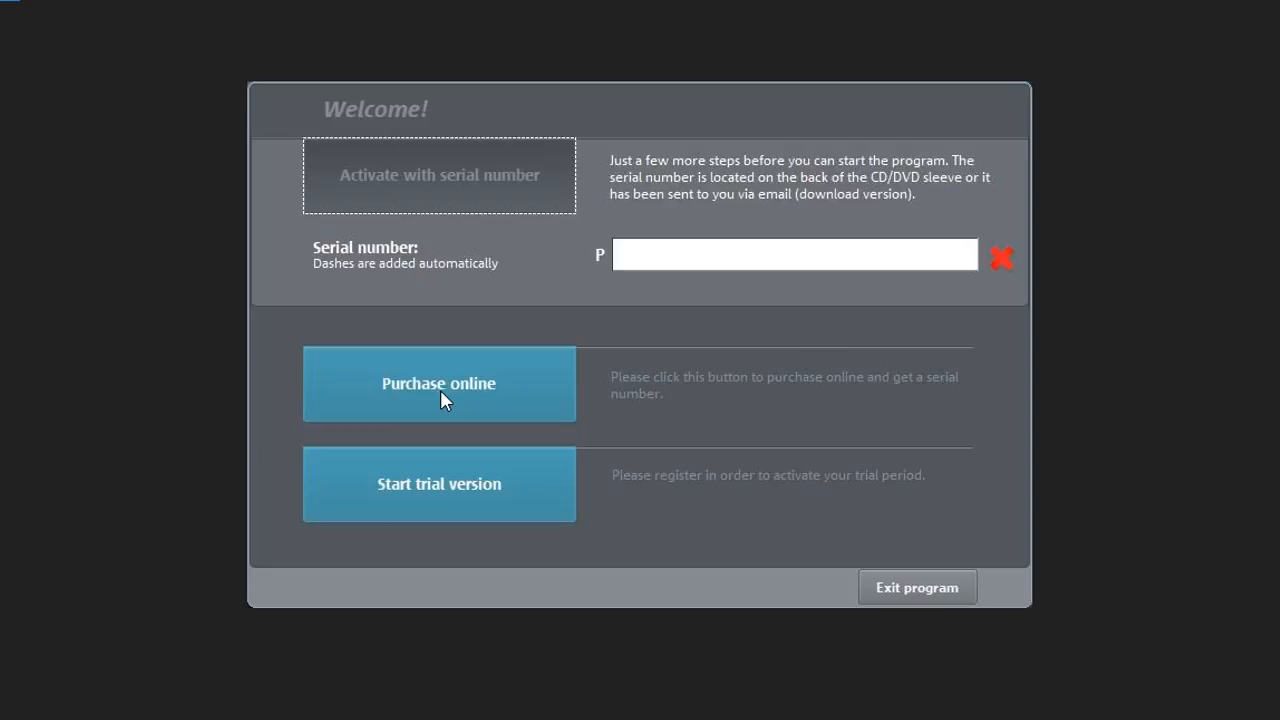
pyautogui.moveTo(452, 393)
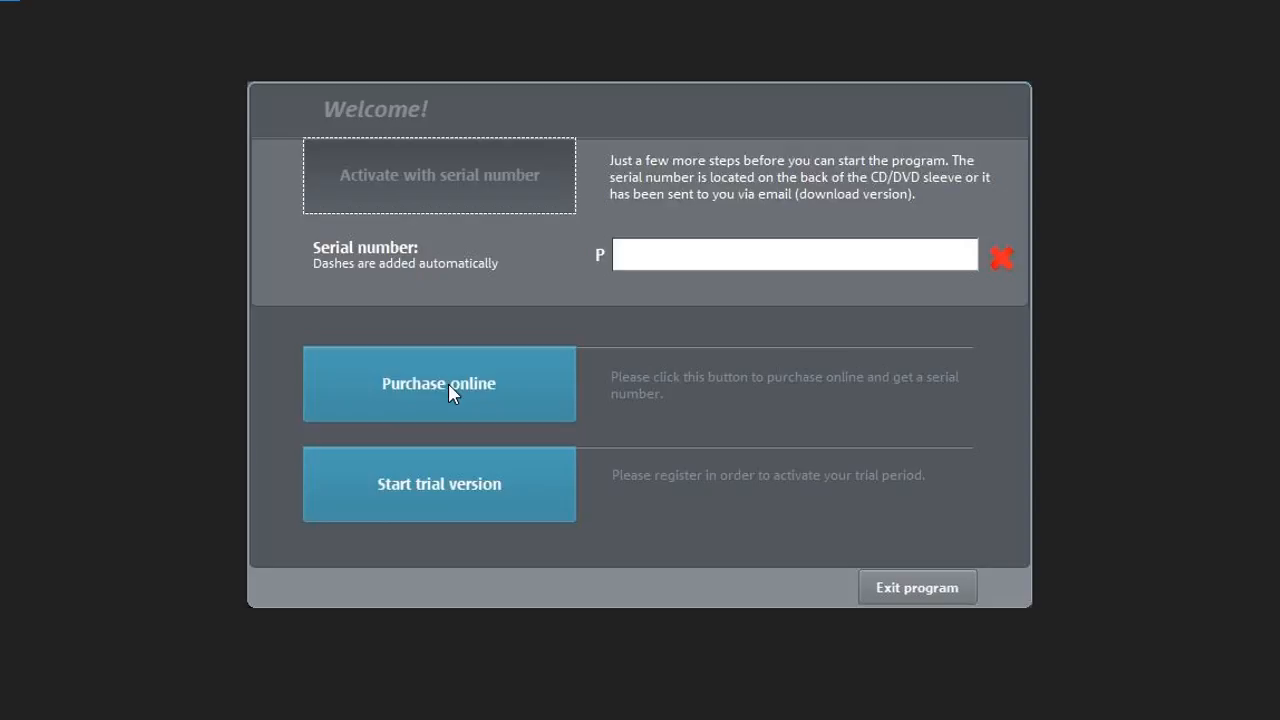
pyautogui.moveTo(627, 260)
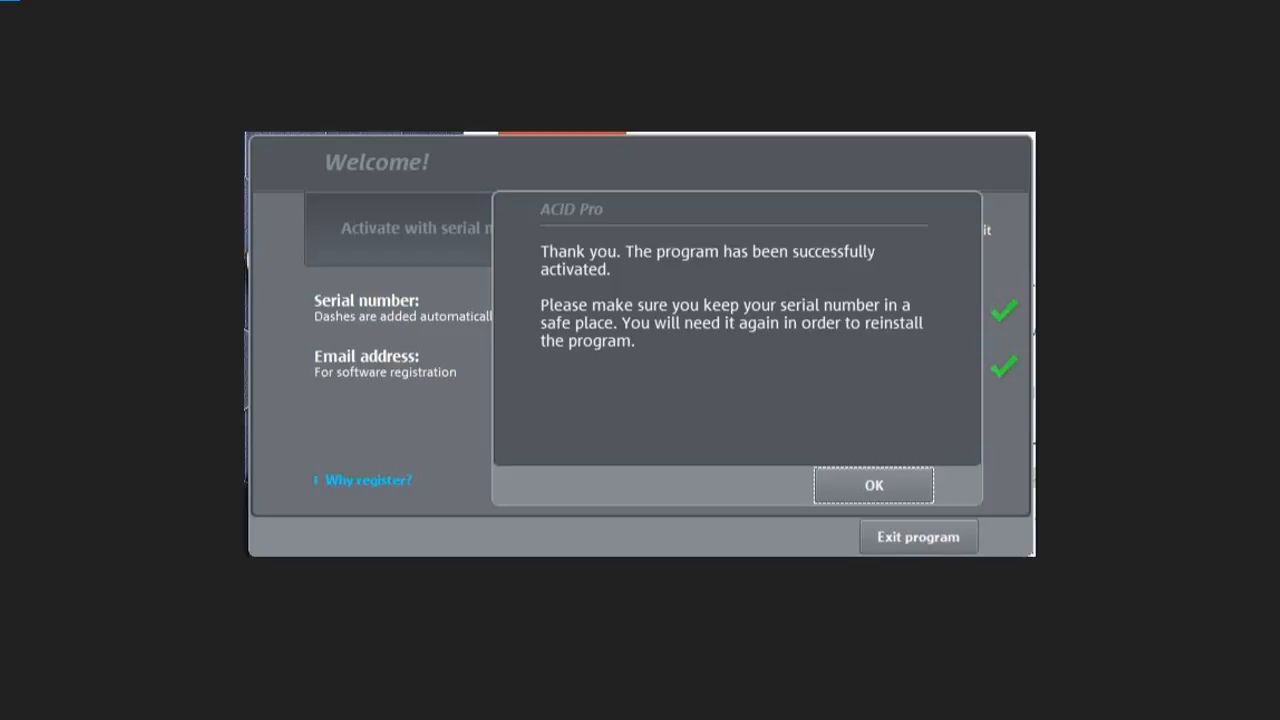
# Step: Confirm the activation success message after registering with serial number and email
pyautogui.click(872, 484)
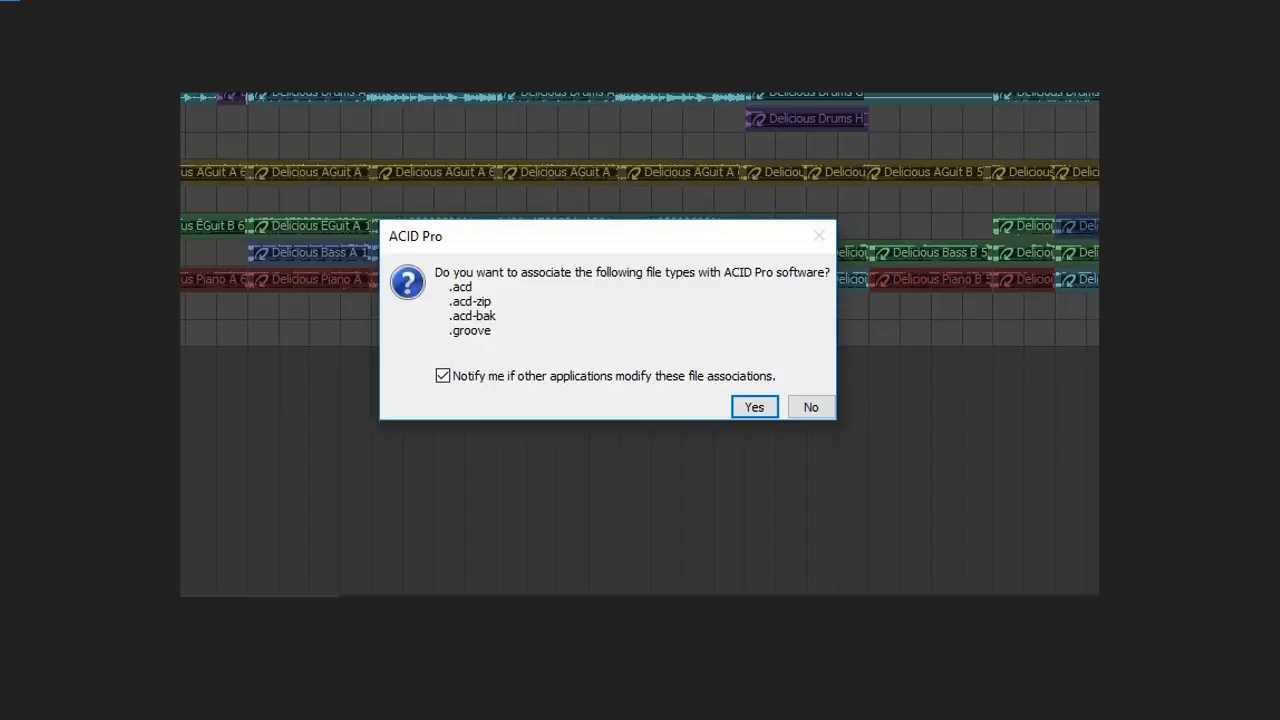
# Step: Answer Yes to file-type association so the Pop Rock – New World demo loads
pyautogui.click(754, 407)
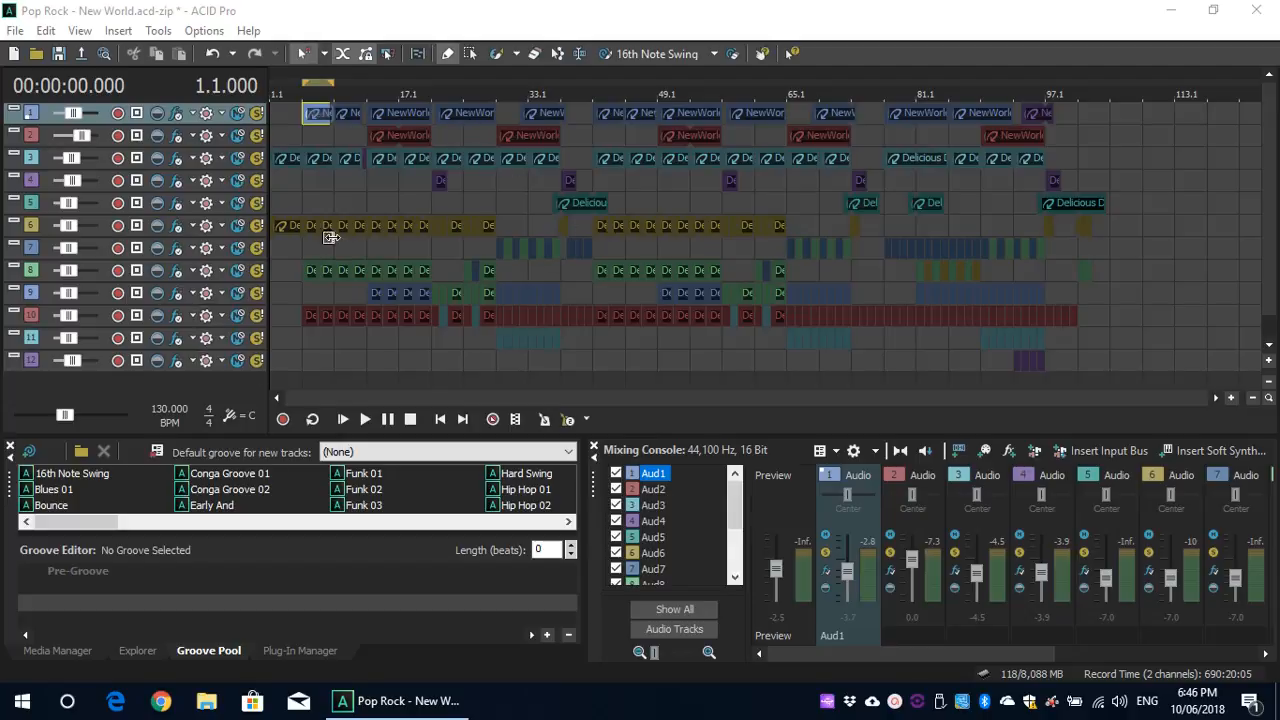
pyautogui.moveTo(1065, 222)
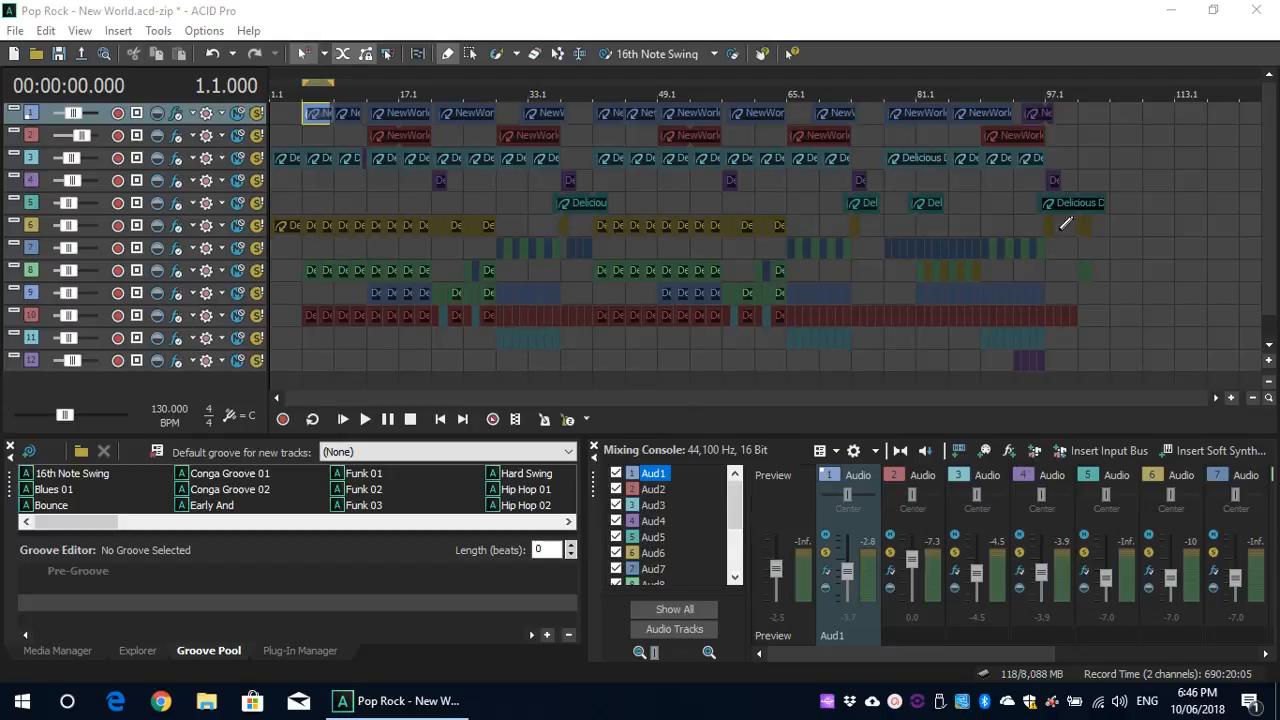
pyautogui.moveTo(725, 350)
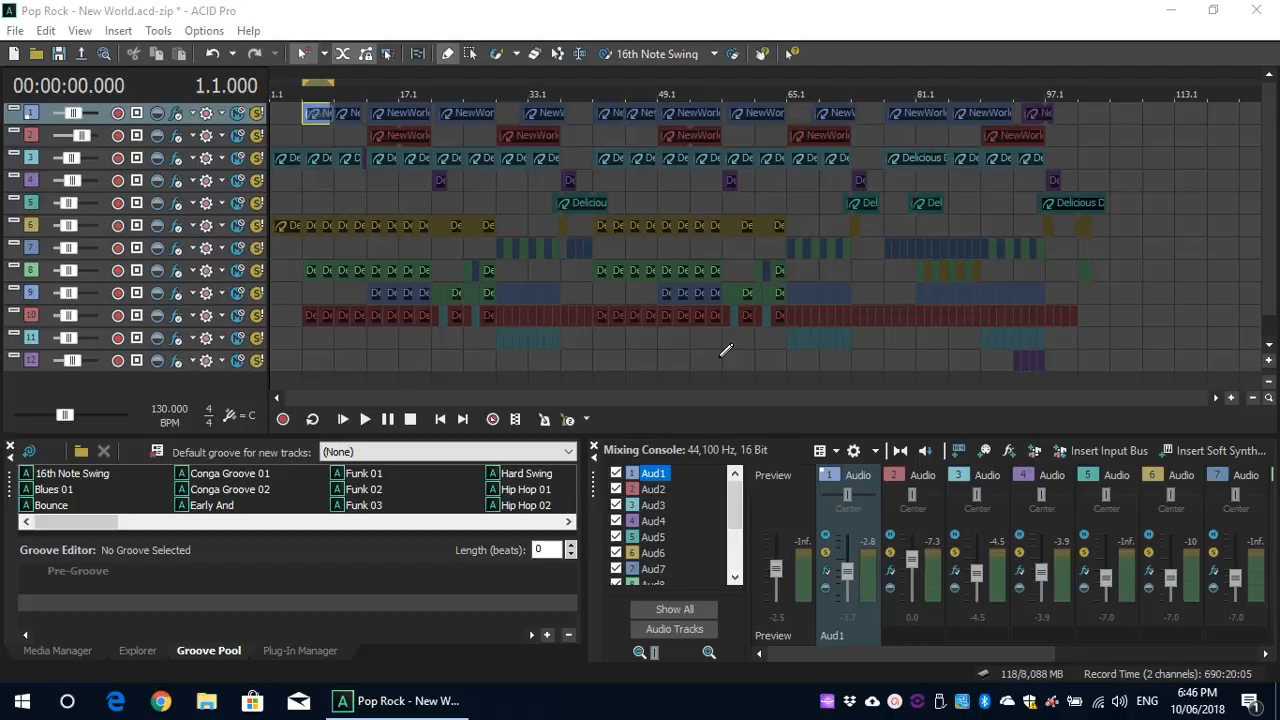
pyautogui.moveTo(890, 558)
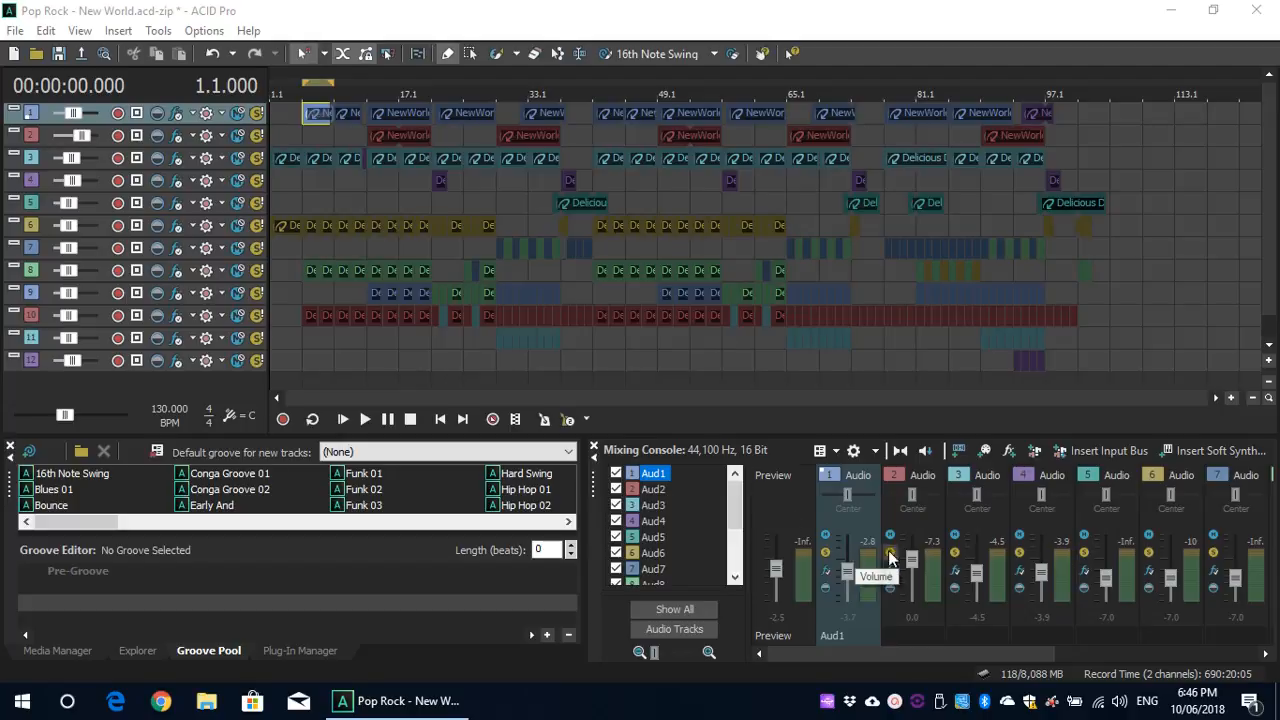
pyautogui.moveTo(1043, 540)
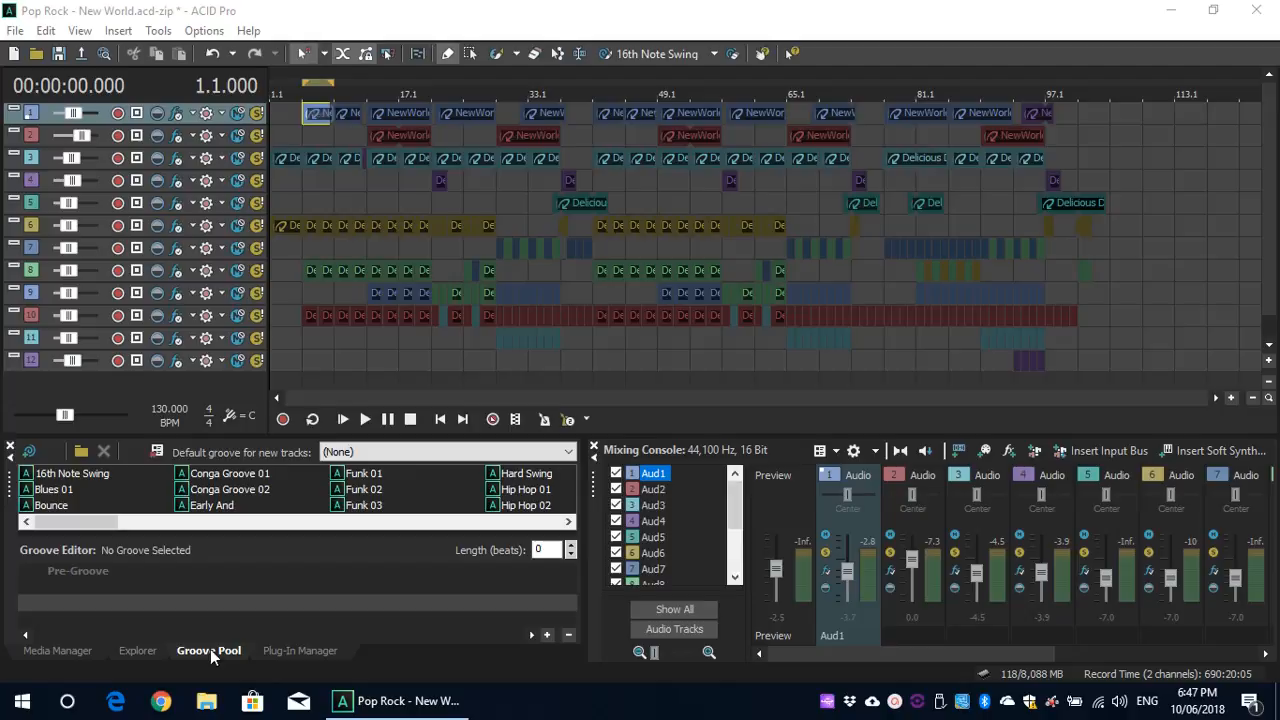
pyautogui.moveTo(344, 542)
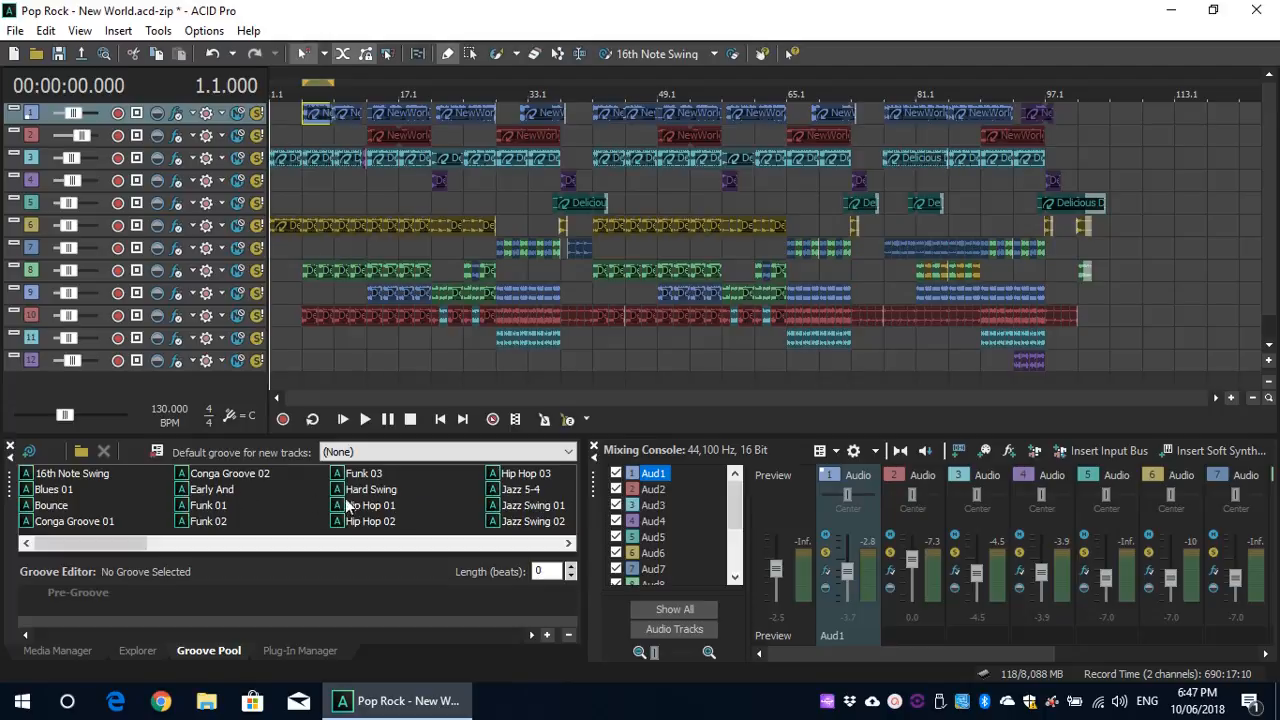
# Step: Show all soft synths in the Plug-In Manager's Soft Synths category
pyautogui.click(300, 650)
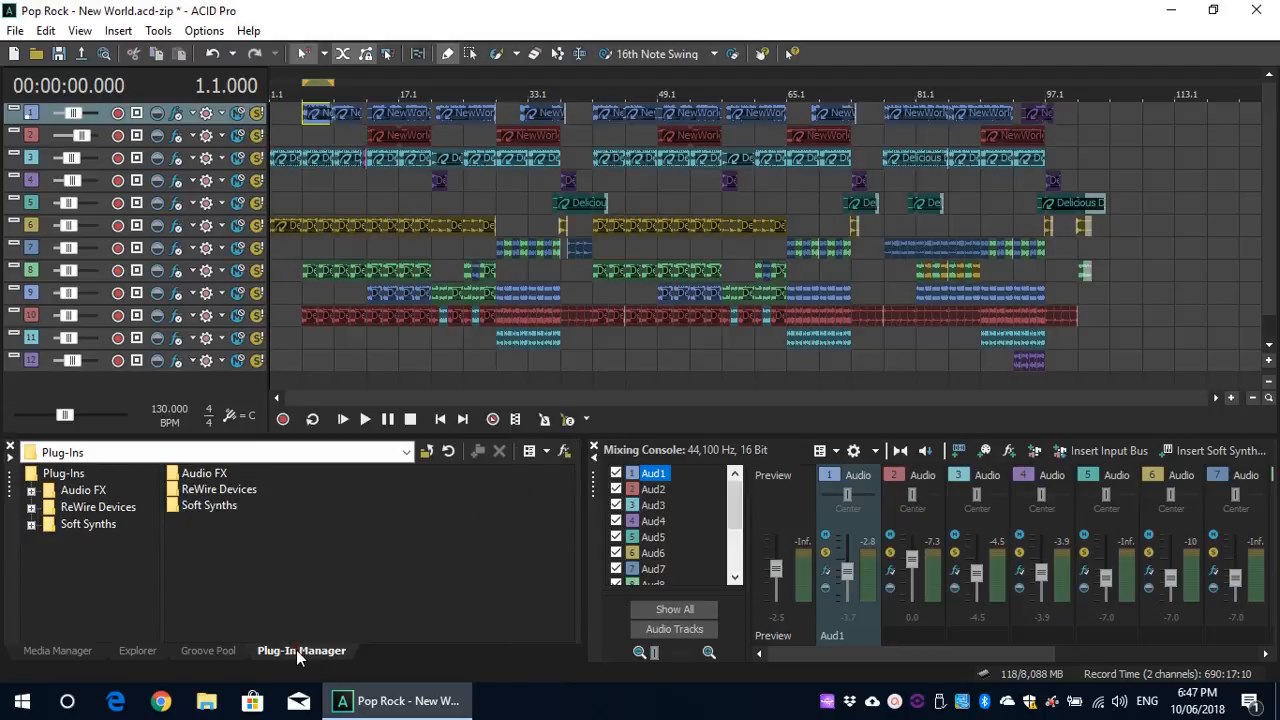
pyautogui.moveTo(82, 539)
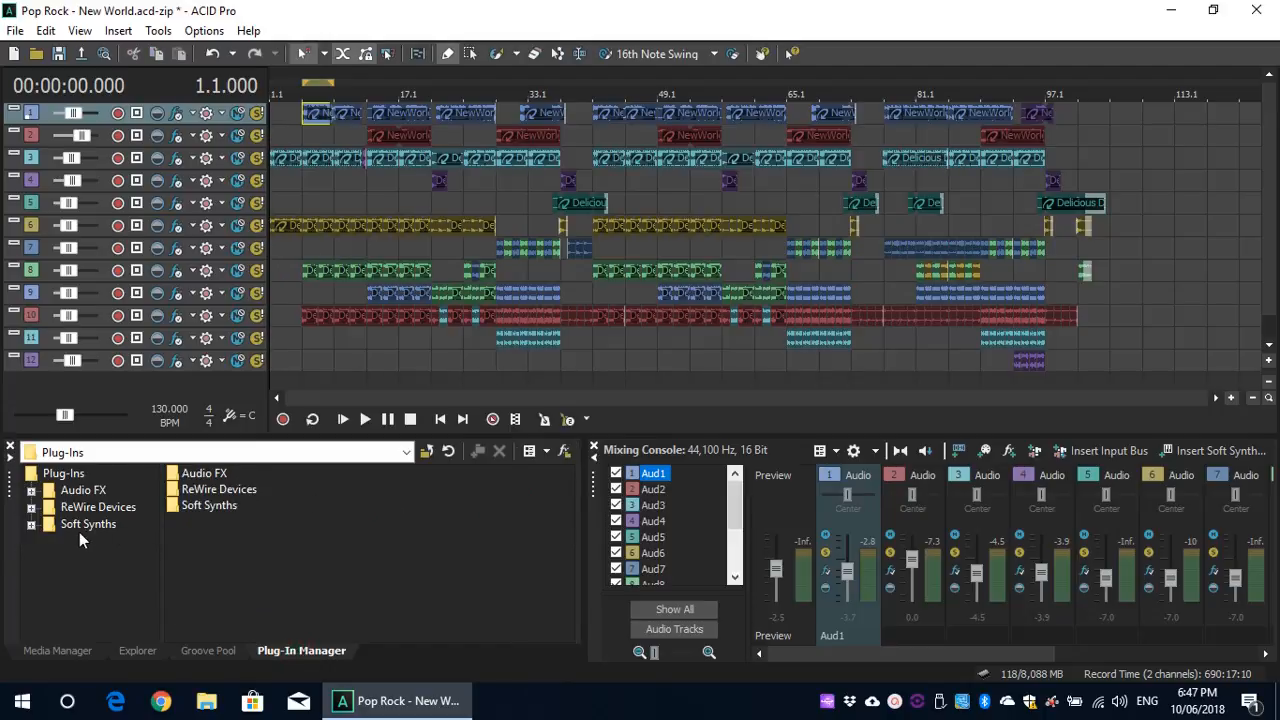
pyautogui.click(31, 490)
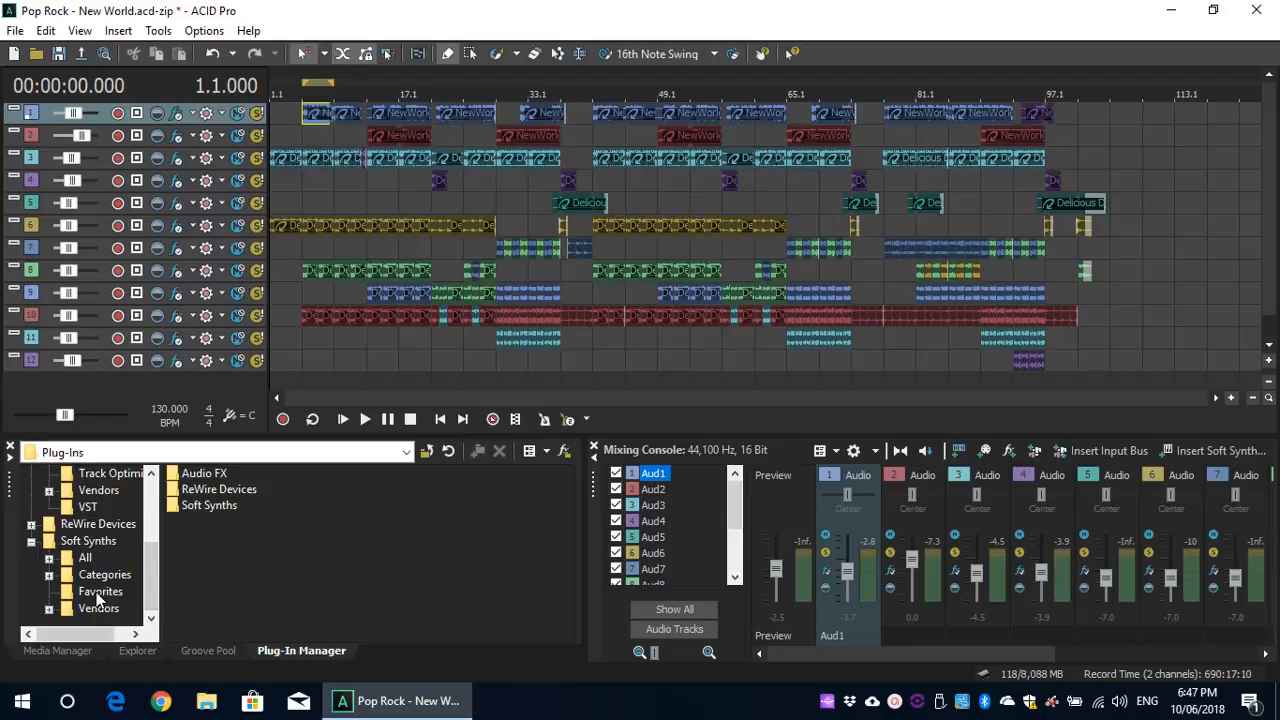
pyautogui.click(85, 557)
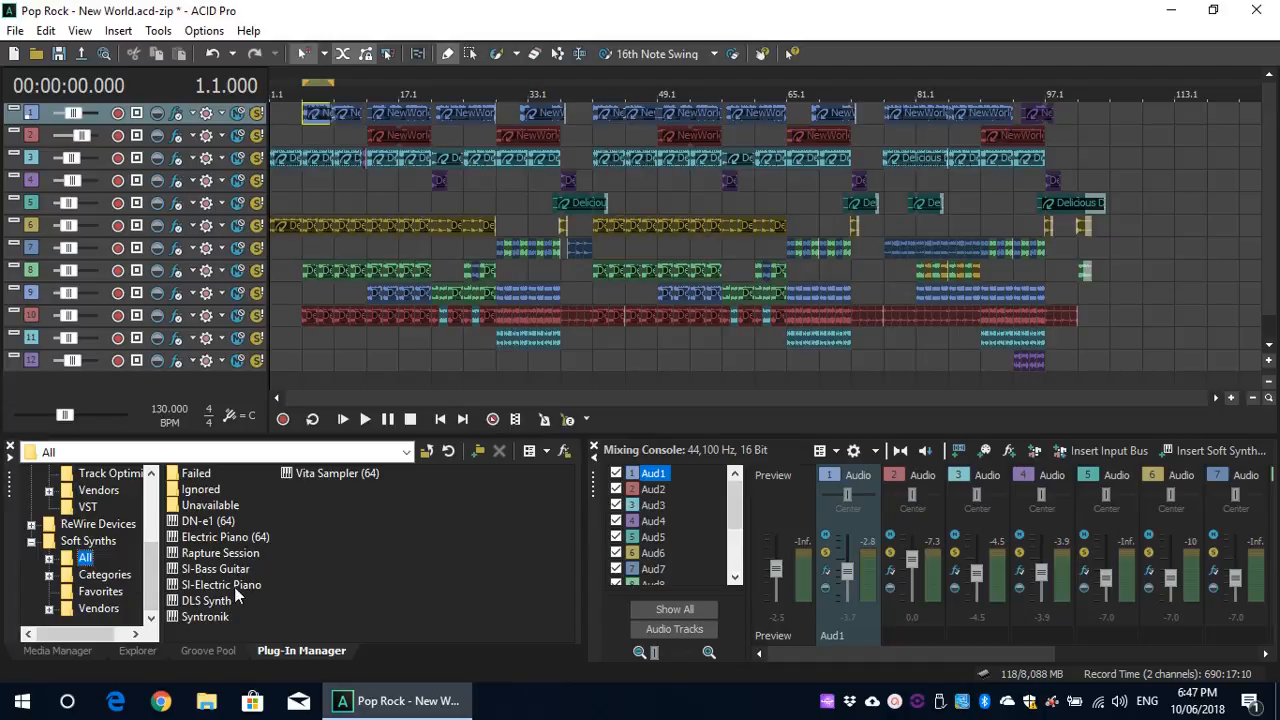
pyautogui.moveTo(310, 513)
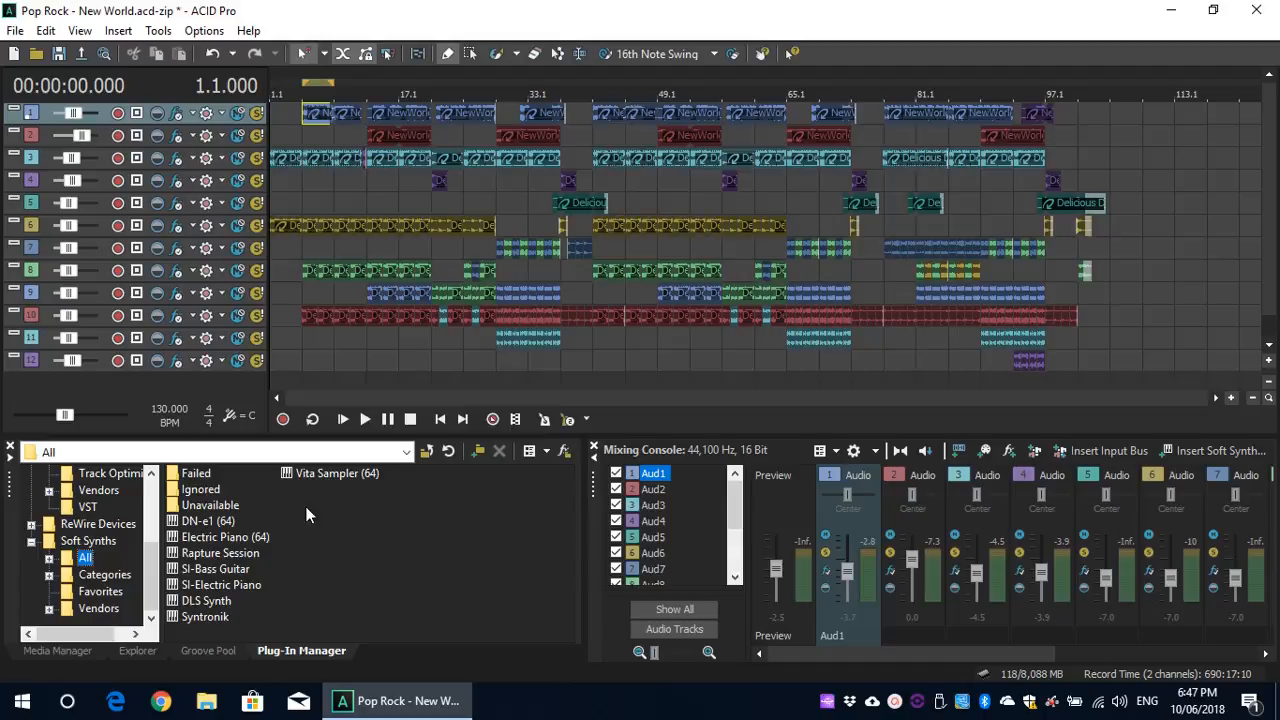
pyautogui.moveTo(335, 483)
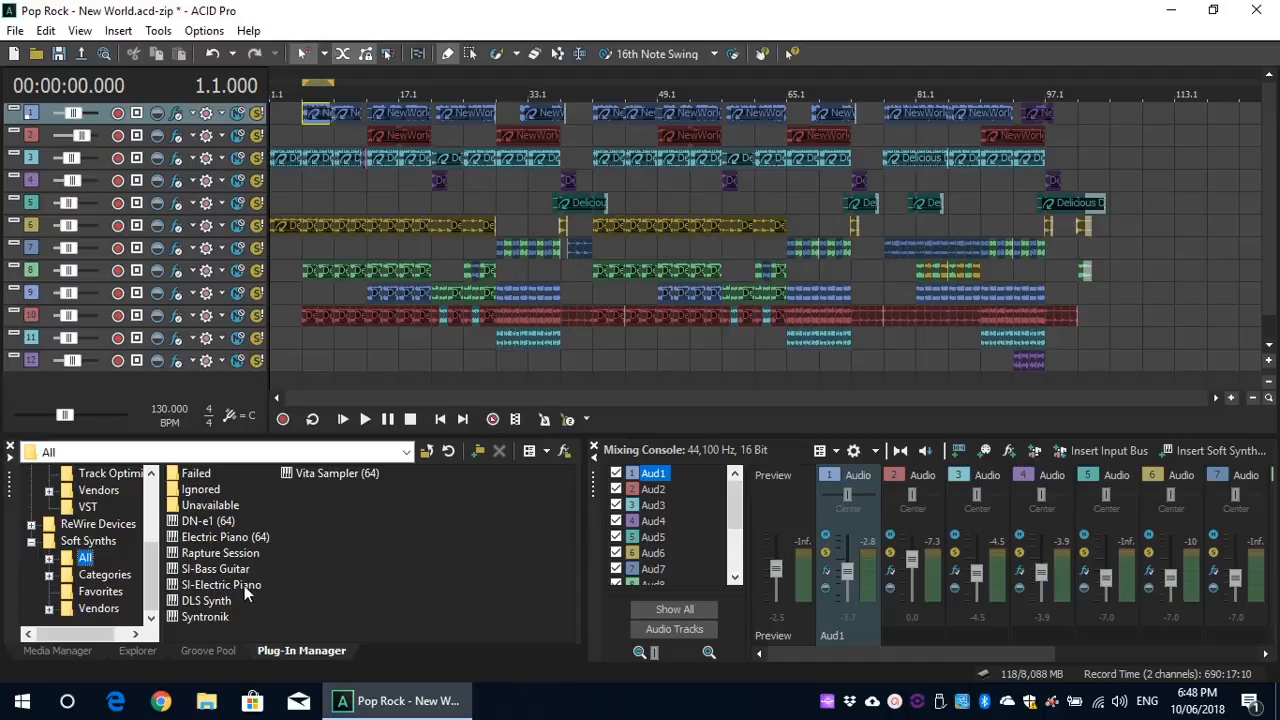
pyautogui.moveTo(211, 627)
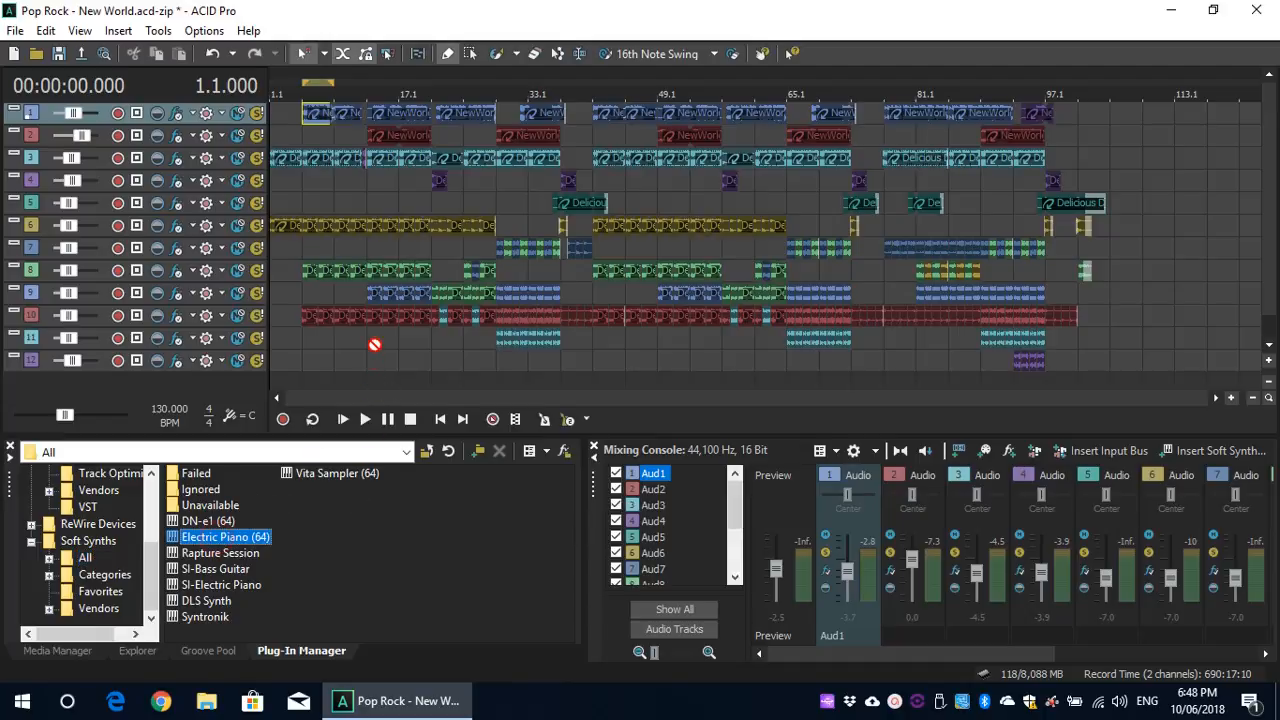
pyautogui.moveTo(252, 390)
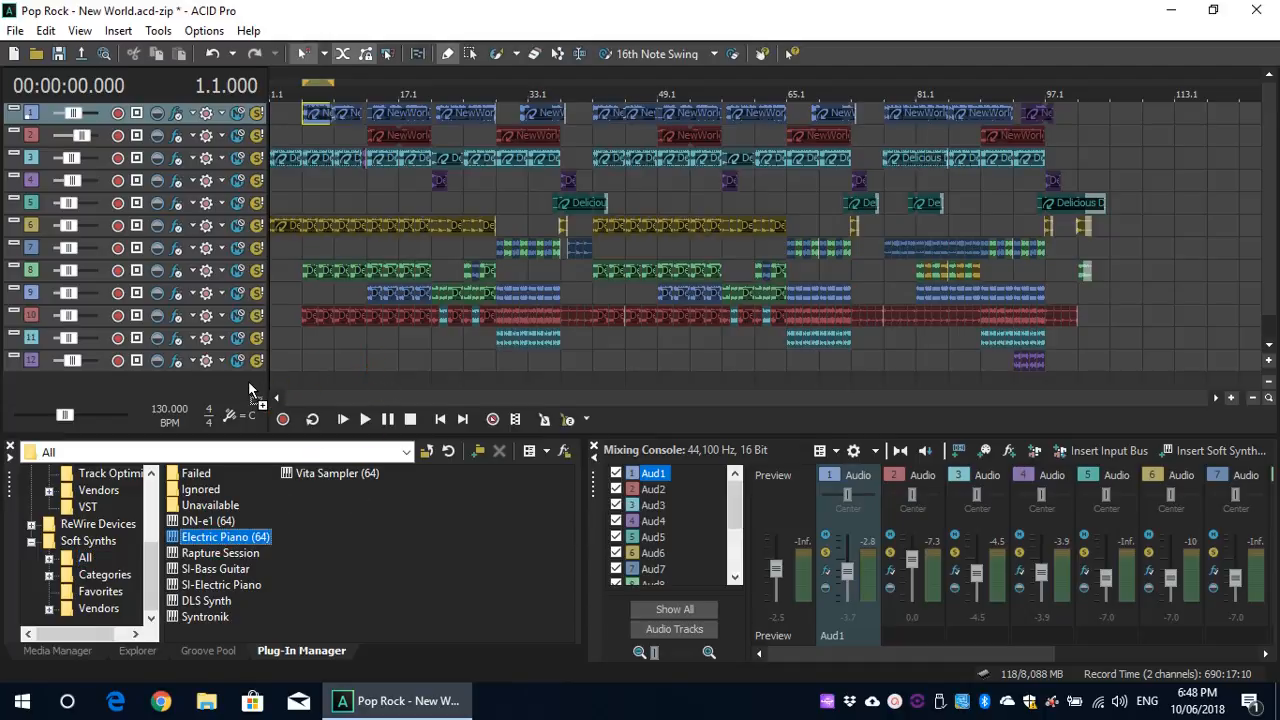
# Step: Add Electric Piano as track 13, play a couple of notes, and close its properties
pyautogui.doubleClick(225, 536)
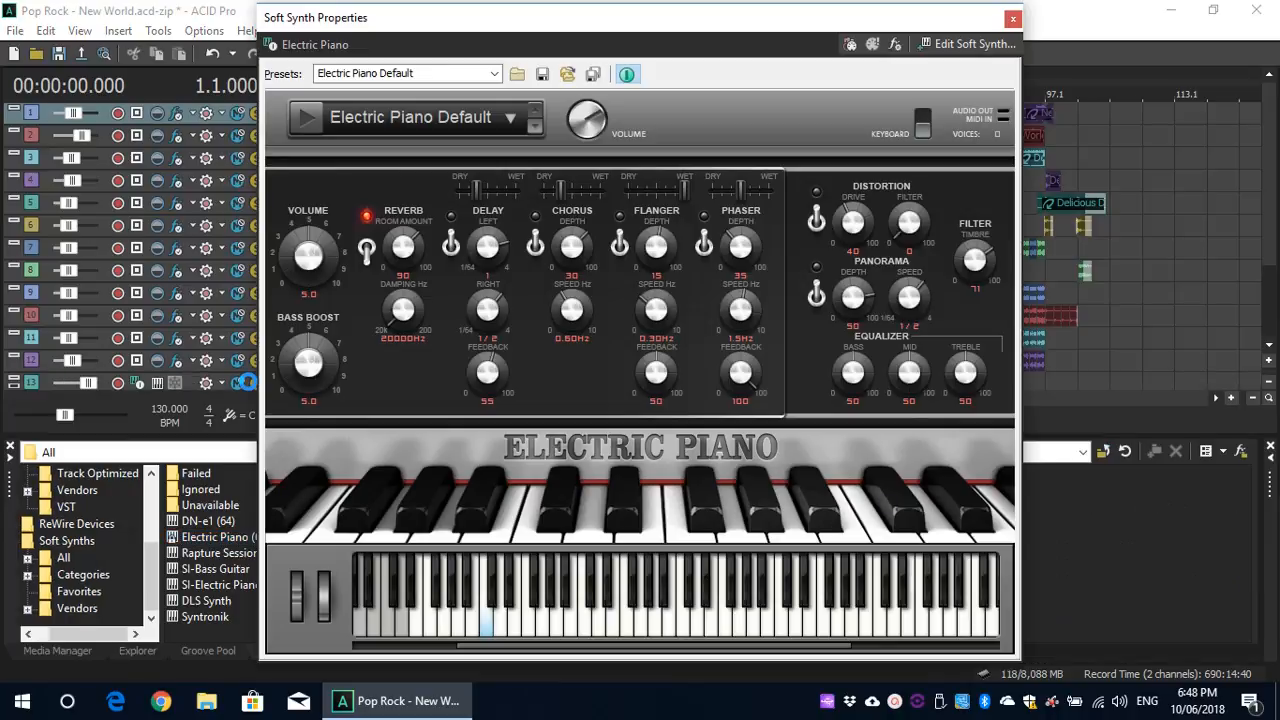
pyautogui.click(543, 600)
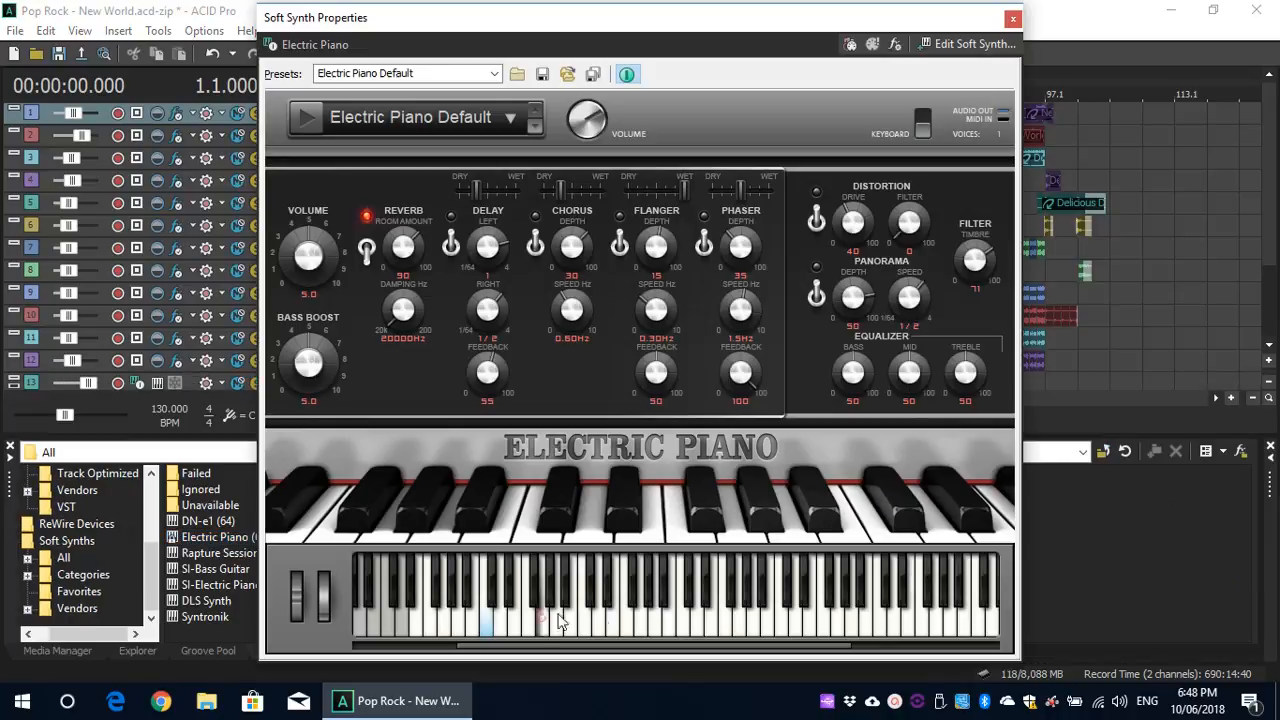
pyautogui.click(535, 610)
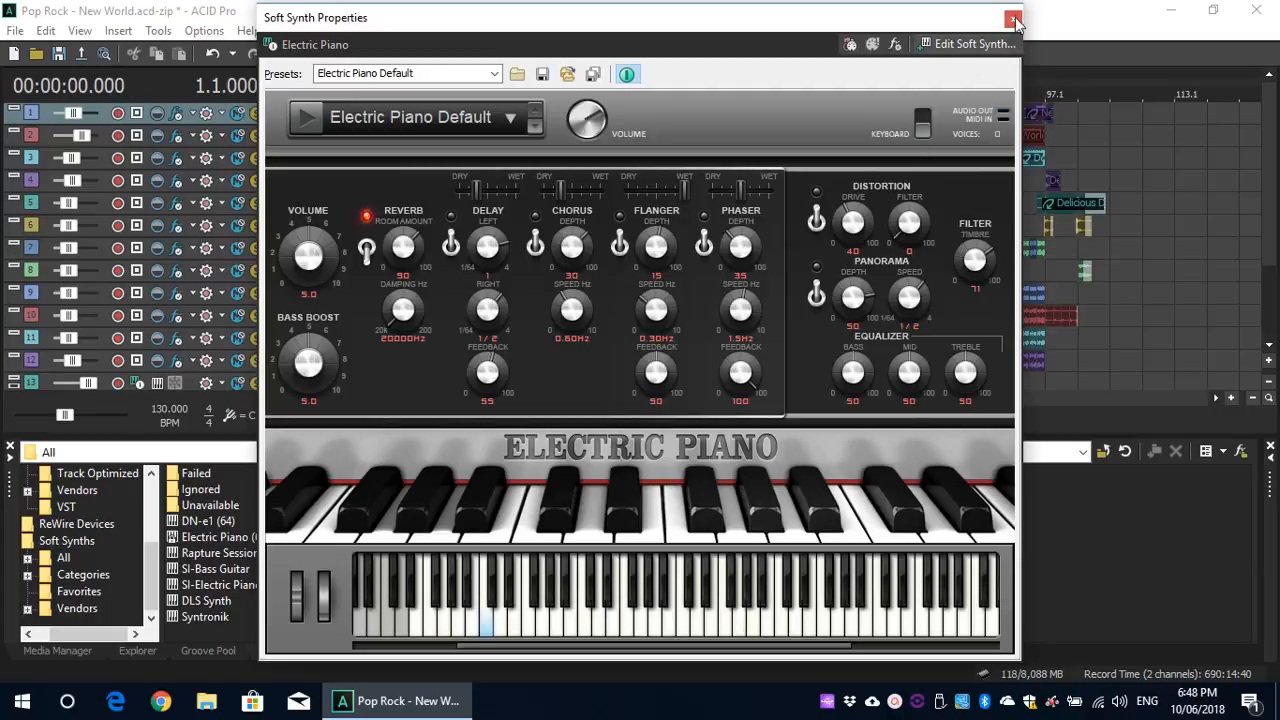
pyautogui.click(1013, 18)
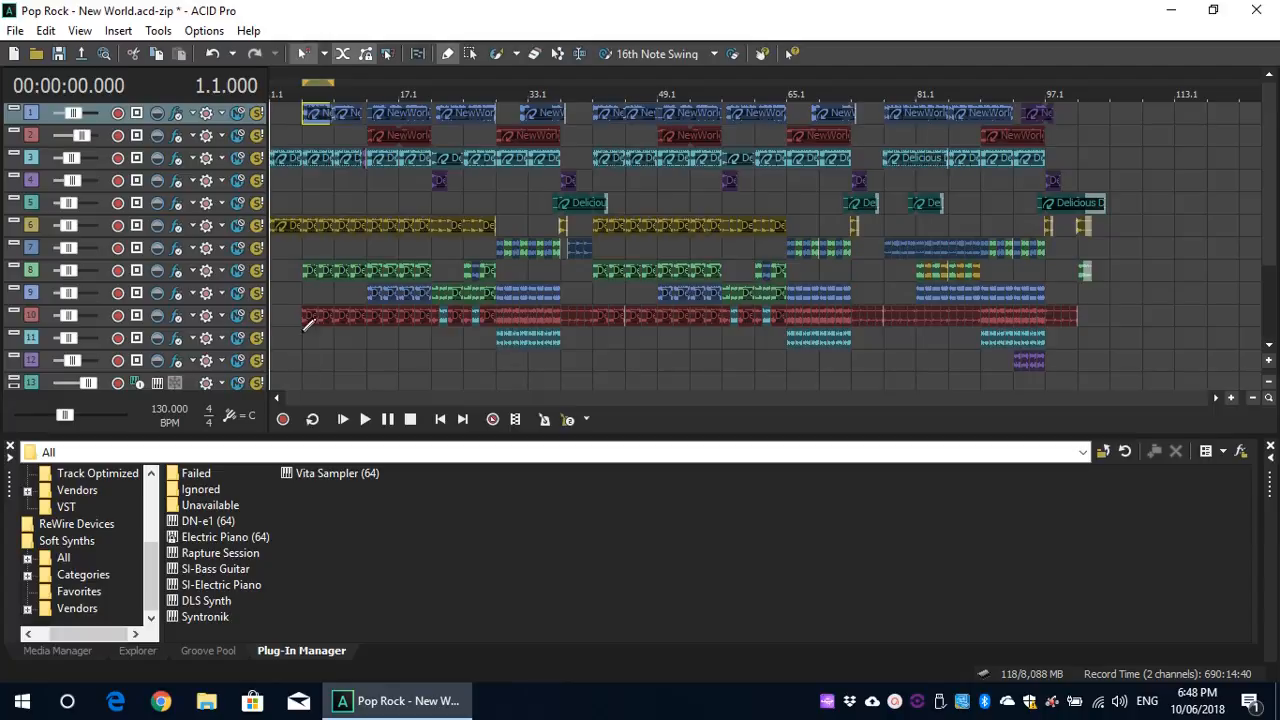
pyautogui.moveTo(249, 30)
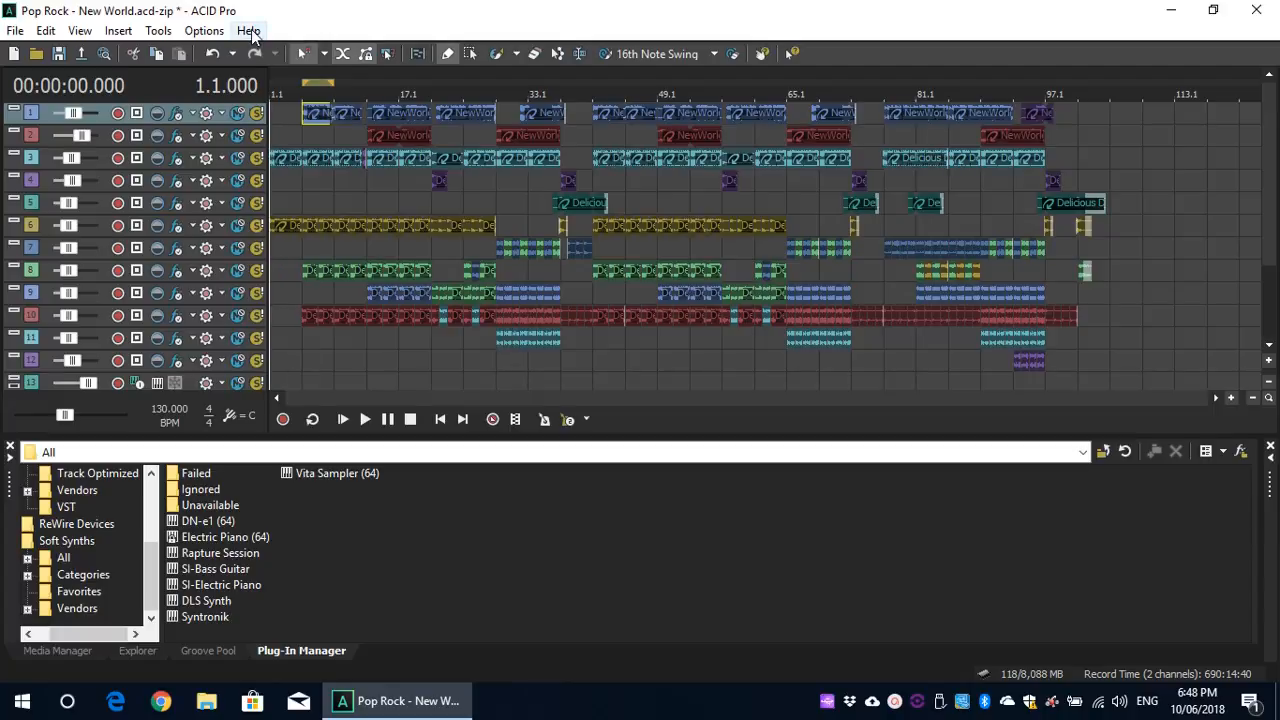
# Step: Launch 'Download instruments and Loop Collections' from the Help menu
pyautogui.click(248, 30)
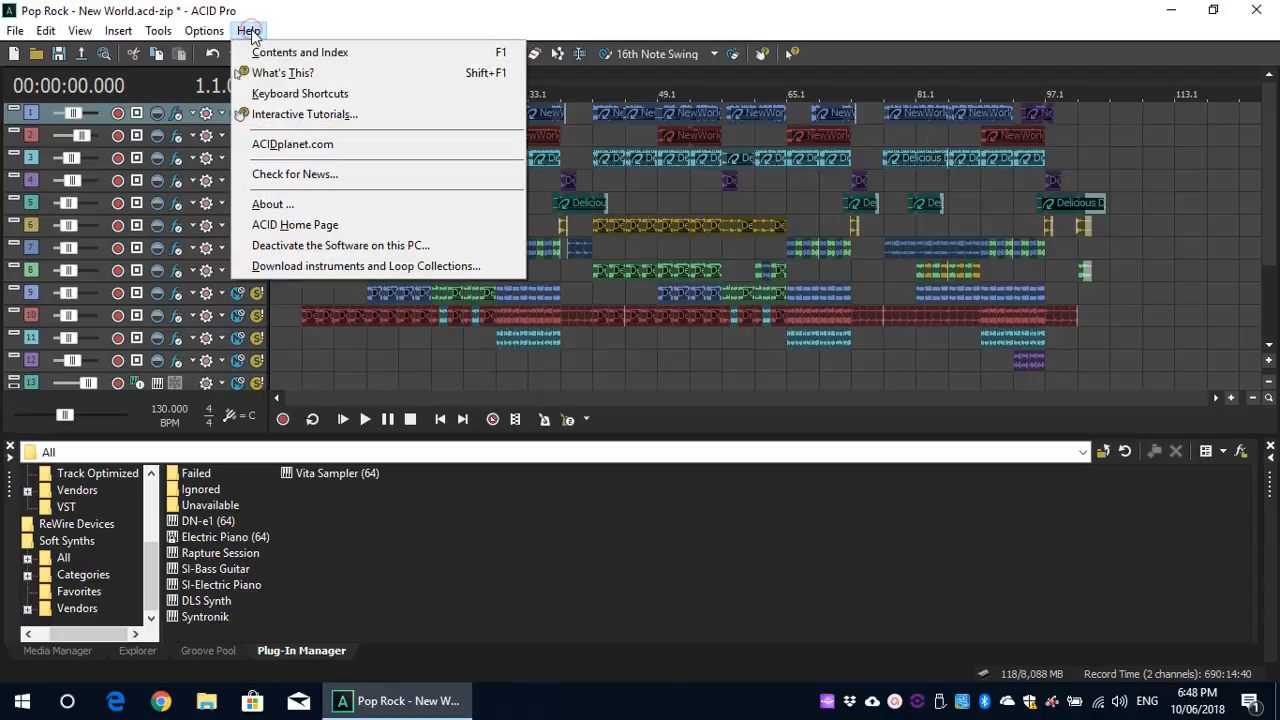
pyautogui.moveTo(340, 245)
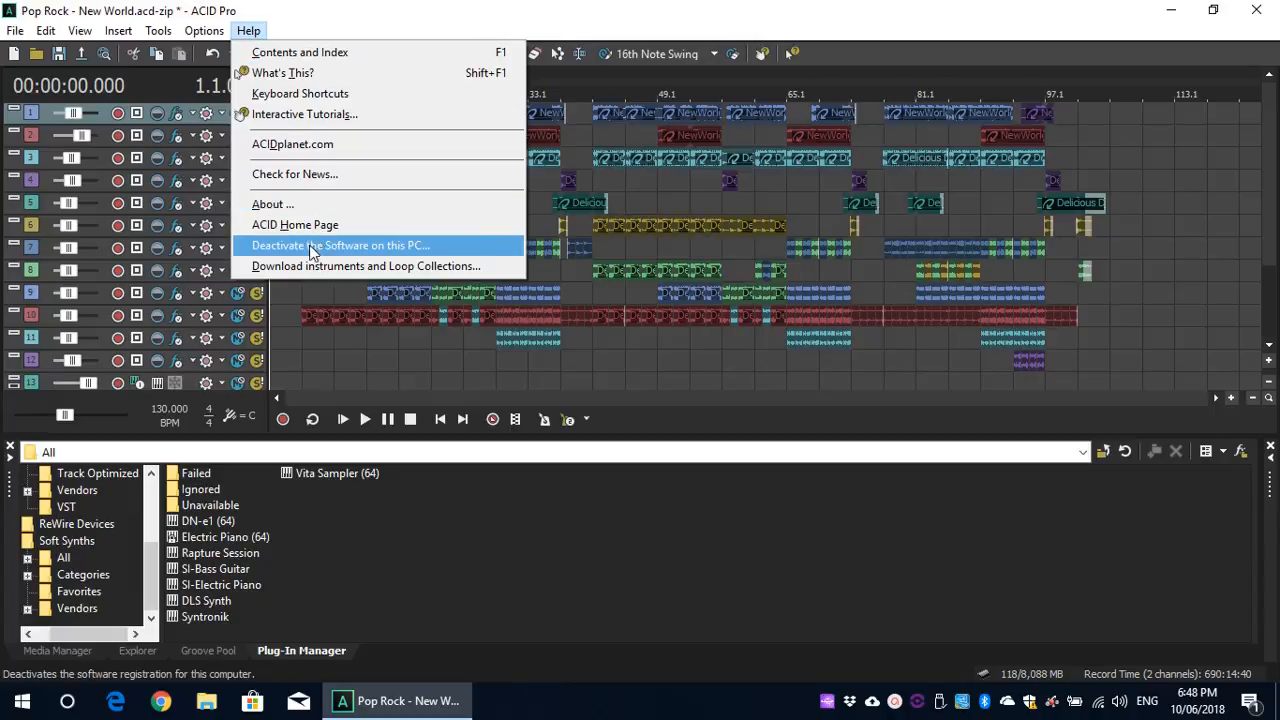
pyautogui.moveTo(320, 271)
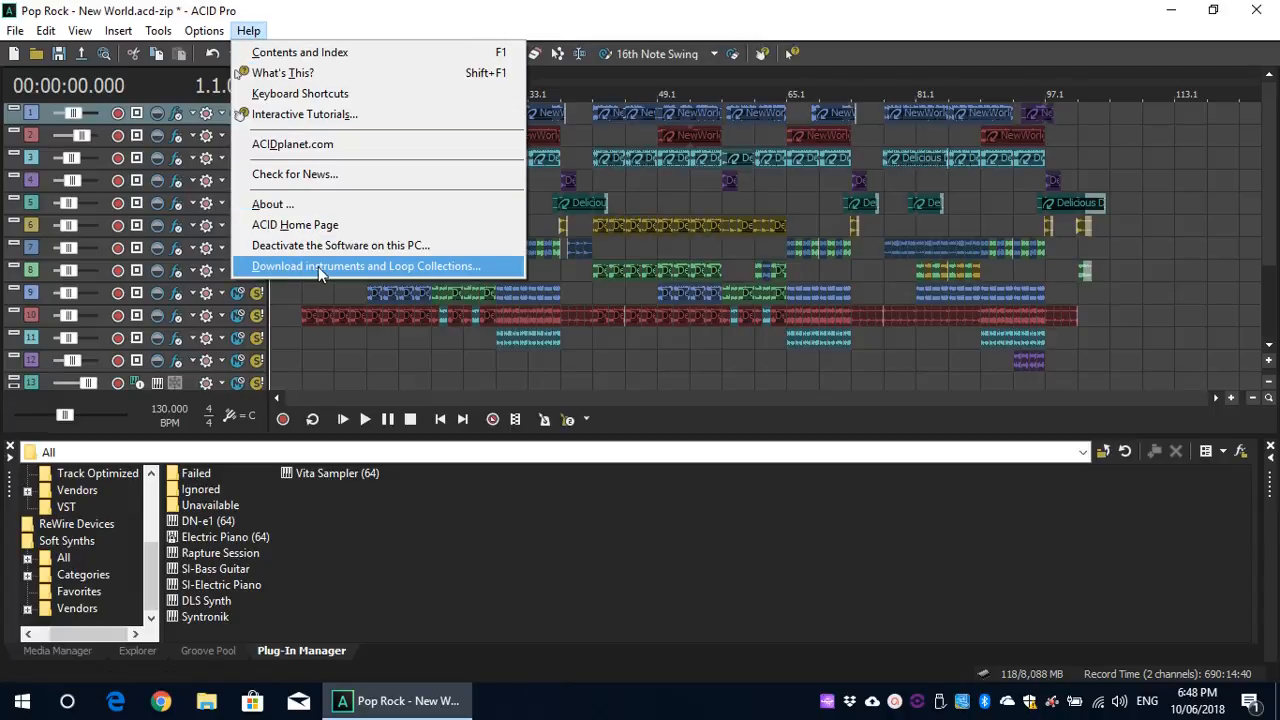
pyautogui.click(366, 265)
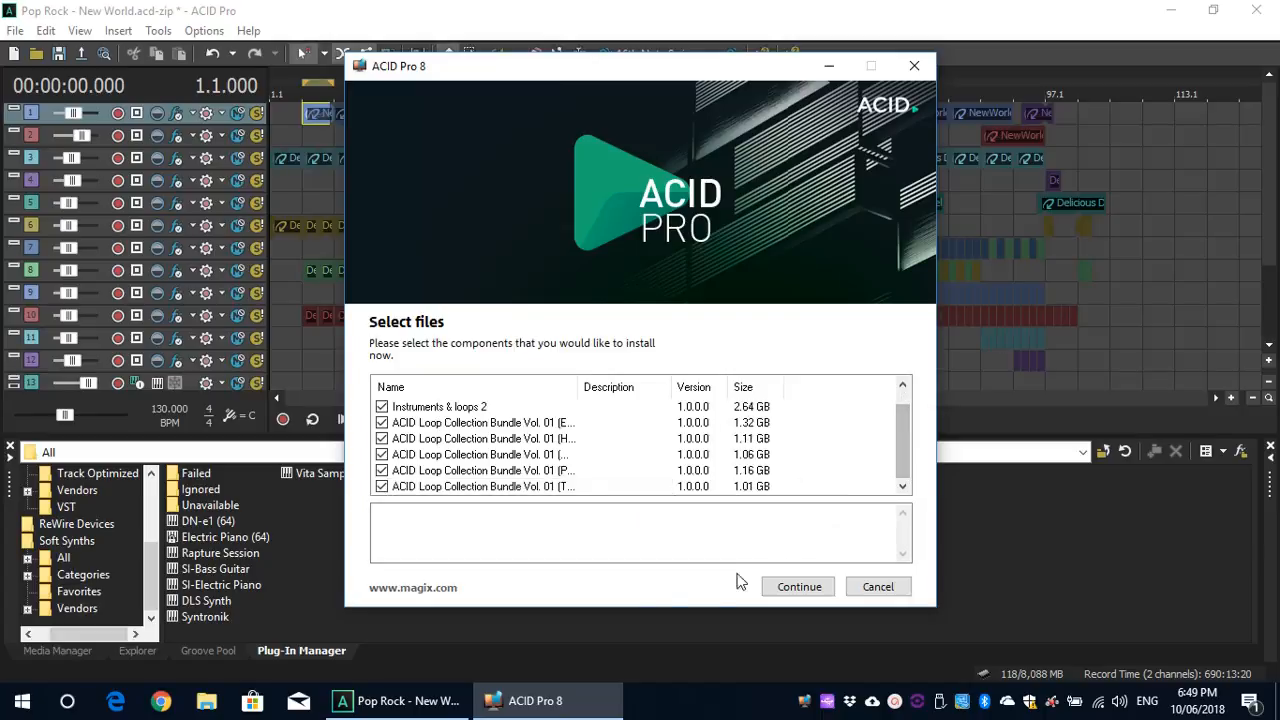
pyautogui.moveTo(878, 446)
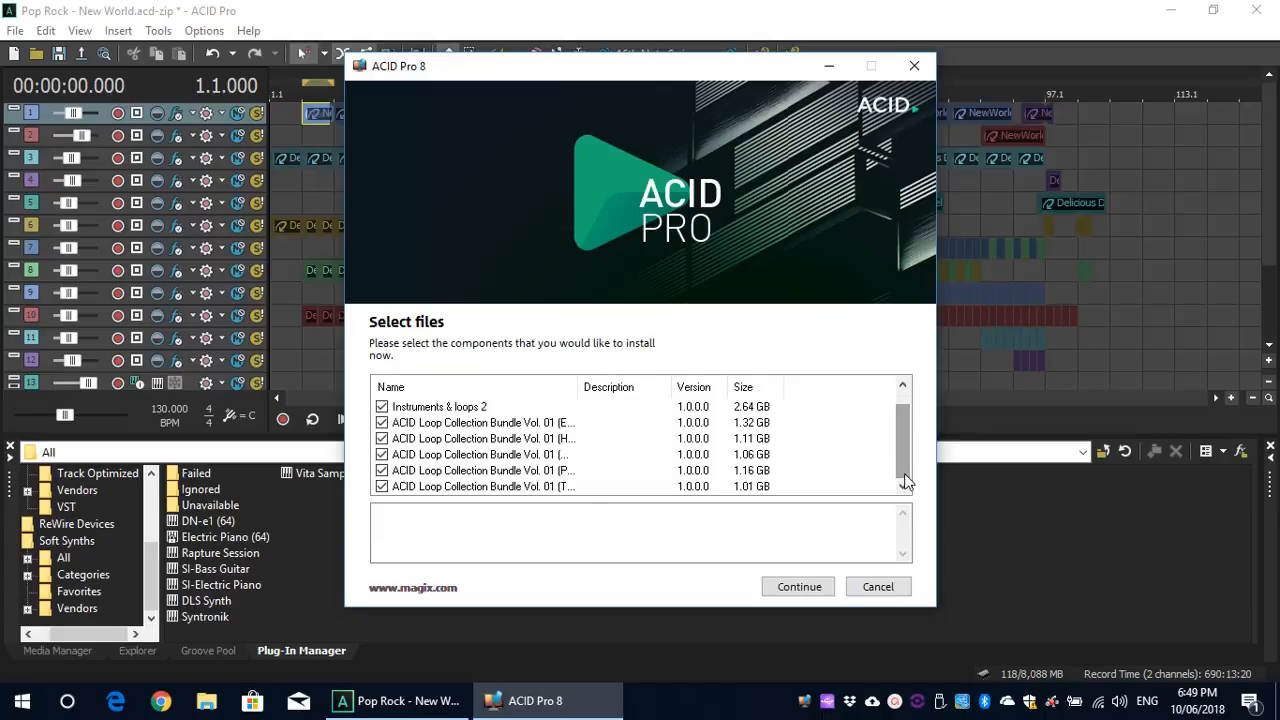
pyautogui.moveTo(828, 462)
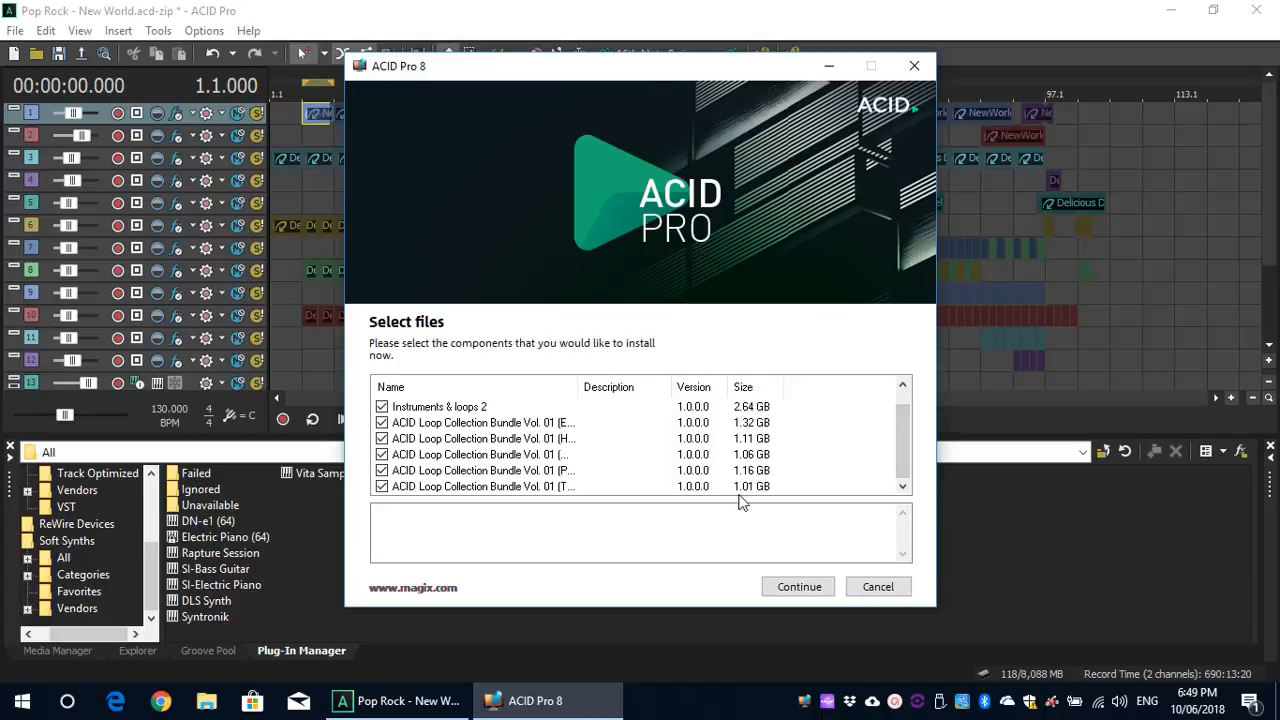
pyautogui.moveTo(800, 458)
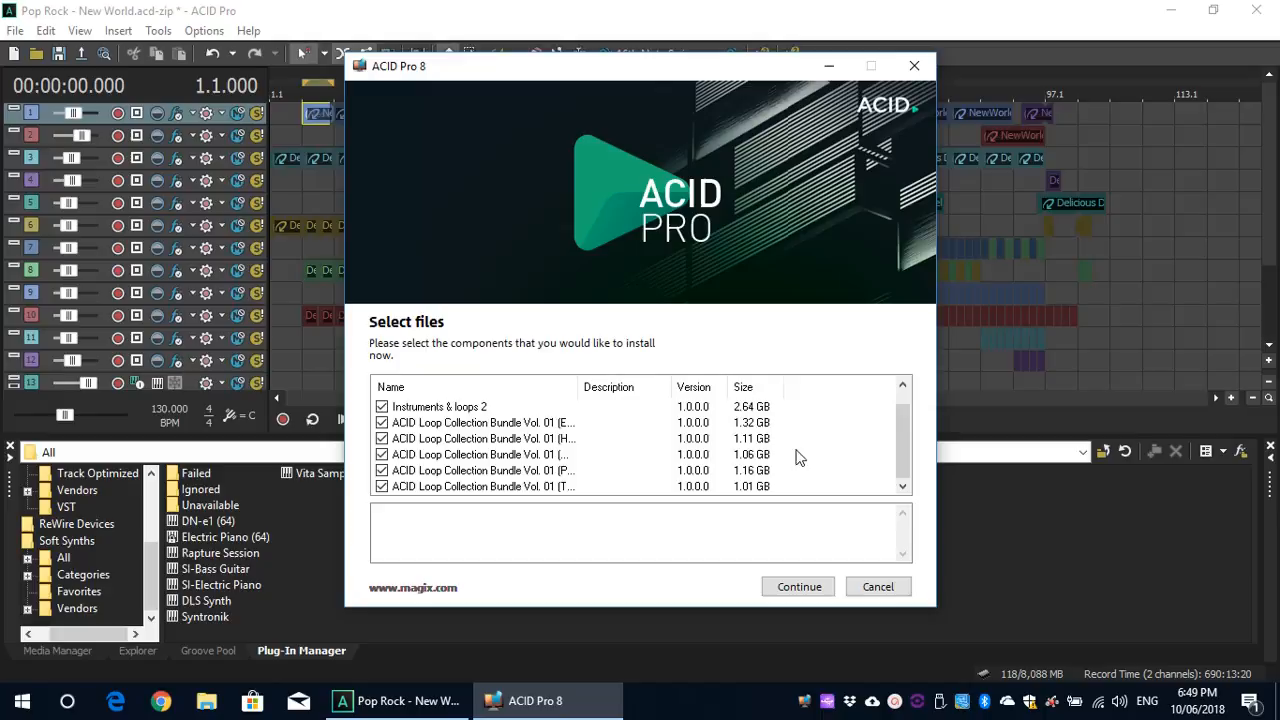
# Step: Review the installer's component list, then cancel without installing anything
pyautogui.click(902, 387)
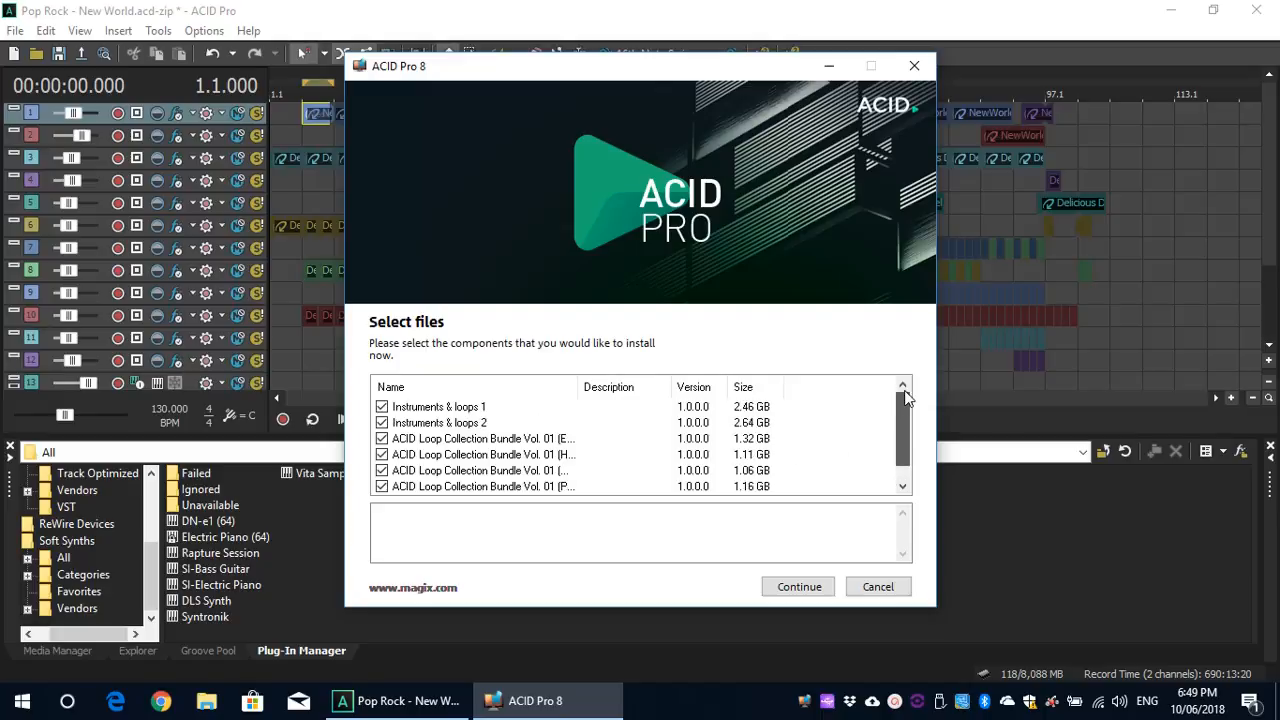
pyautogui.scroll(-3)
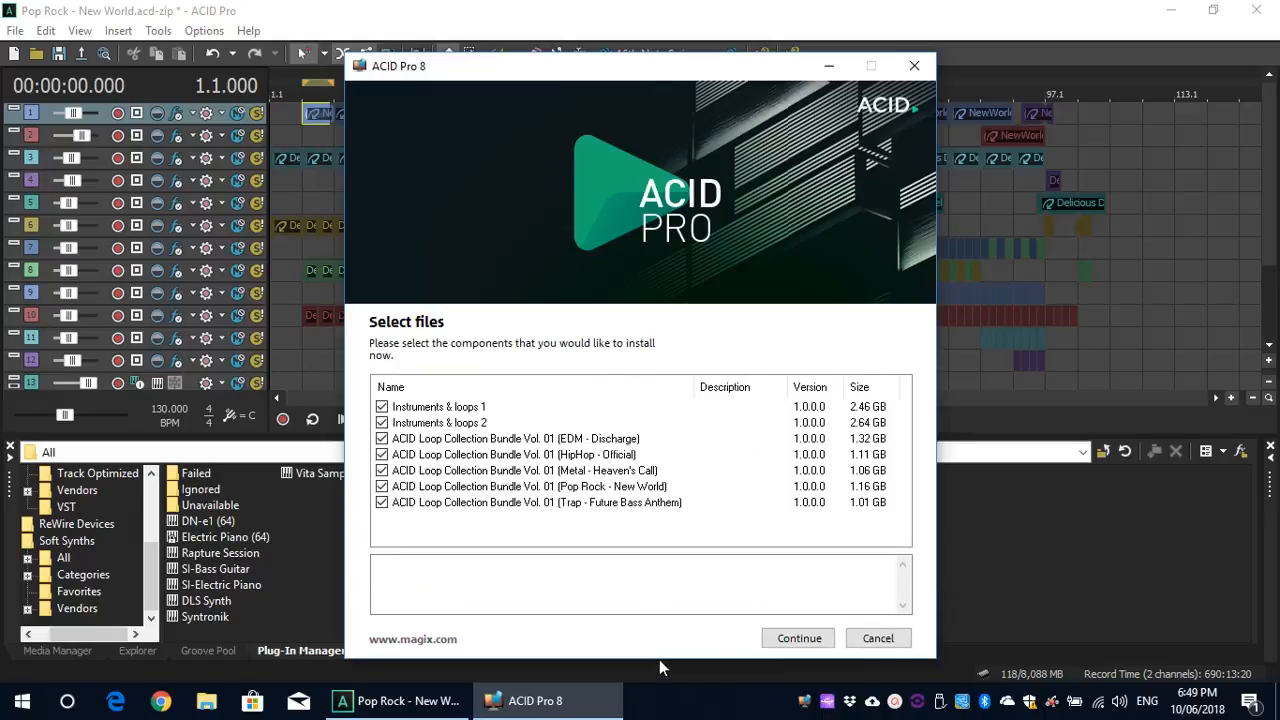
pyautogui.moveTo(583, 448)
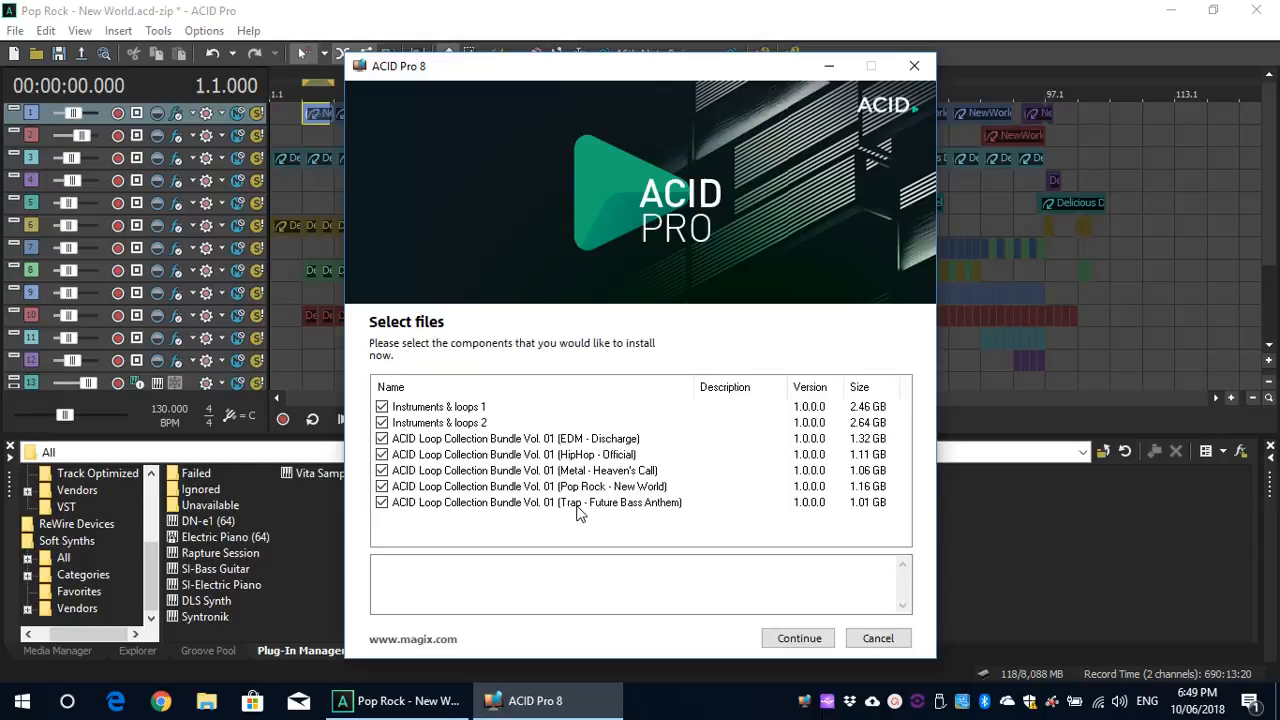
pyautogui.moveTo(898, 516)
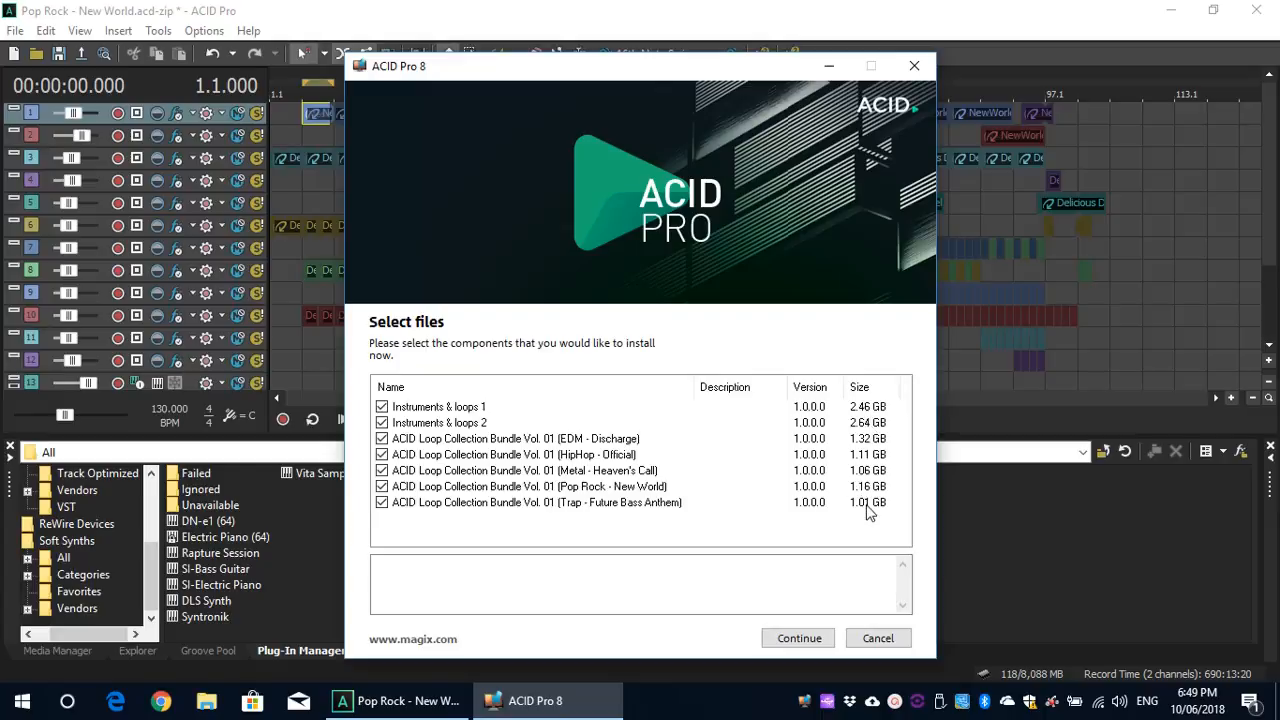
pyautogui.click(877, 638)
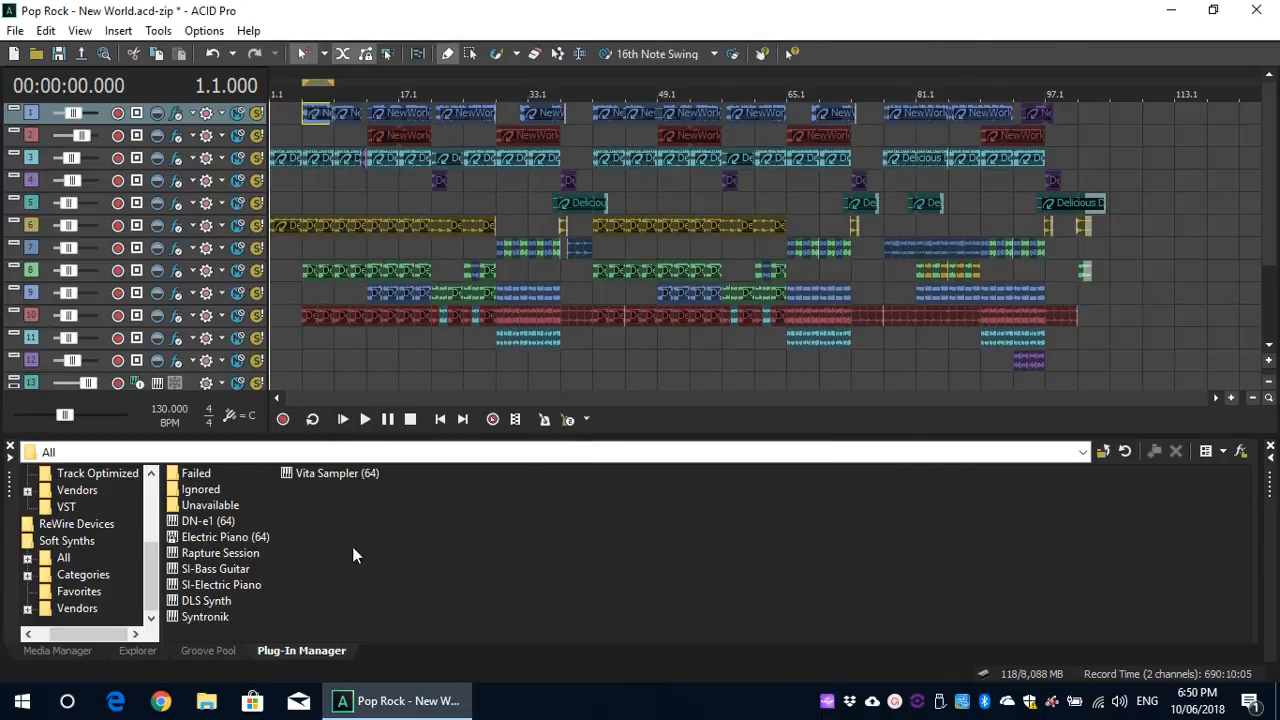
pyautogui.moveTo(268, 588)
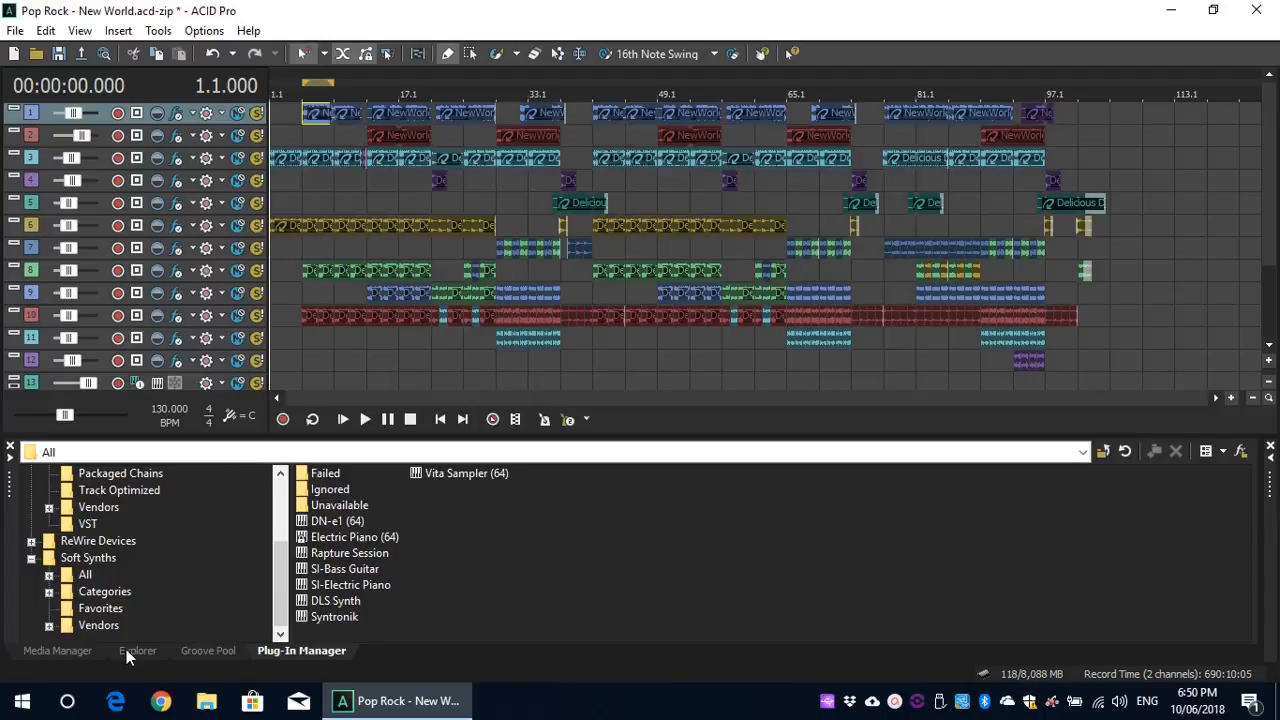
# Step: Switch the lower pane from Explorer to the Media Manager tab
pyautogui.click(137, 650)
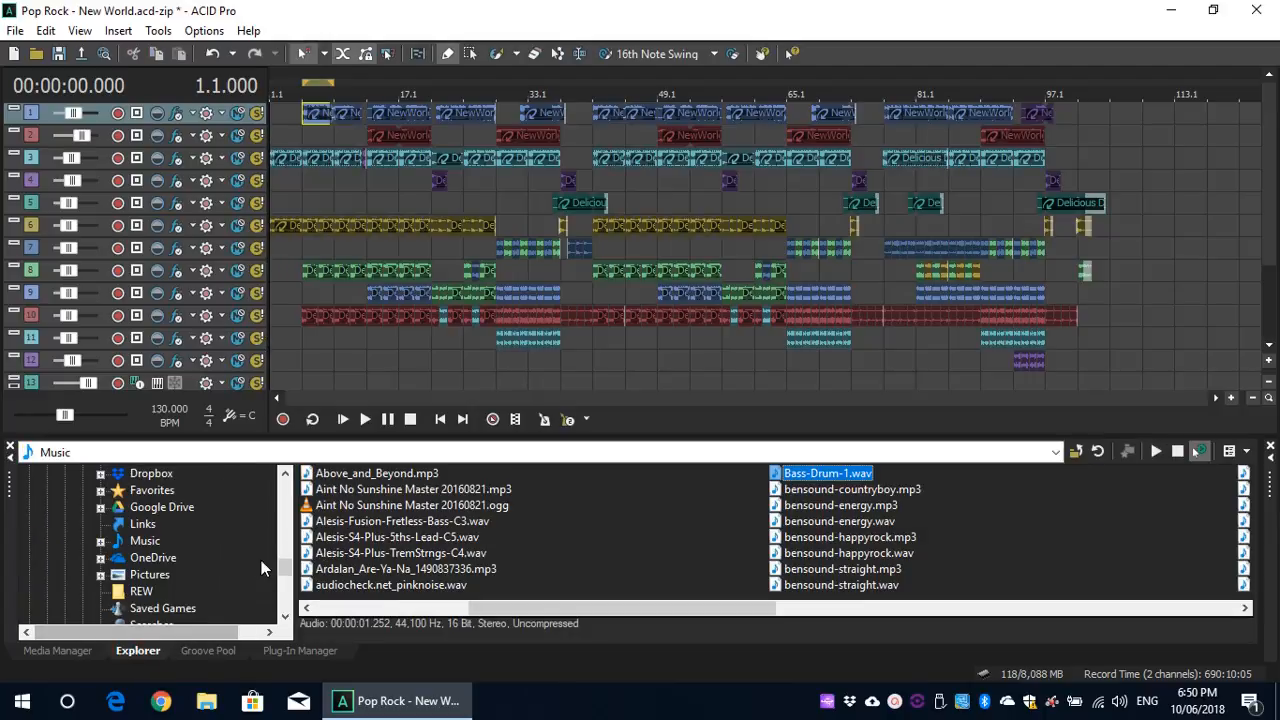
pyautogui.click(57, 650)
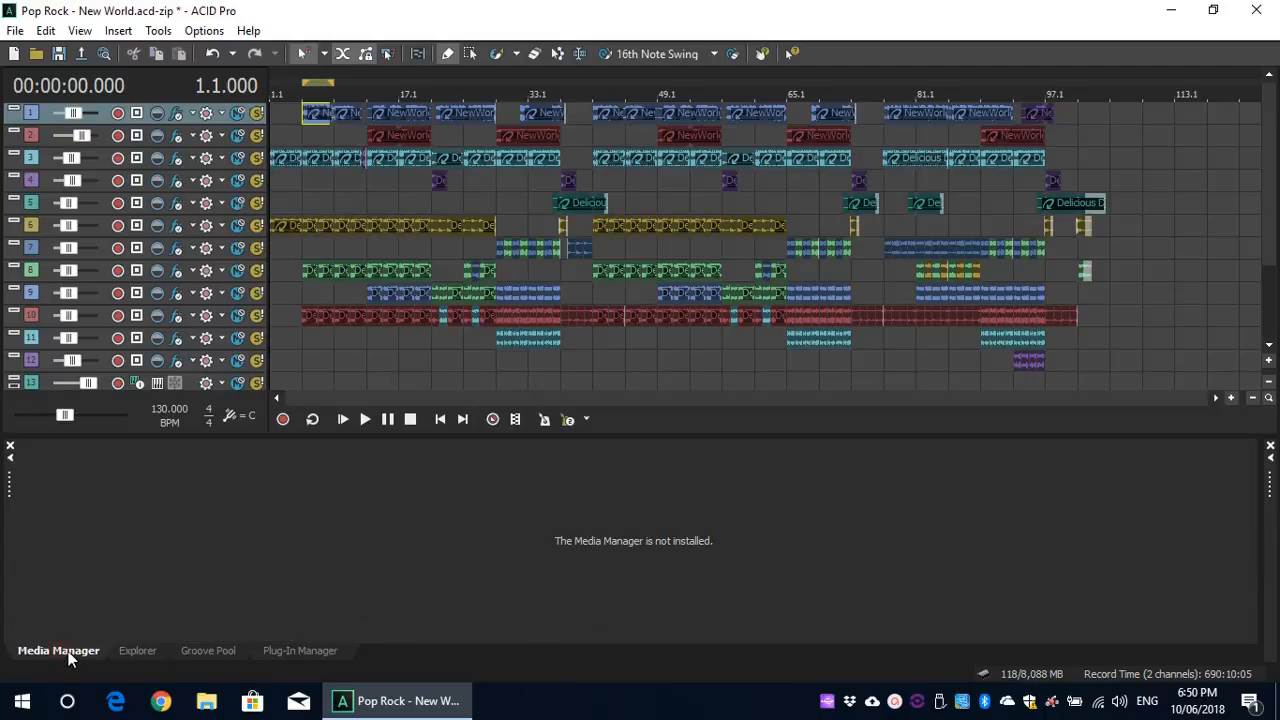
pyautogui.moveTo(575, 553)
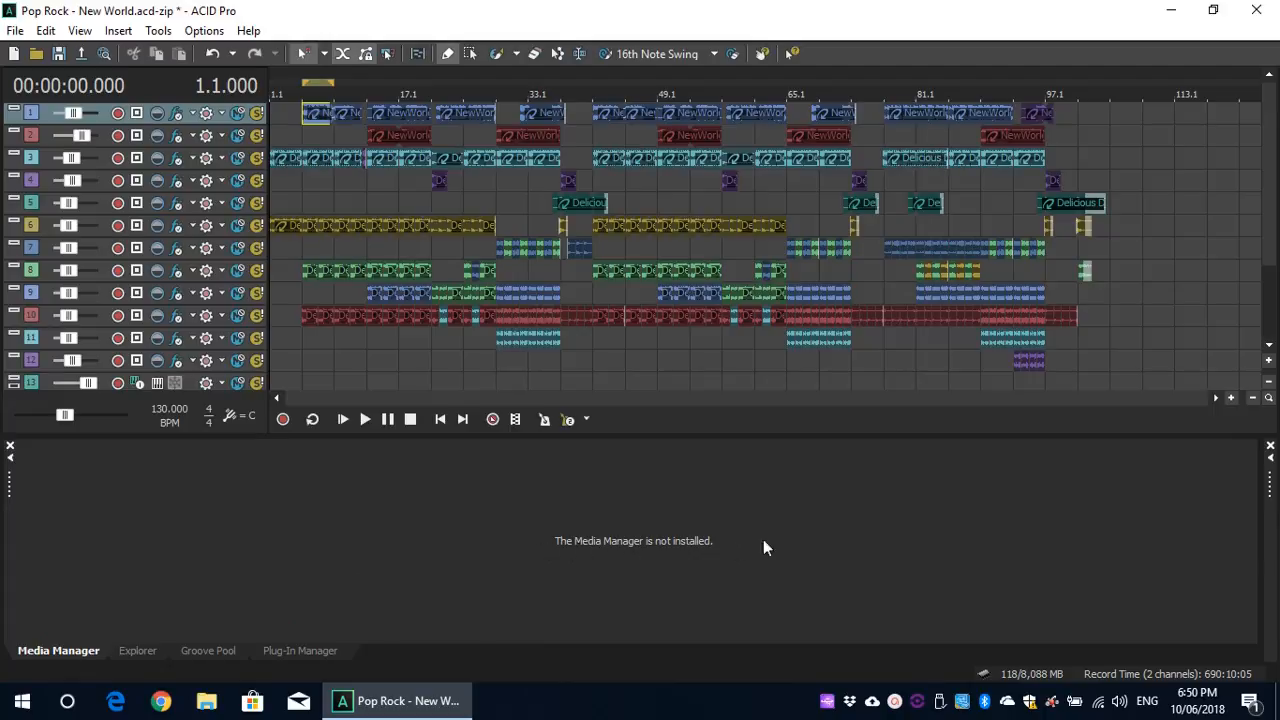
pyautogui.moveTo(798, 539)
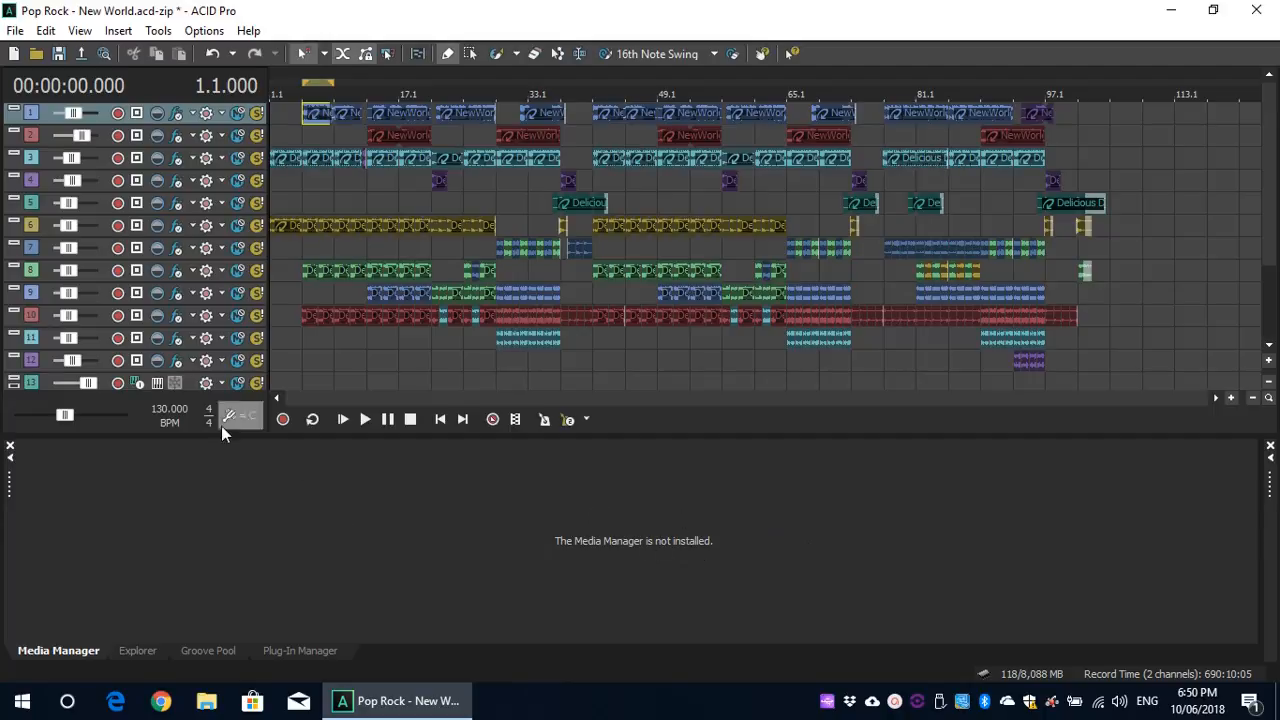
pyautogui.moveTo(258, 503)
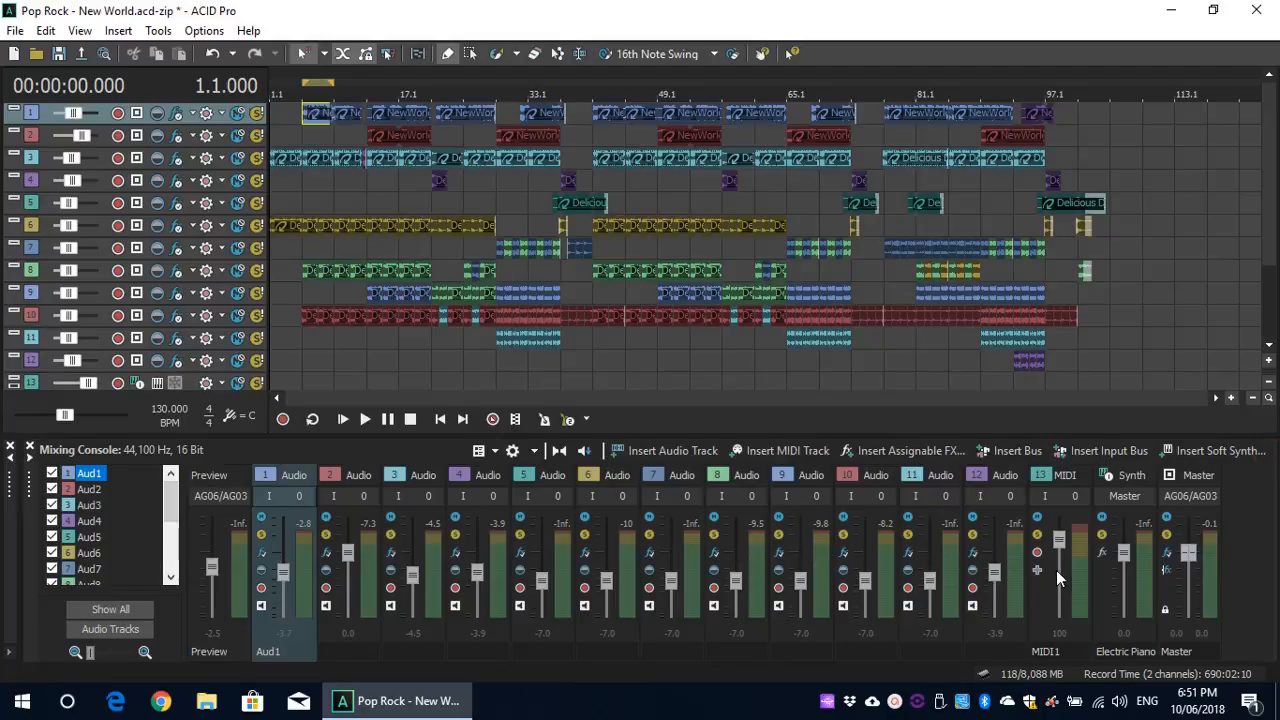
pyautogui.moveTo(1072, 568)
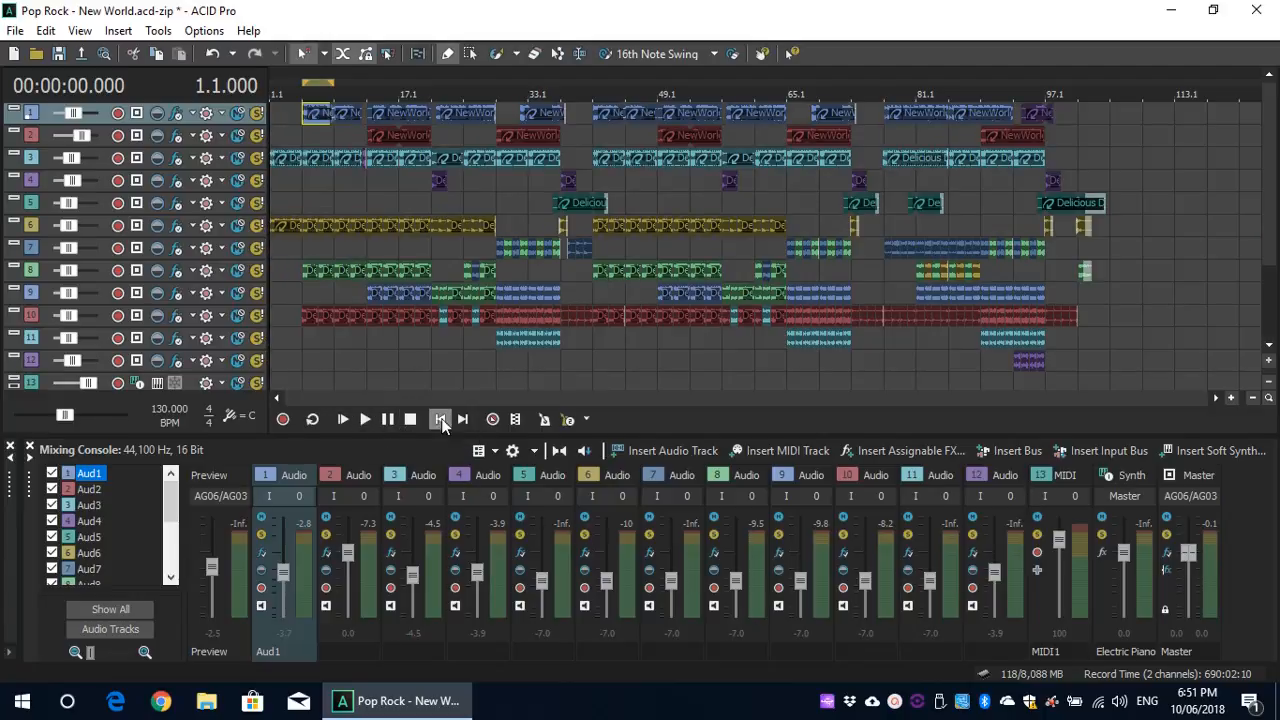
pyautogui.moveTo(342, 418)
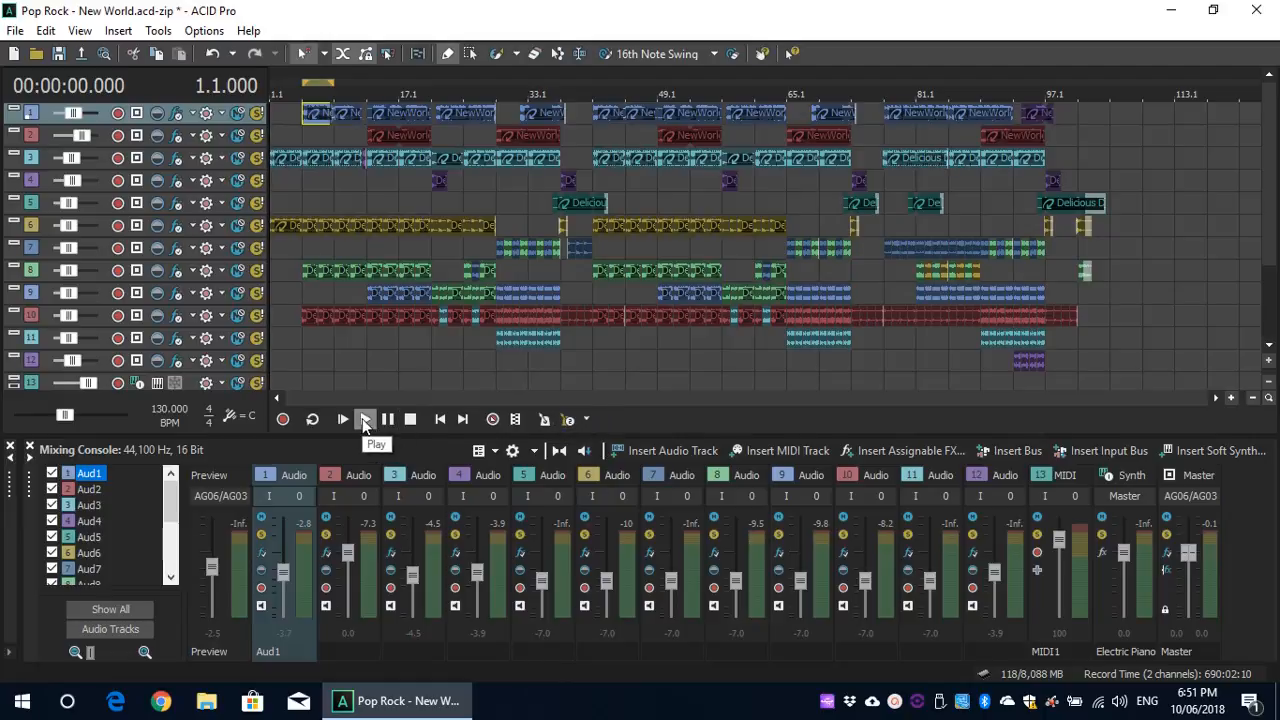
pyautogui.click(364, 419)
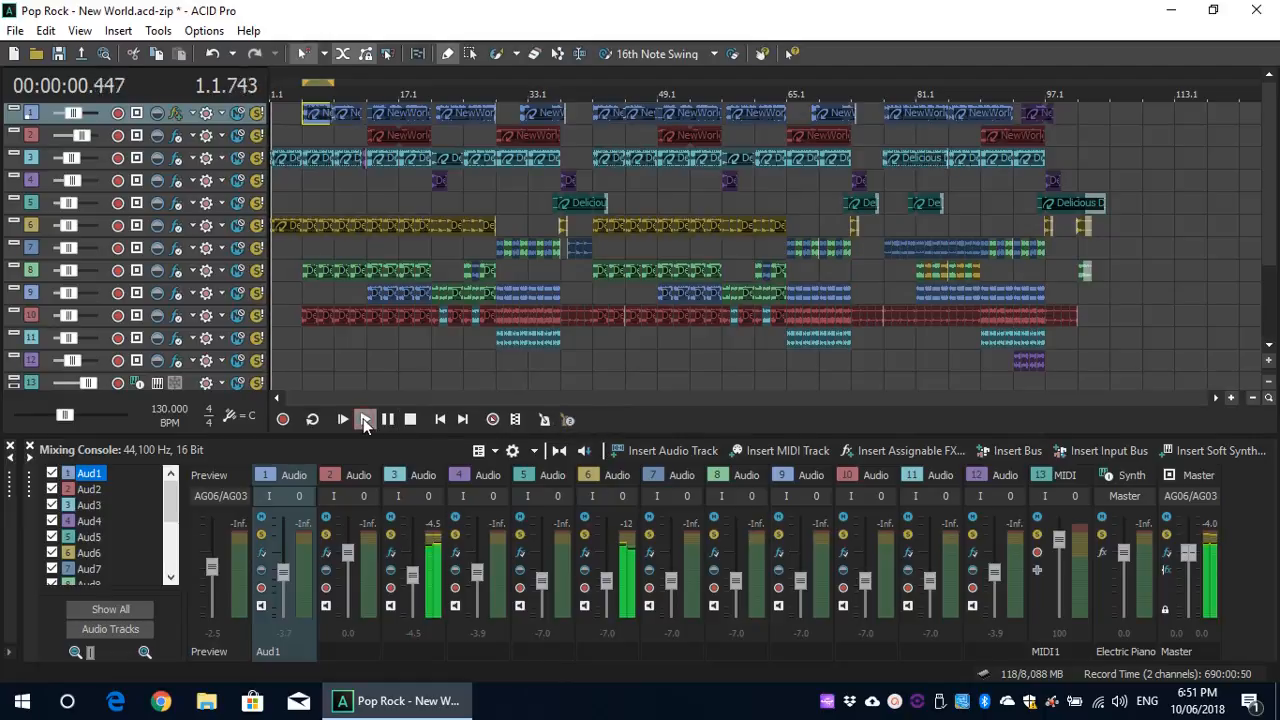
pyautogui.click(364, 419)
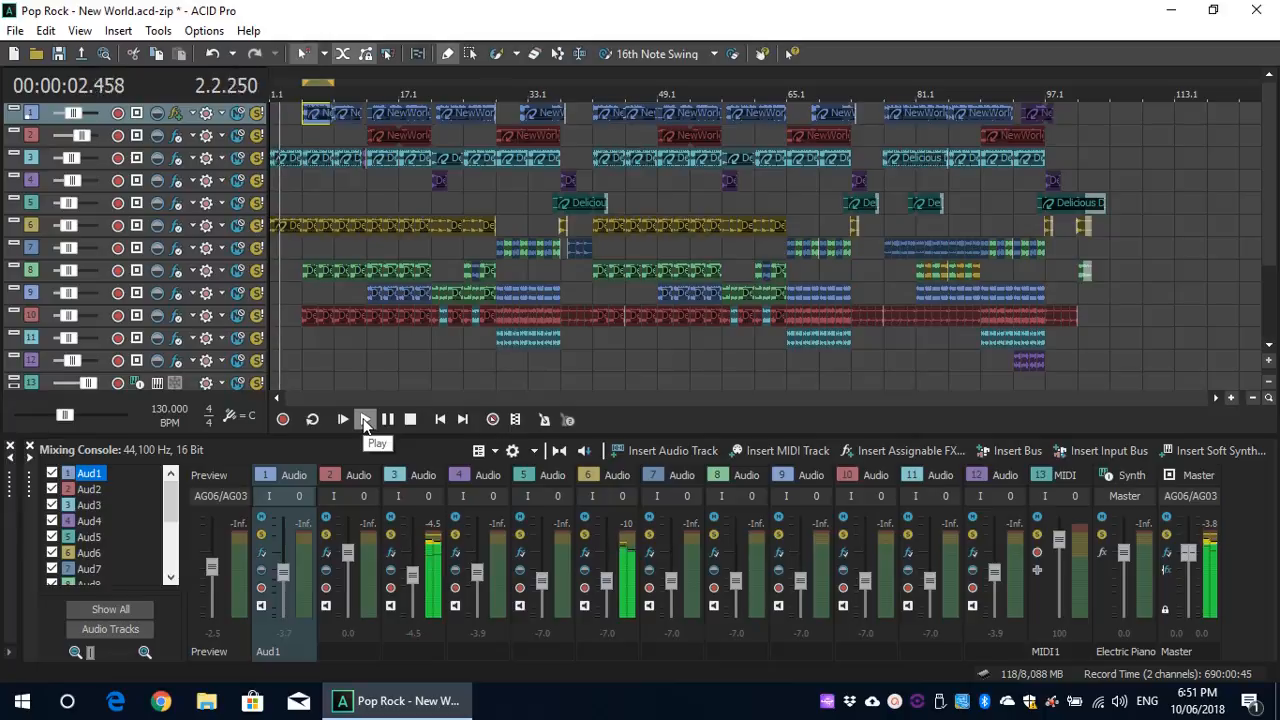
pyautogui.click(342, 419)
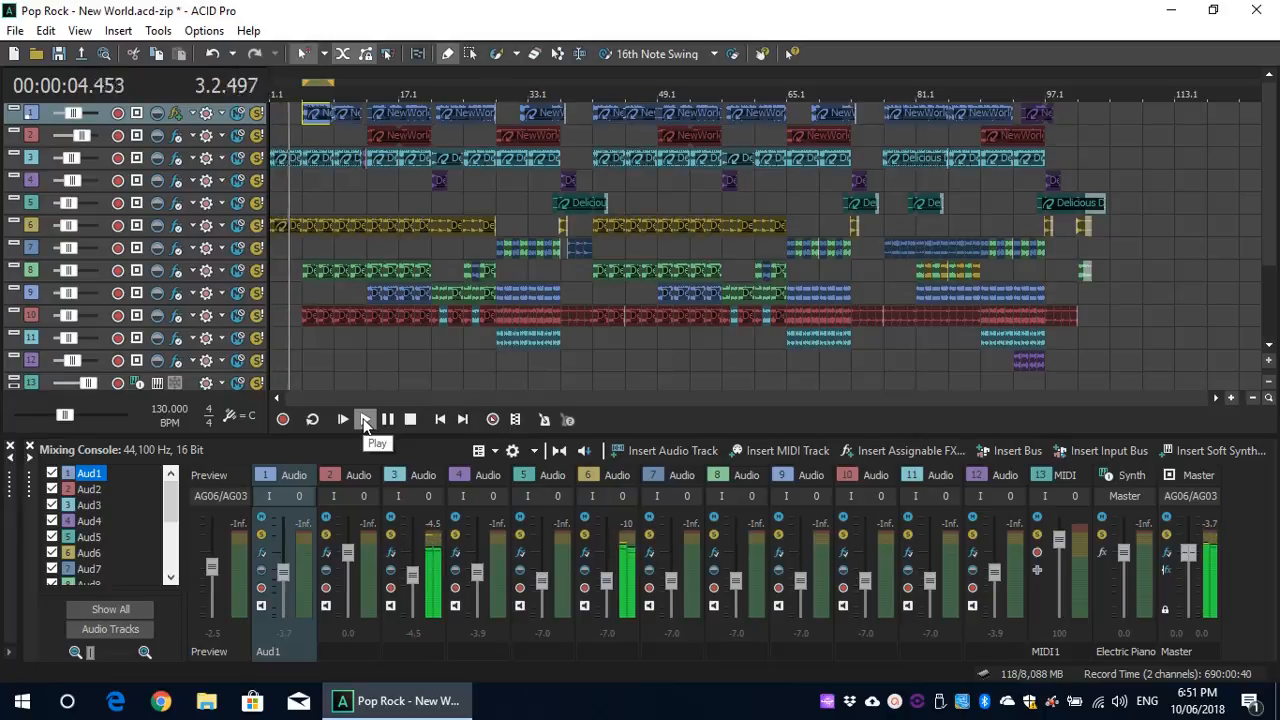
pyautogui.click(364, 419)
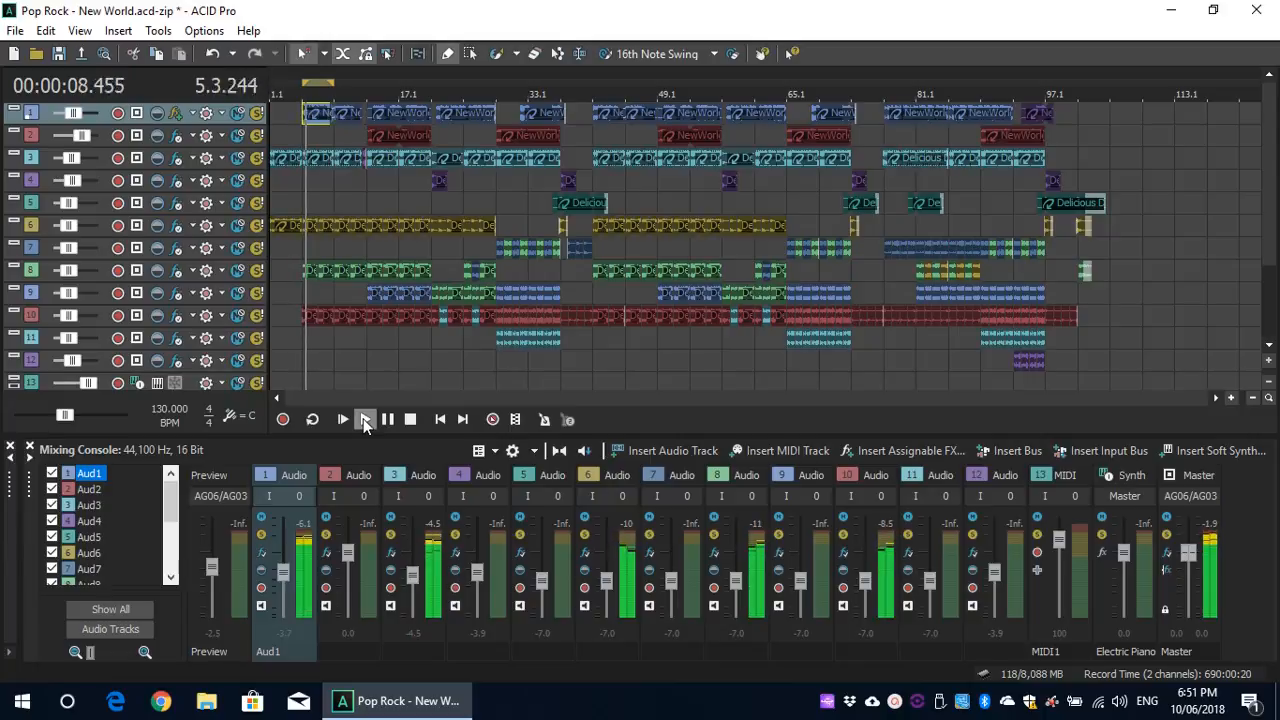
pyautogui.click(342, 419)
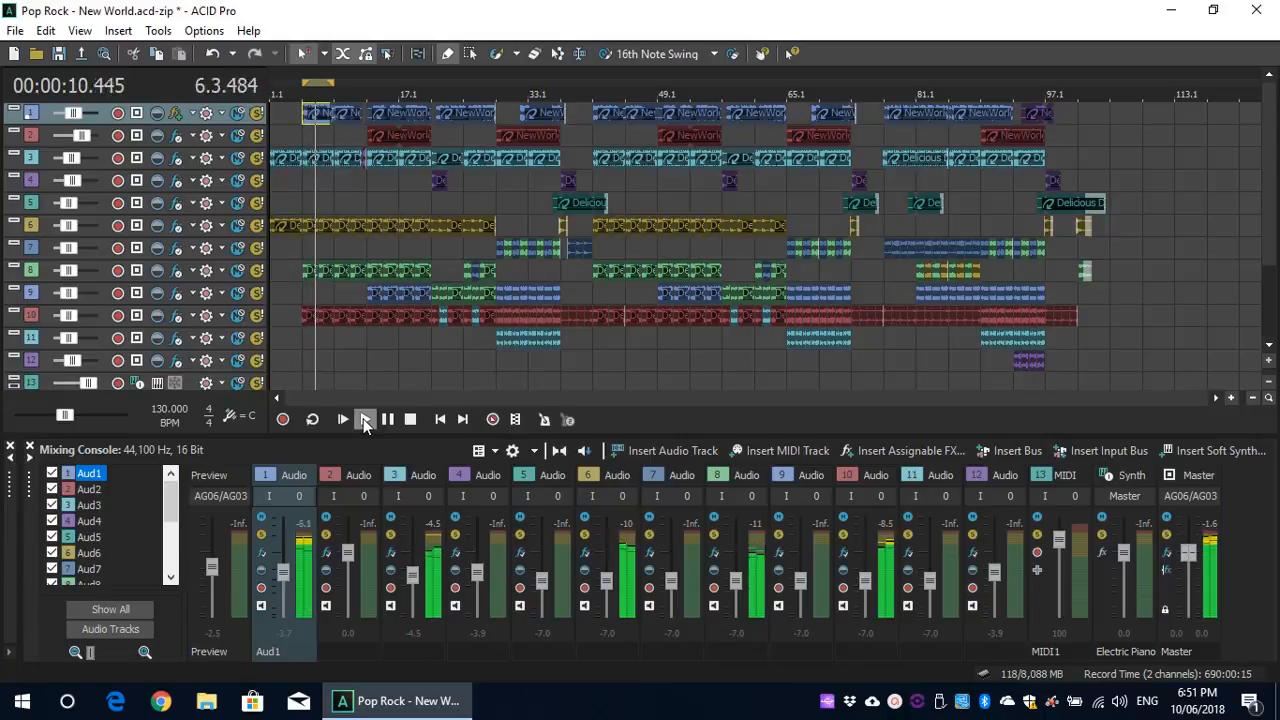
pyautogui.click(342, 419)
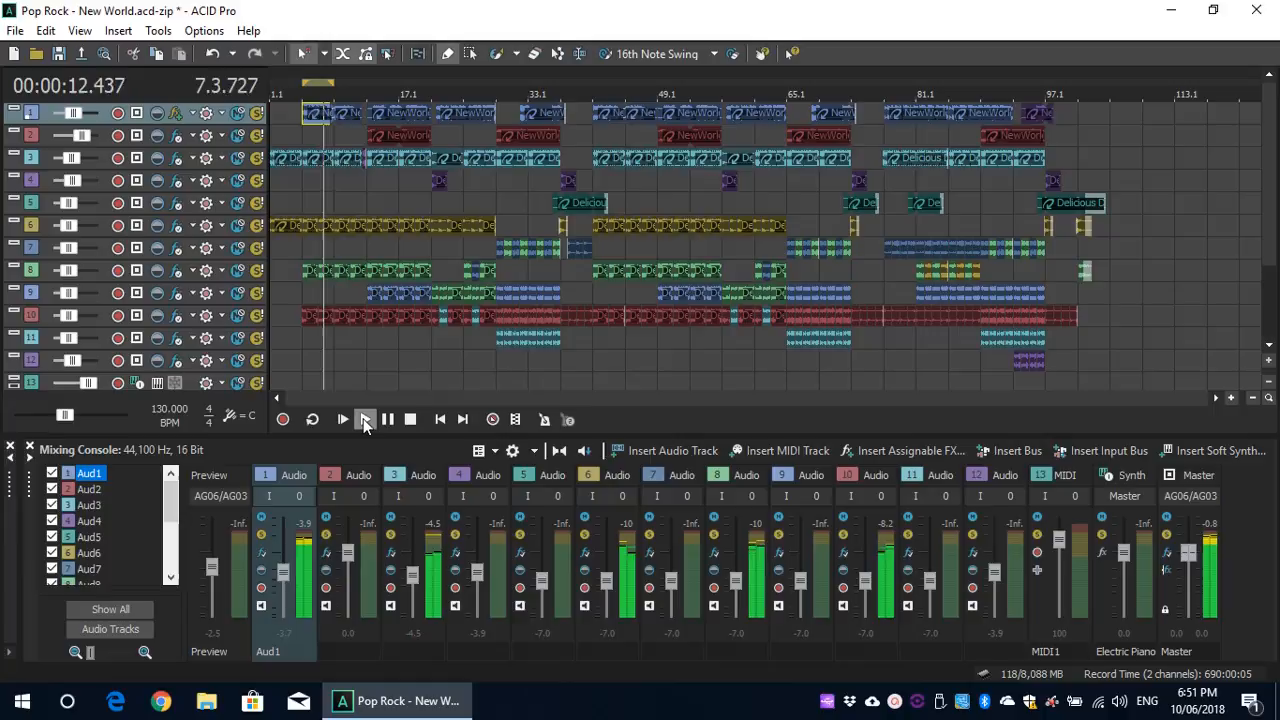
pyautogui.click(342, 419)
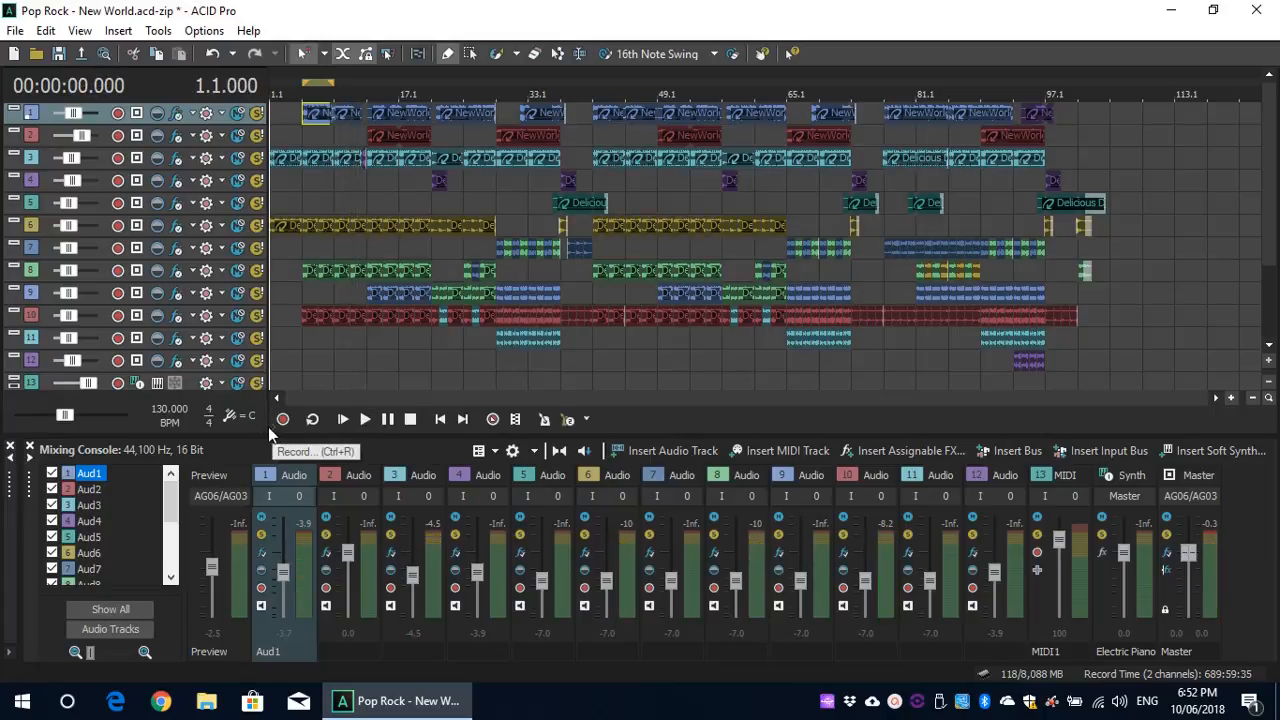
pyautogui.moveTo(250, 415)
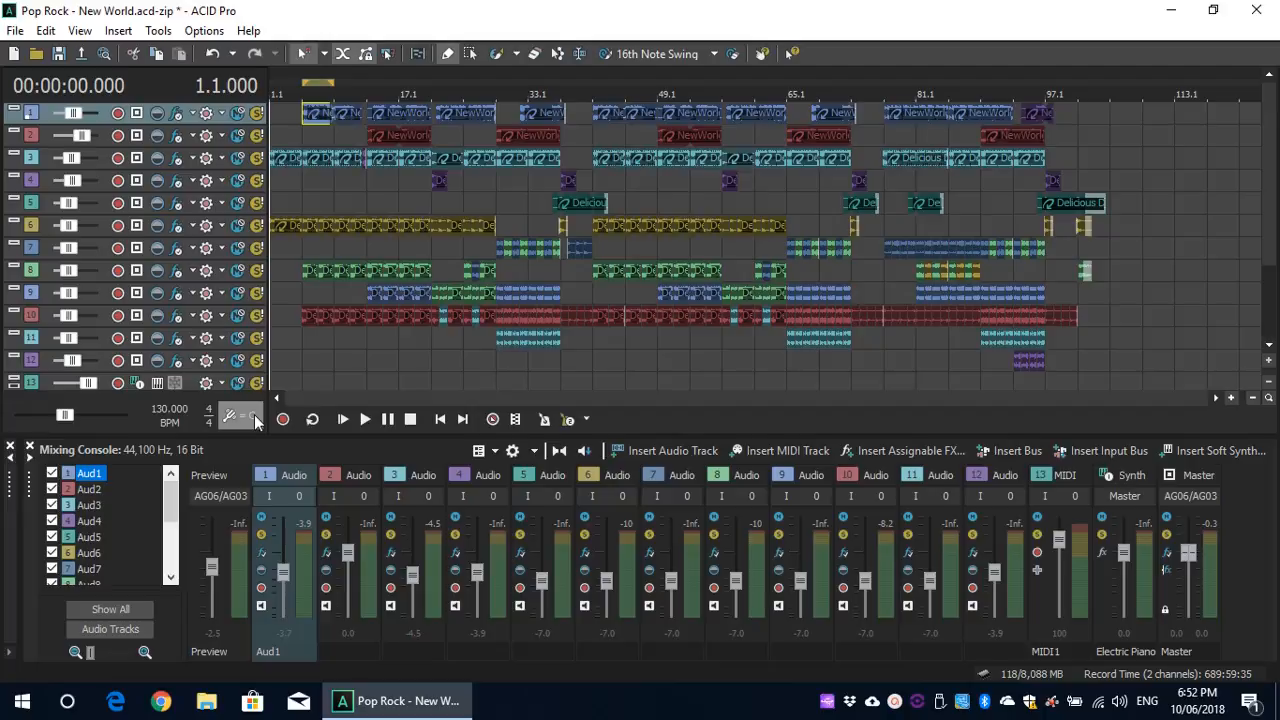
pyautogui.moveTo(232, 416)
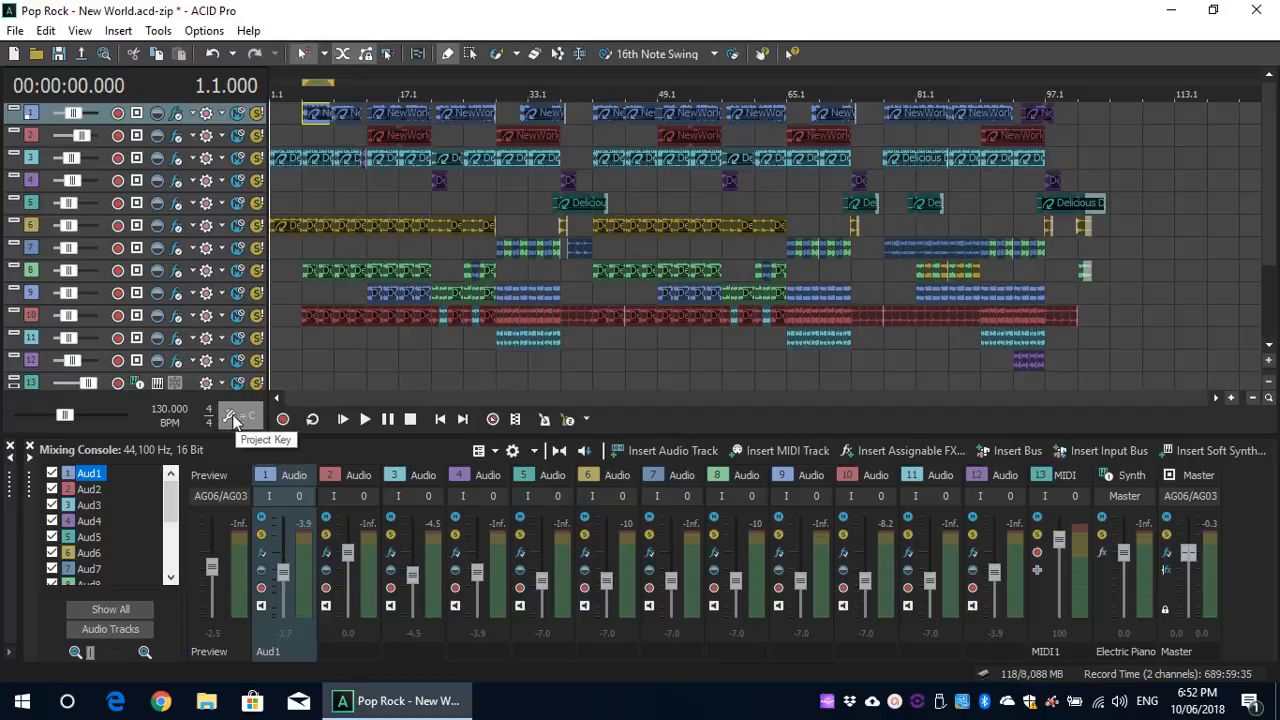
pyautogui.click(238, 415)
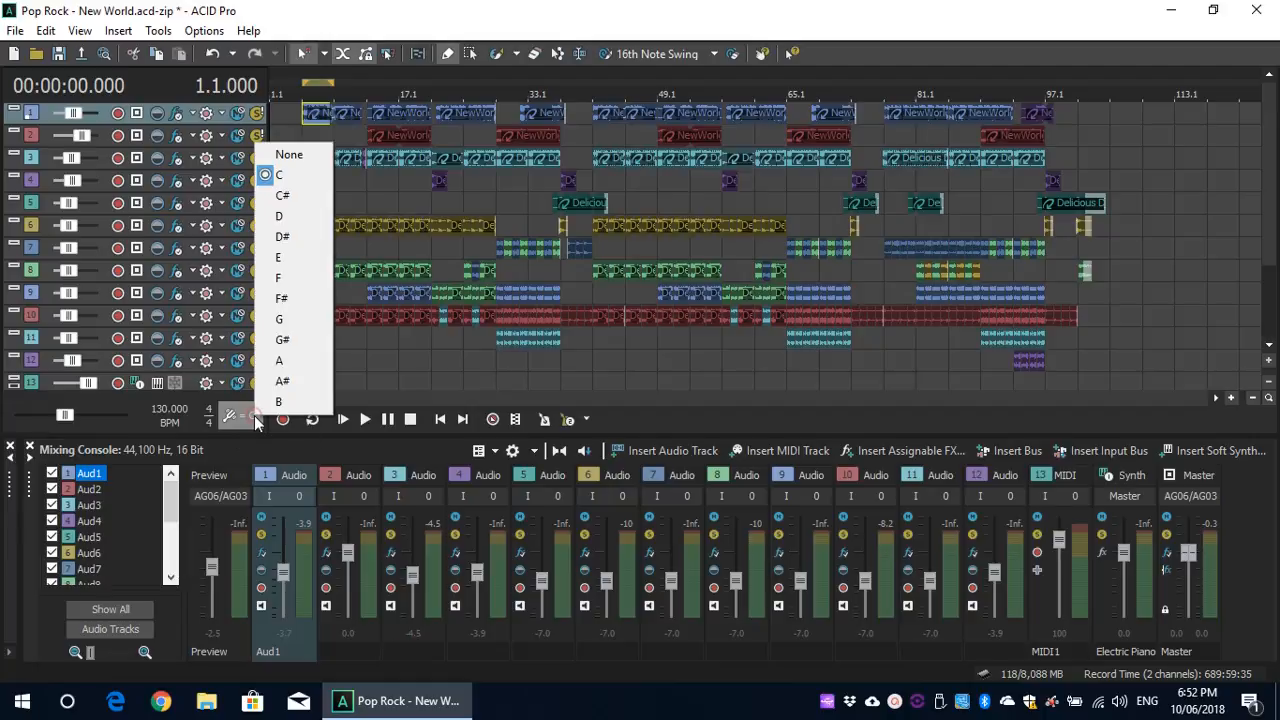
pyautogui.moveTo(293, 217)
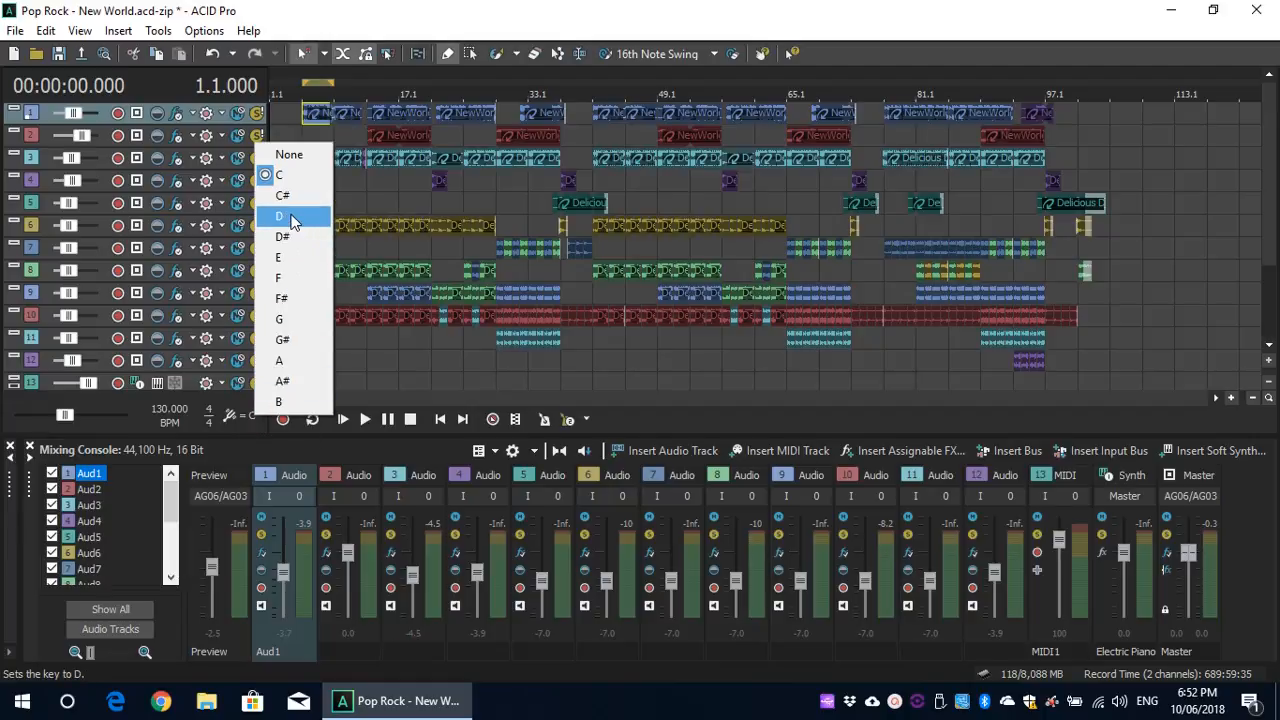
pyautogui.click(279, 216)
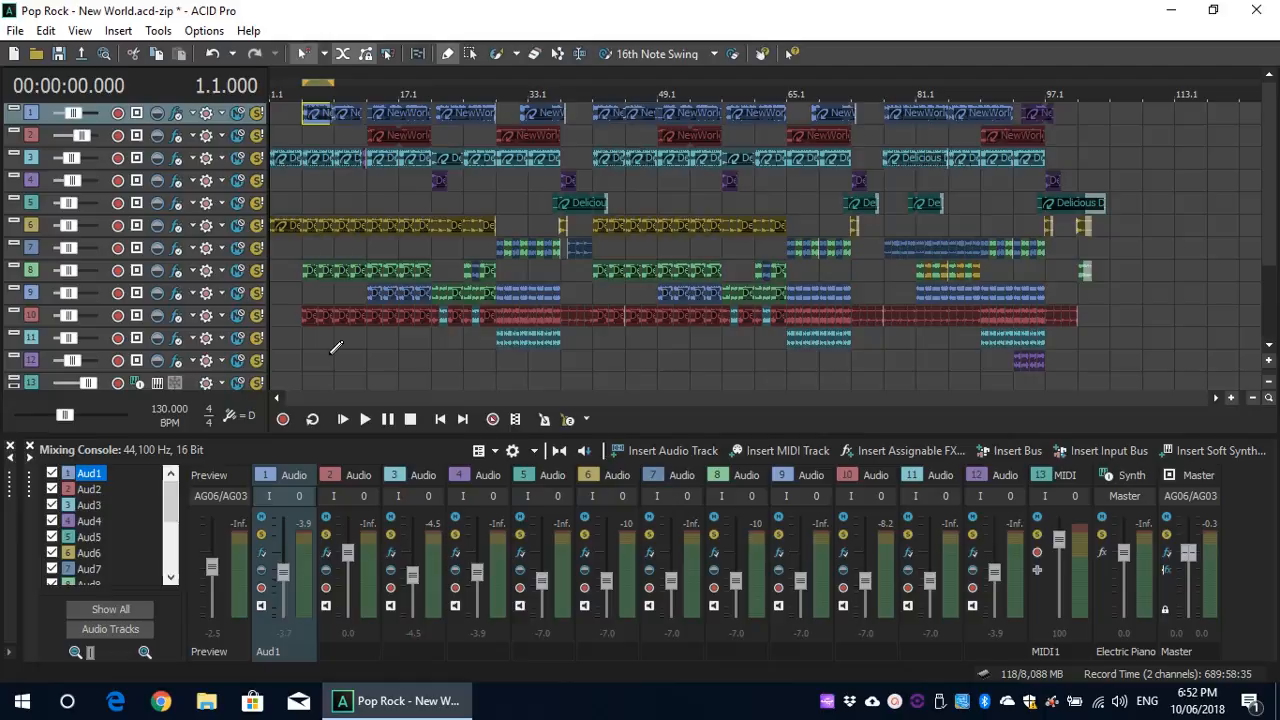
pyautogui.click(364, 419)
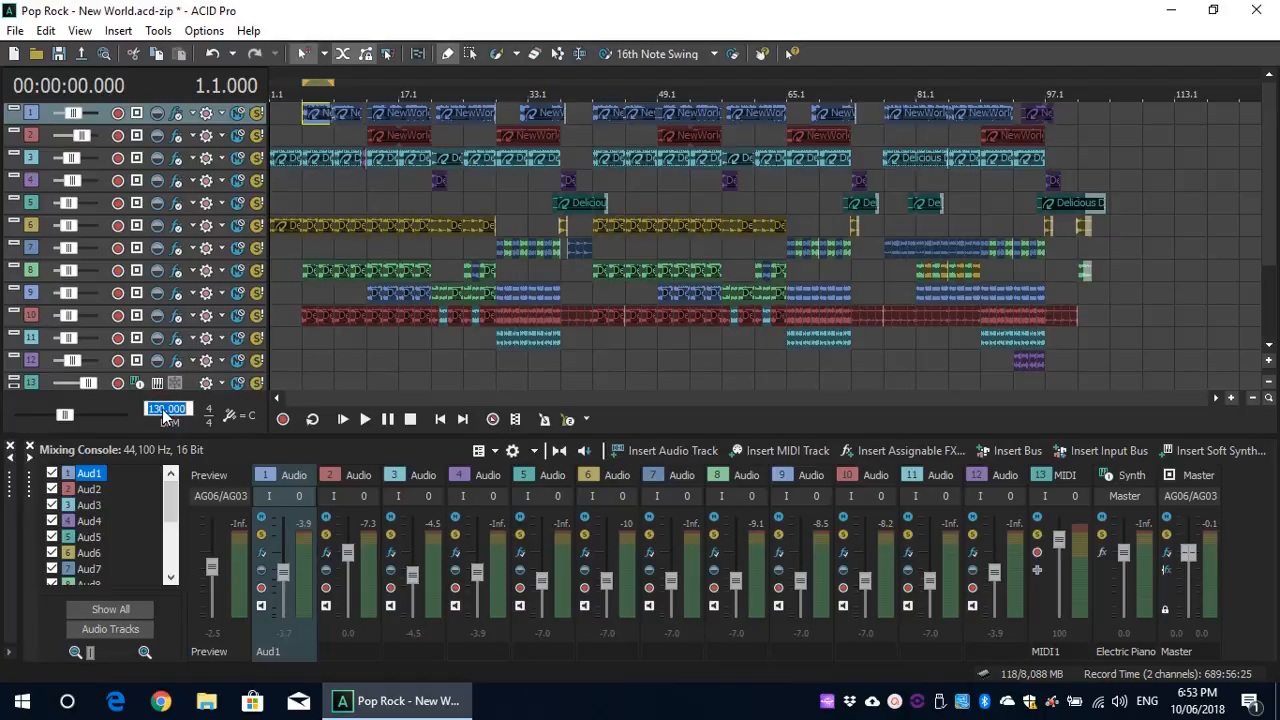
# Step: Set the tempo to 120 BPM and play the song briefly at that speed
pyautogui.write('120')
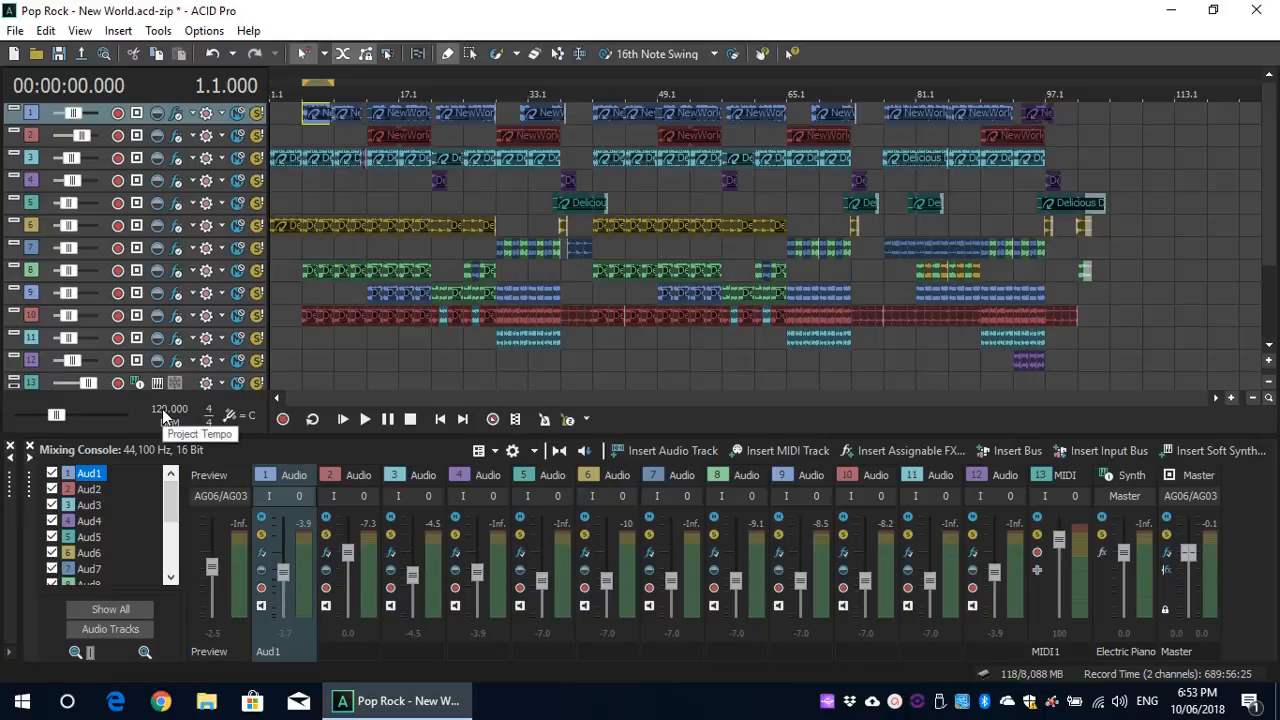
pyautogui.click(364, 419)
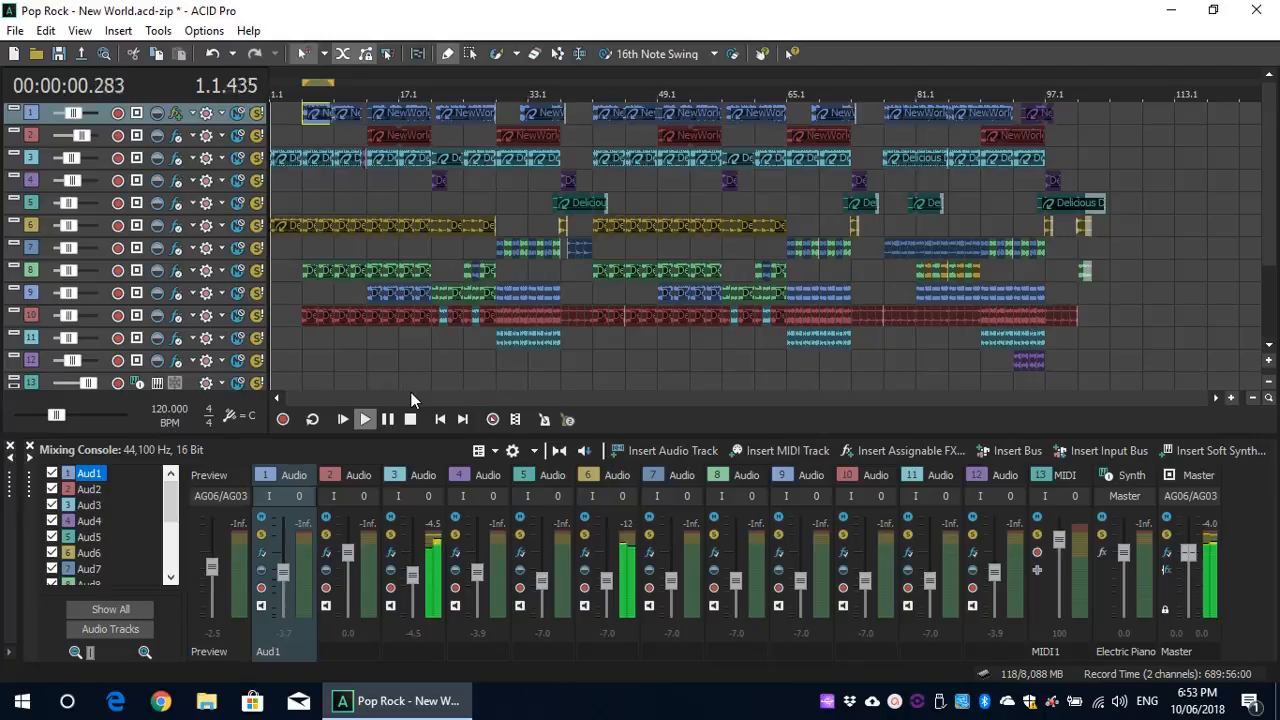
pyautogui.click(364, 419)
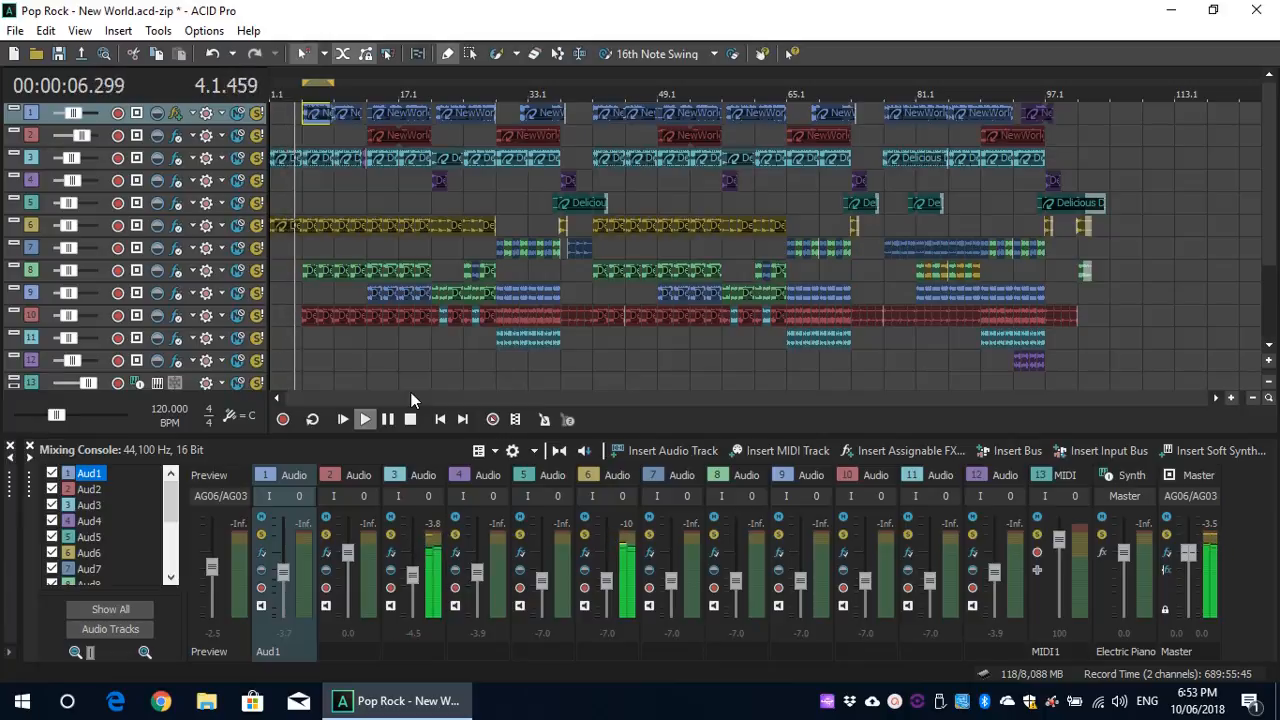
pyautogui.click(364, 419)
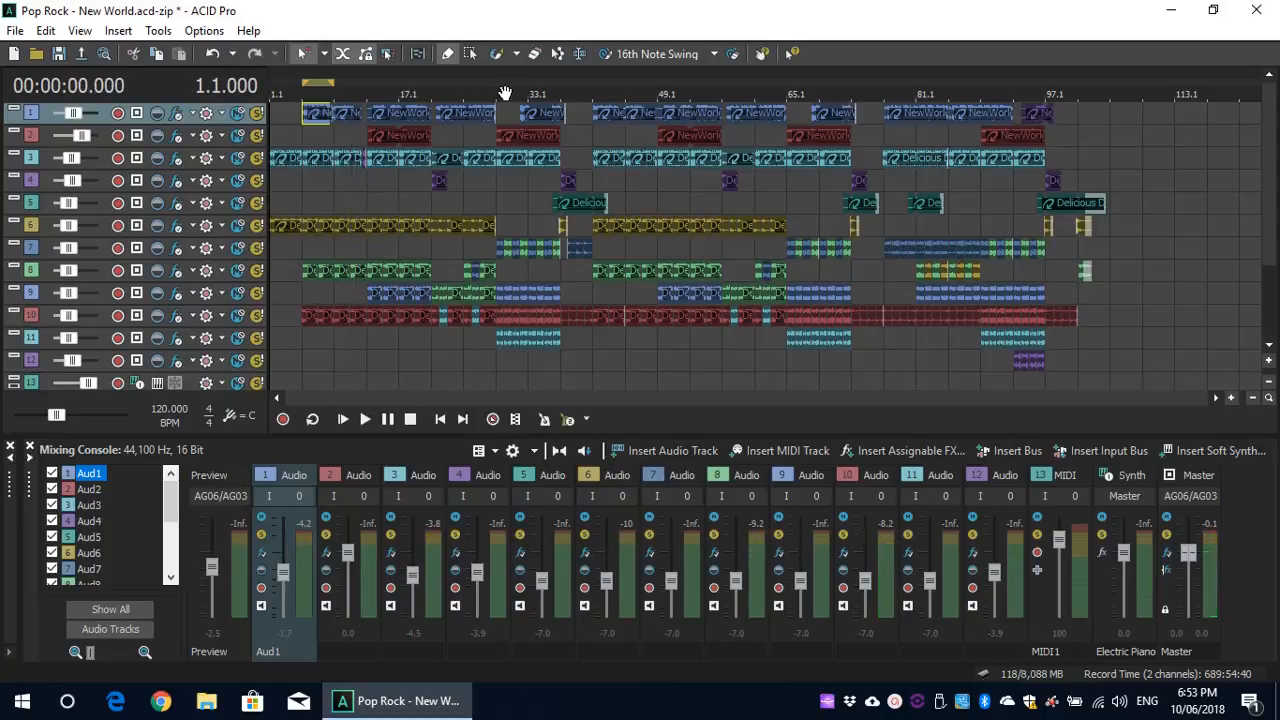
pyautogui.moveTo(487, 87)
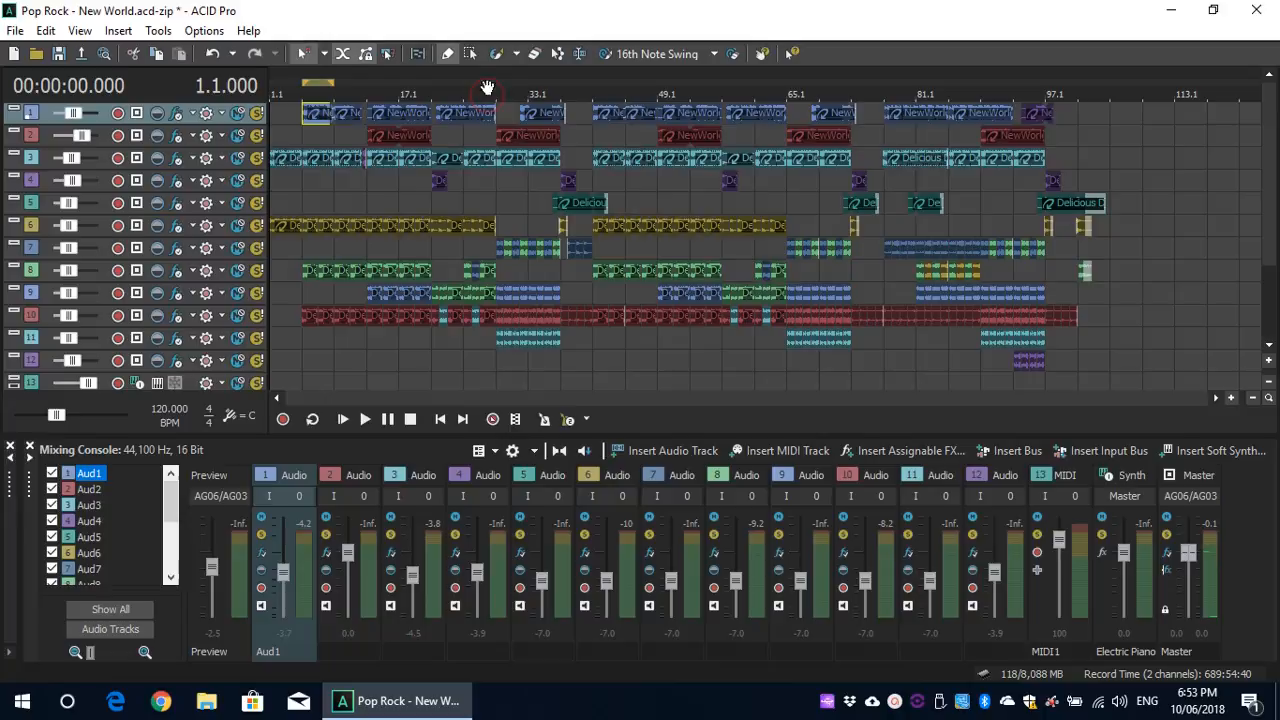
# Step: Move the playhead to bar 29 and restore the tempo to 130 BPM
pyautogui.click(497, 95)
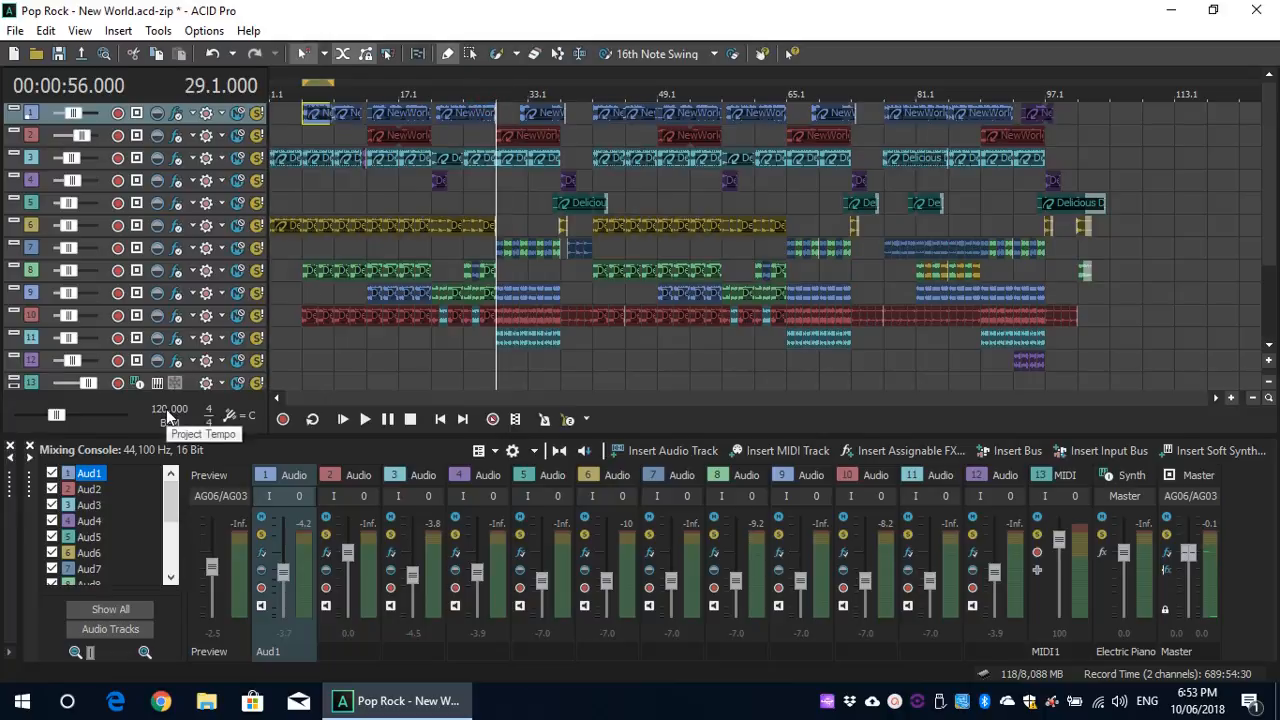
pyautogui.click(167, 408)
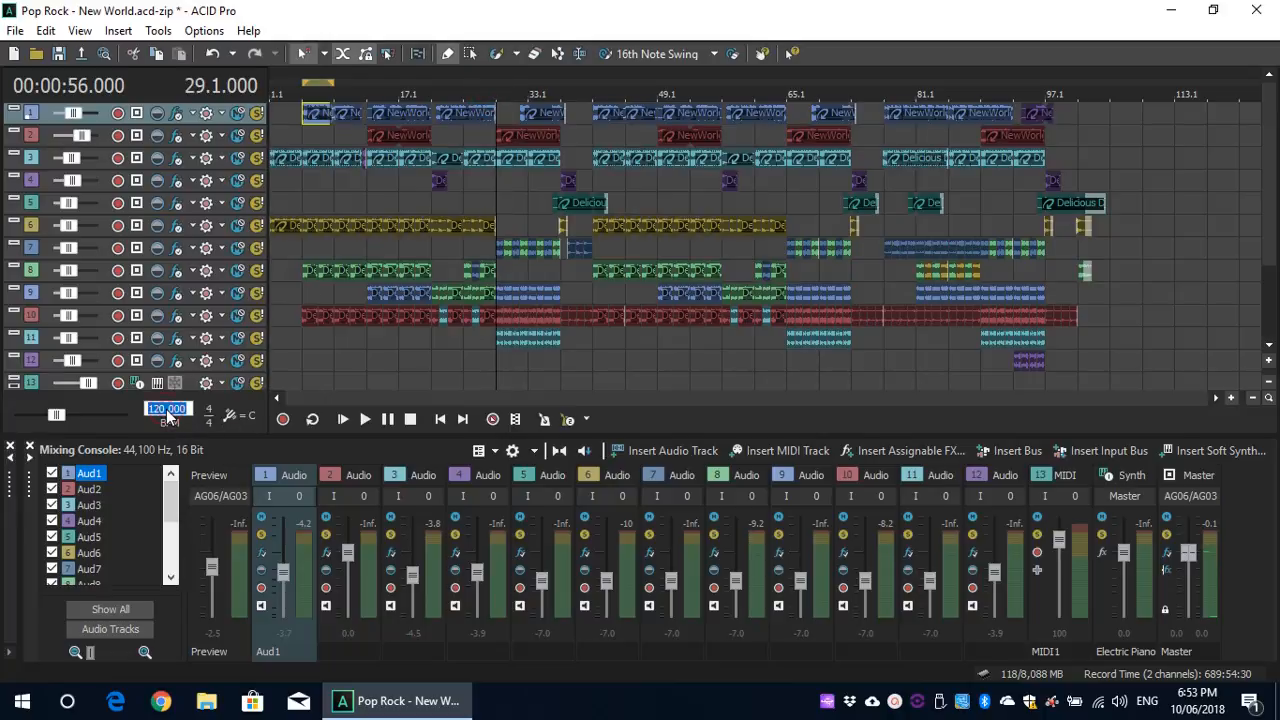
pyautogui.write('130')
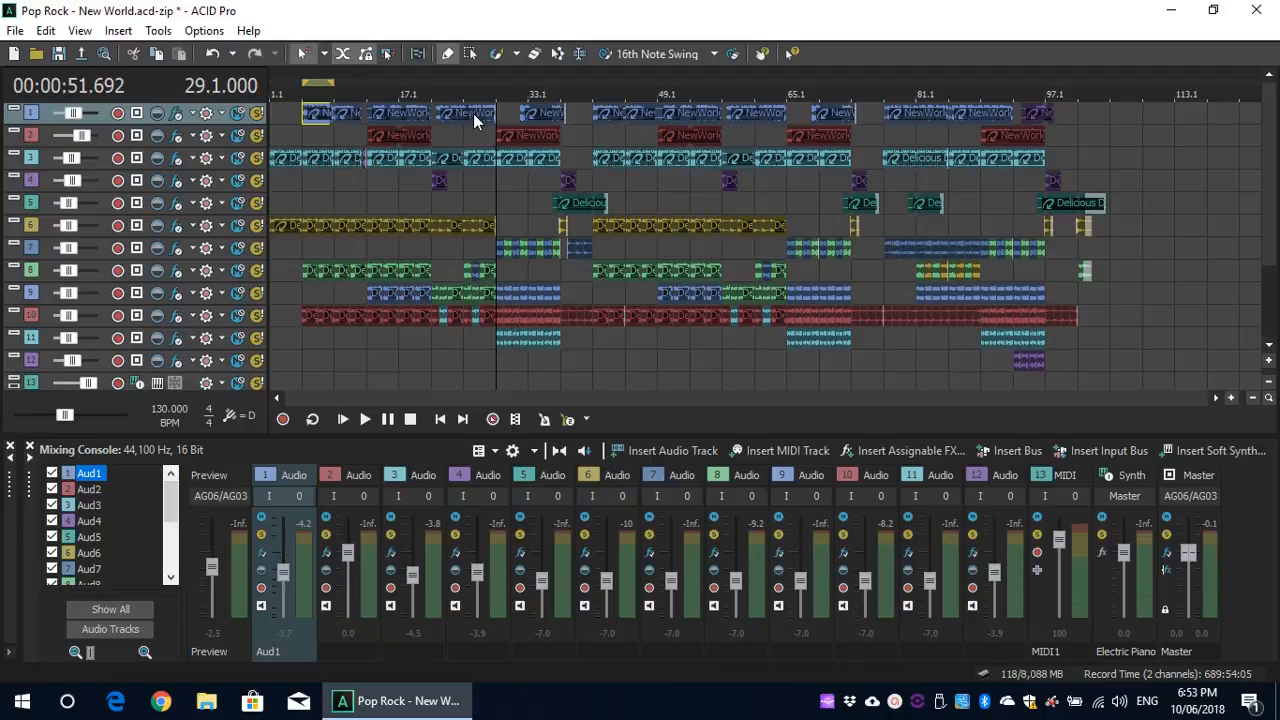
# Step: Play from bar 29, set the project key to C, and select the bar-33 chorus clip
pyautogui.click(364, 419)
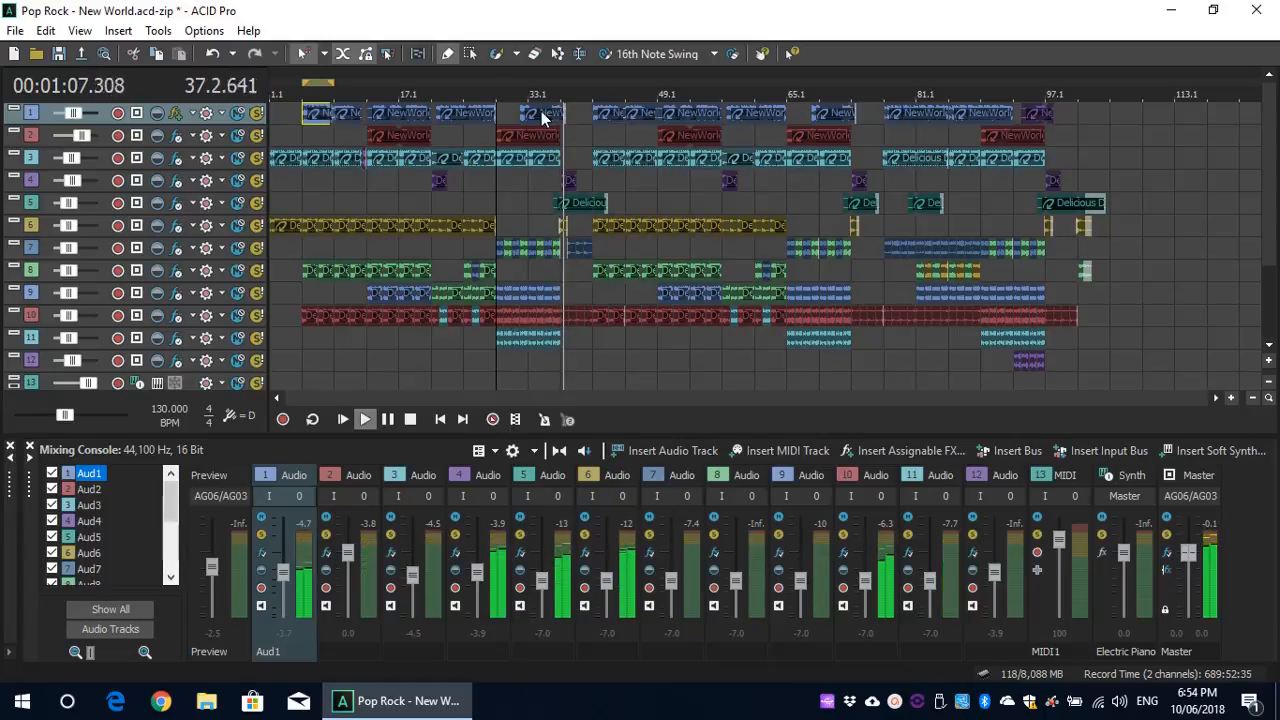
pyautogui.click(365, 419)
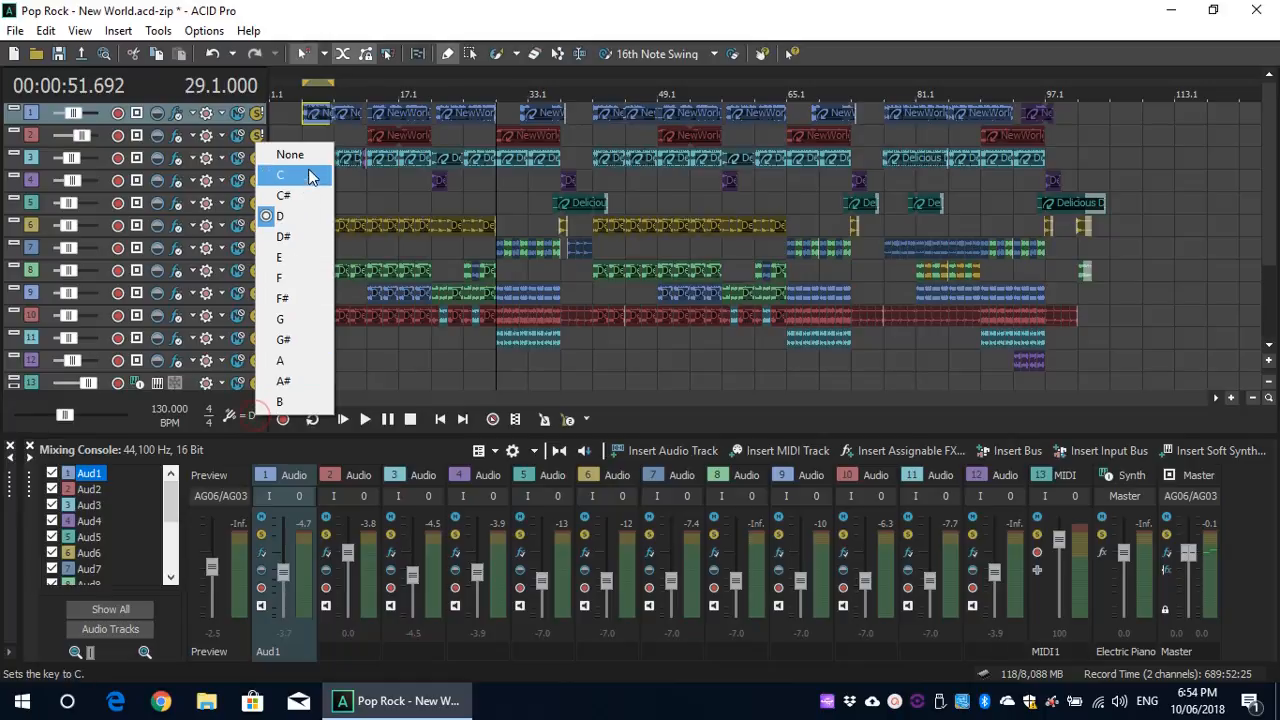
pyautogui.click(280, 175)
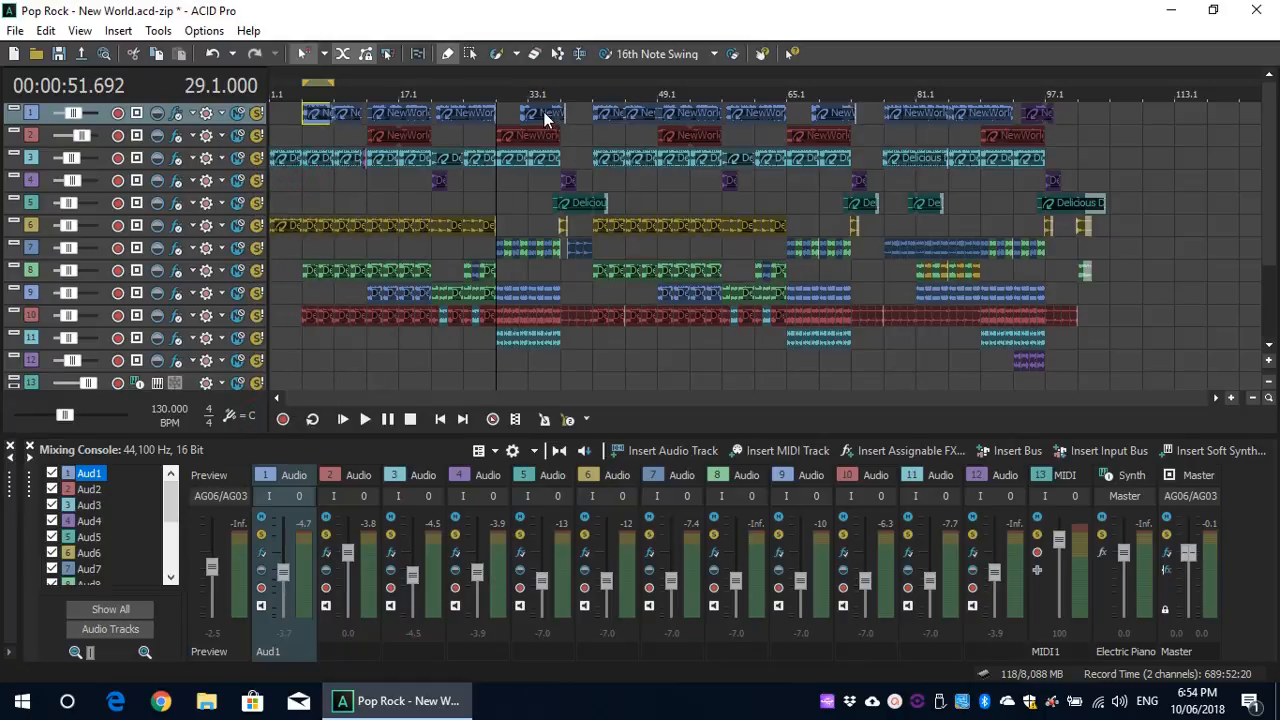
pyautogui.click(540, 113)
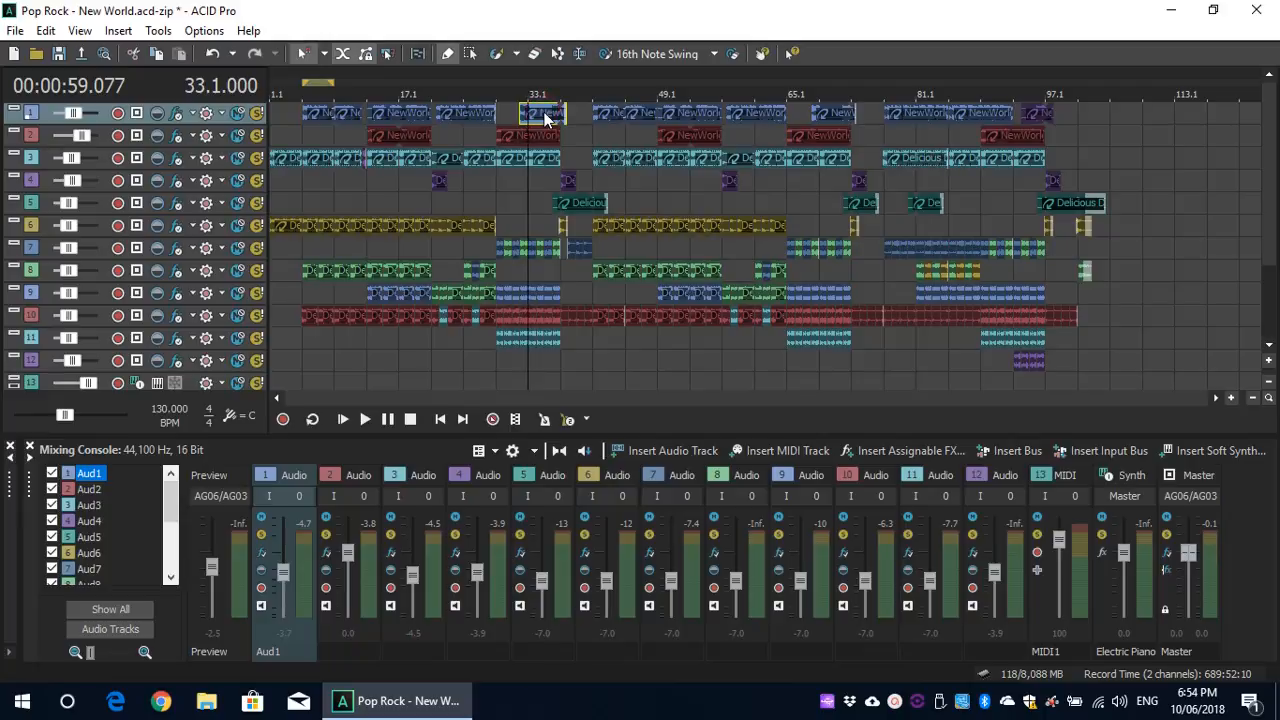
pyautogui.rightClick(543, 112)
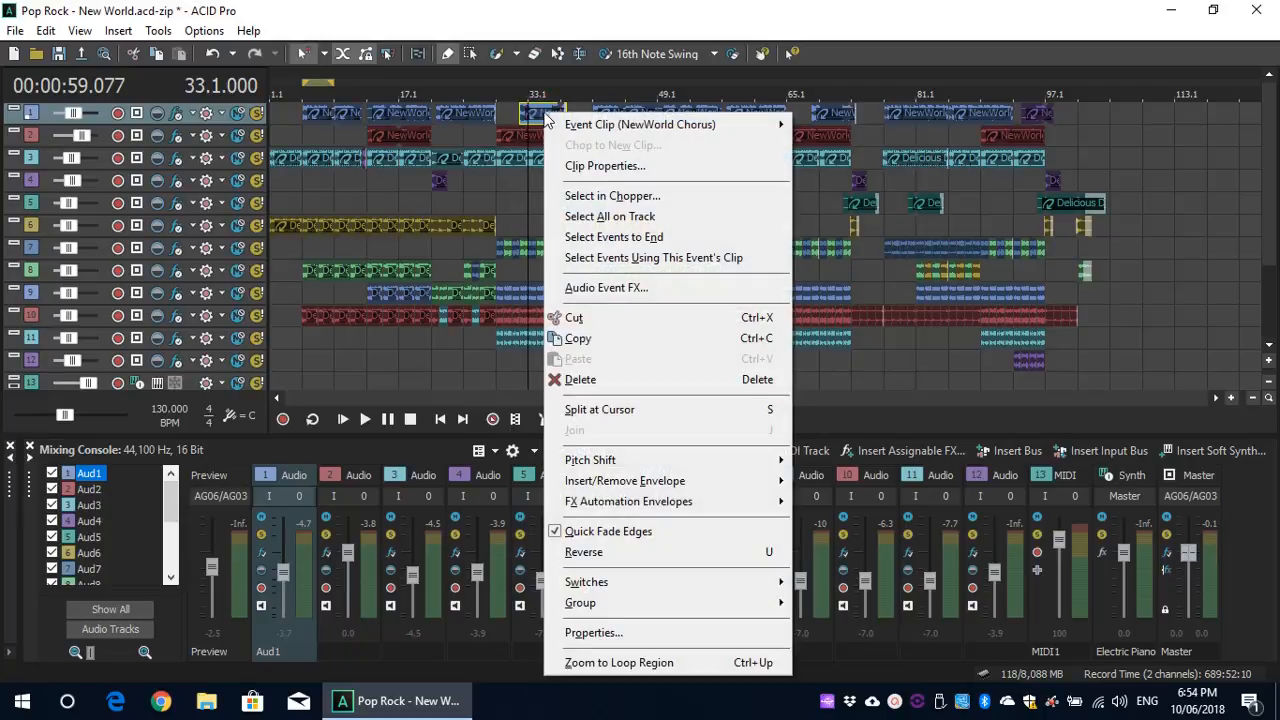
pyautogui.moveTo(613, 237)
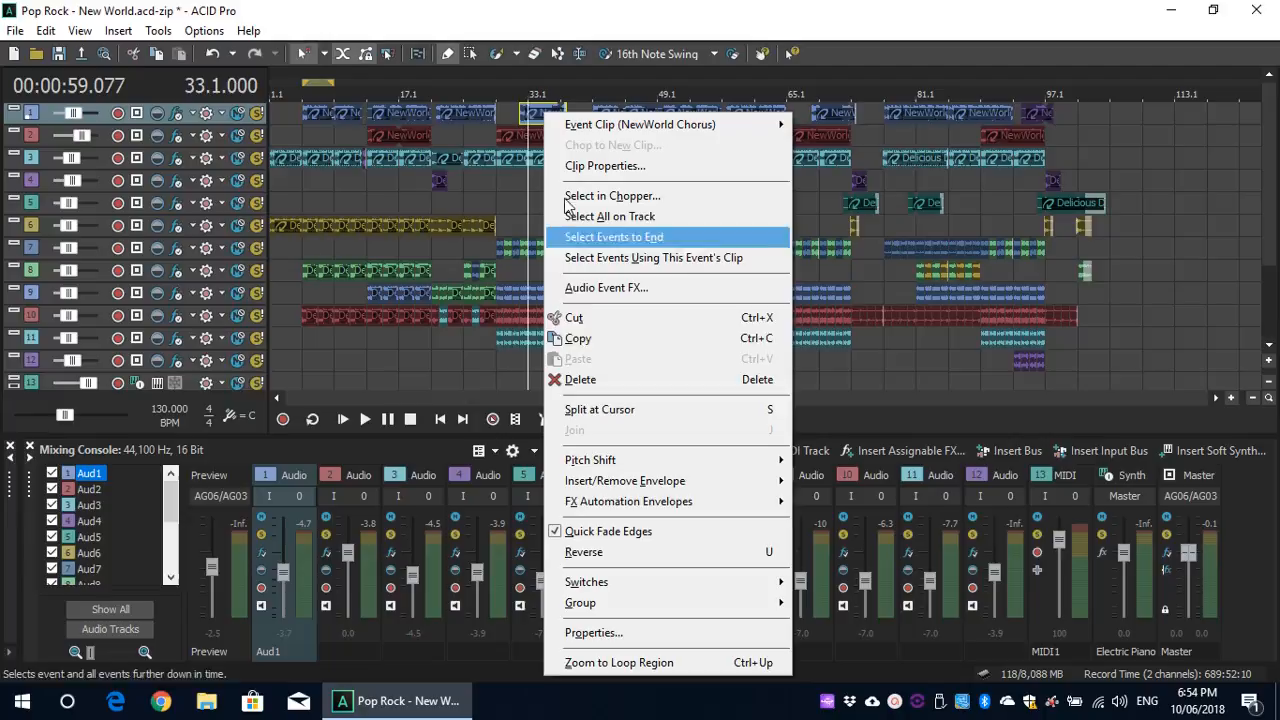
pyautogui.moveTo(590, 459)
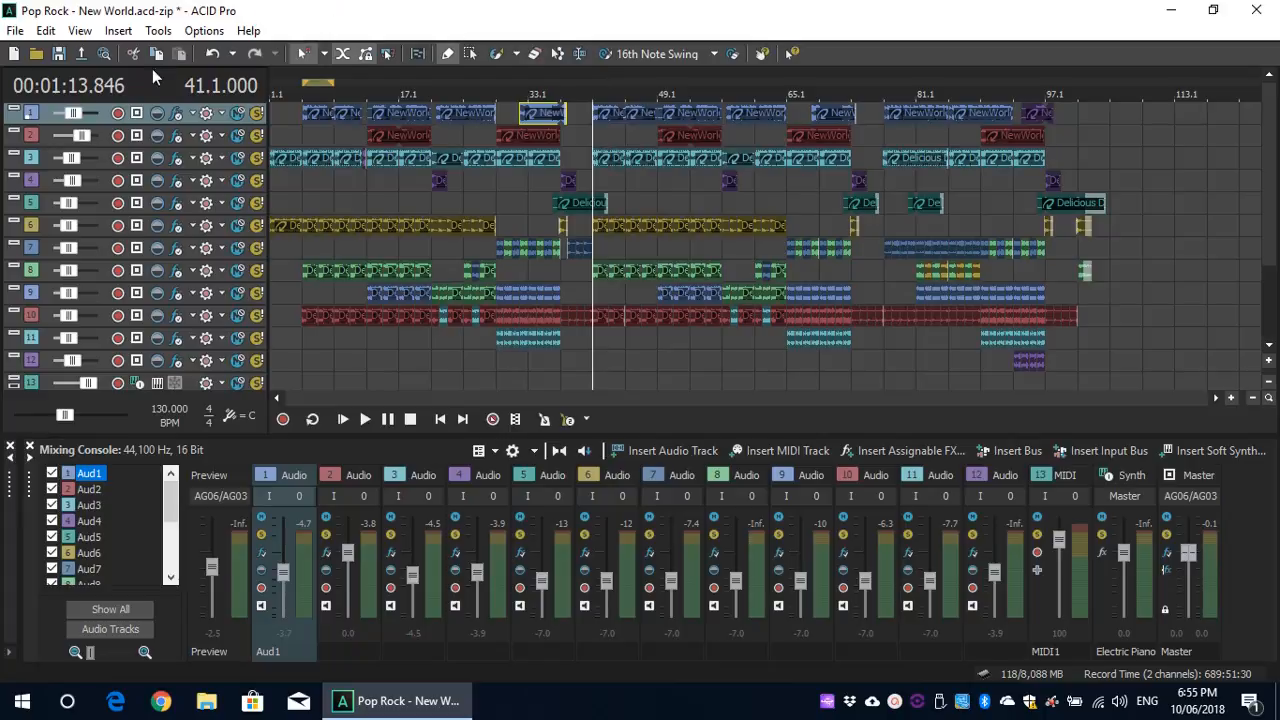
pyautogui.moveTo(117, 113)
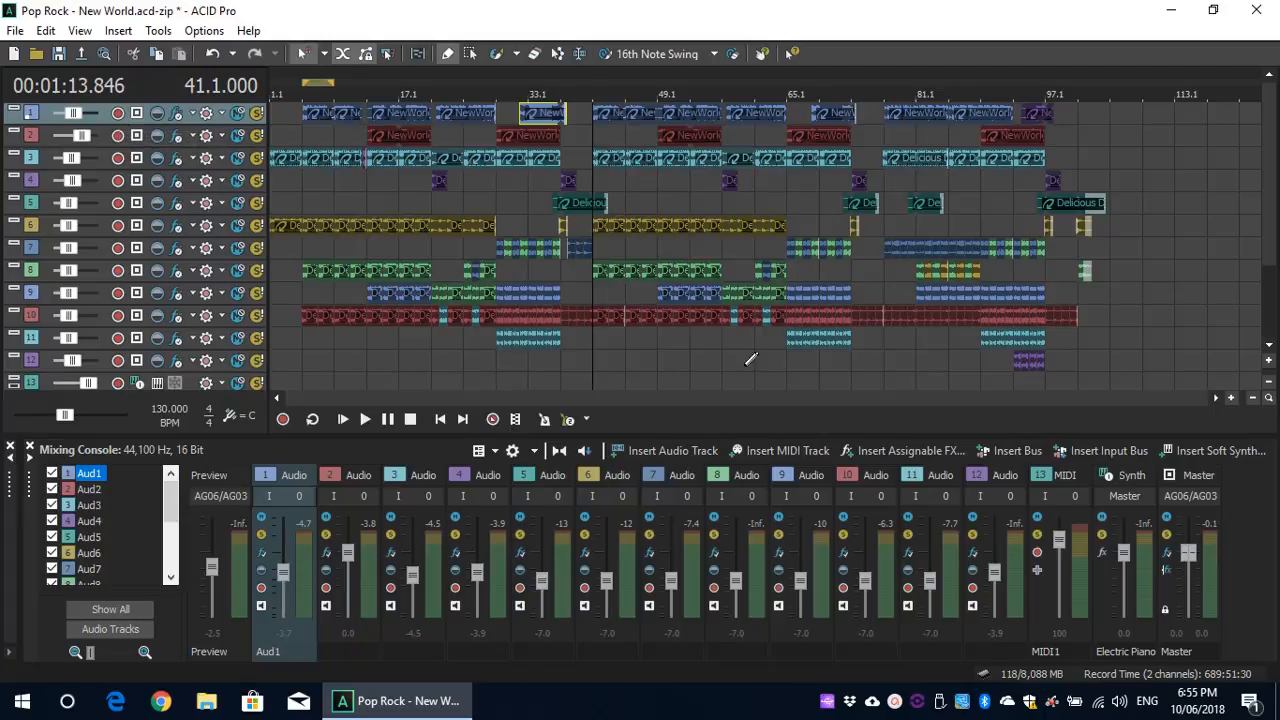
# Step: Insert new audio track 14 (Aud13) below the MIDI track and arm it for recording
pyautogui.scroll(-3)
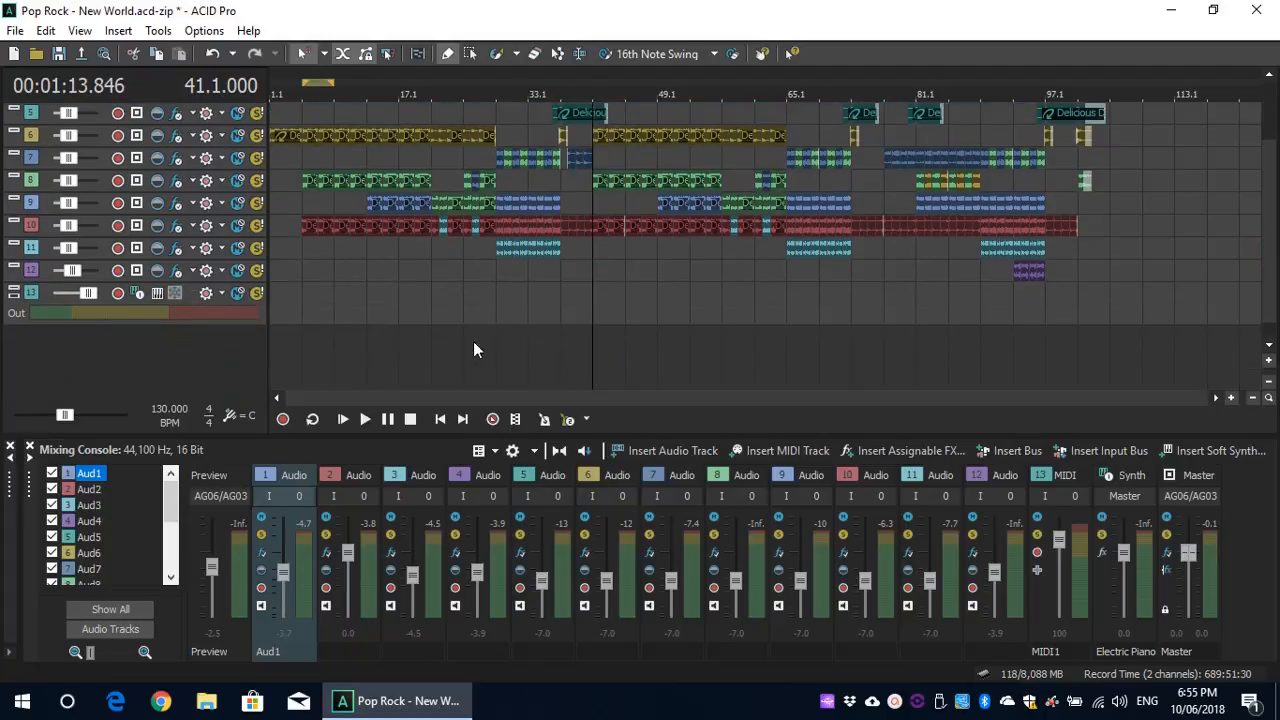
pyautogui.rightClick(475, 349)
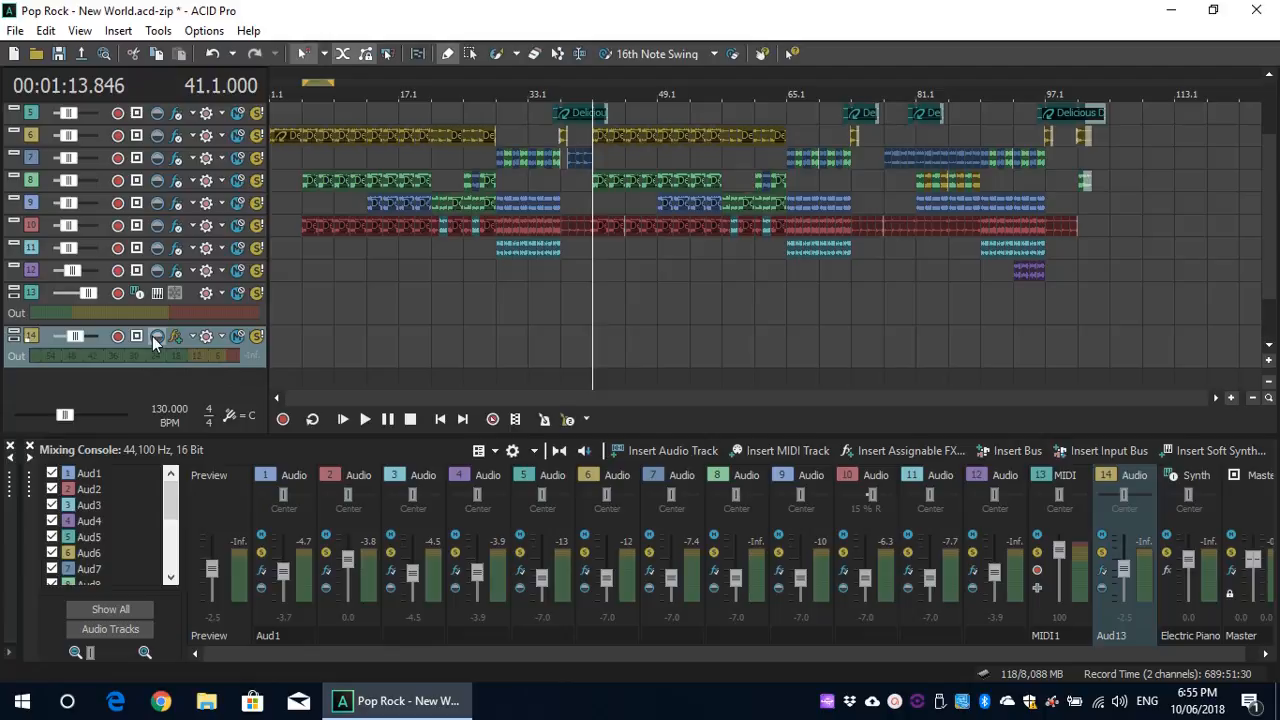
pyautogui.moveTo(140, 336)
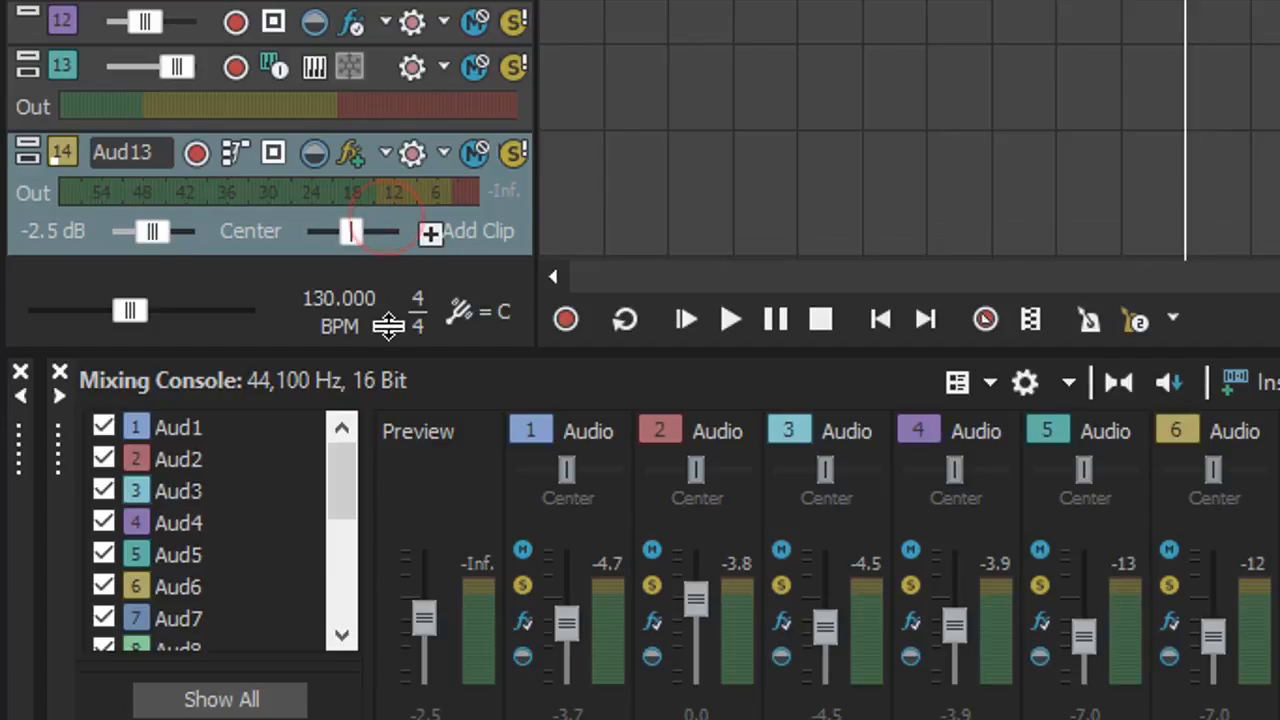
pyautogui.click(235, 152)
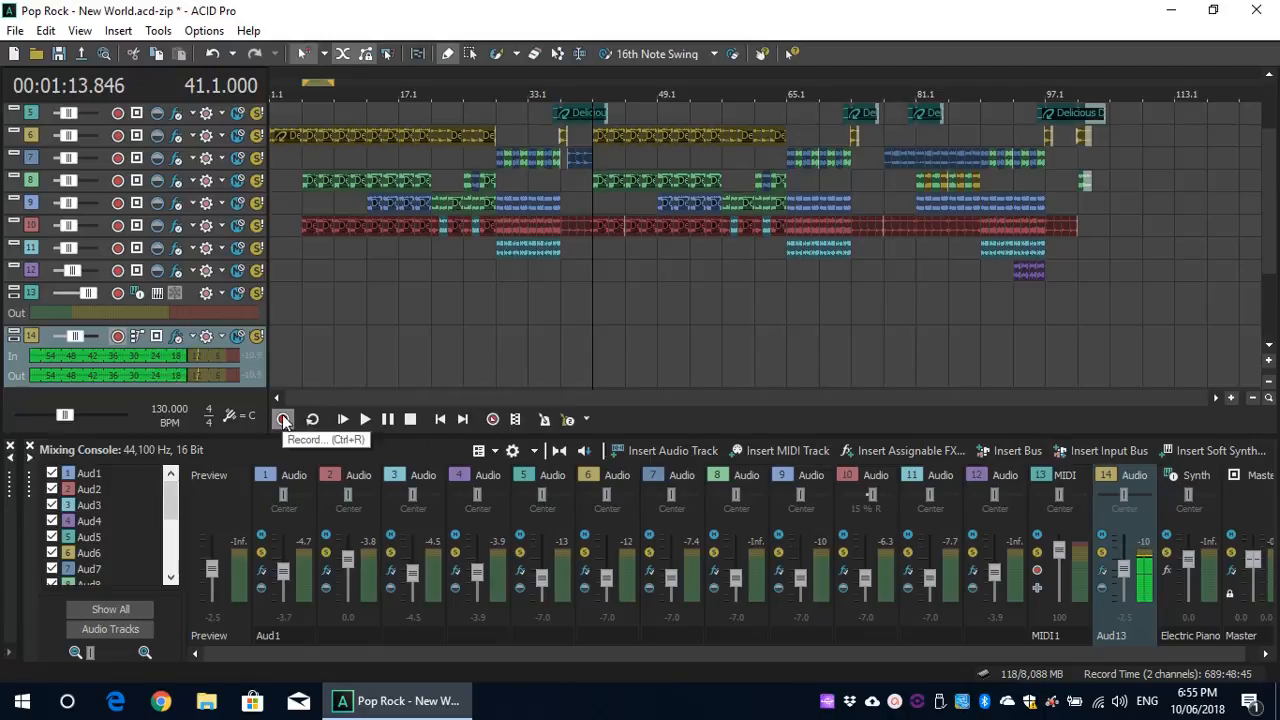
# Step: Record a vocal take onto track 14, producing Pop Rock - New World Aud13 - 1.wav
pyautogui.click(283, 419)
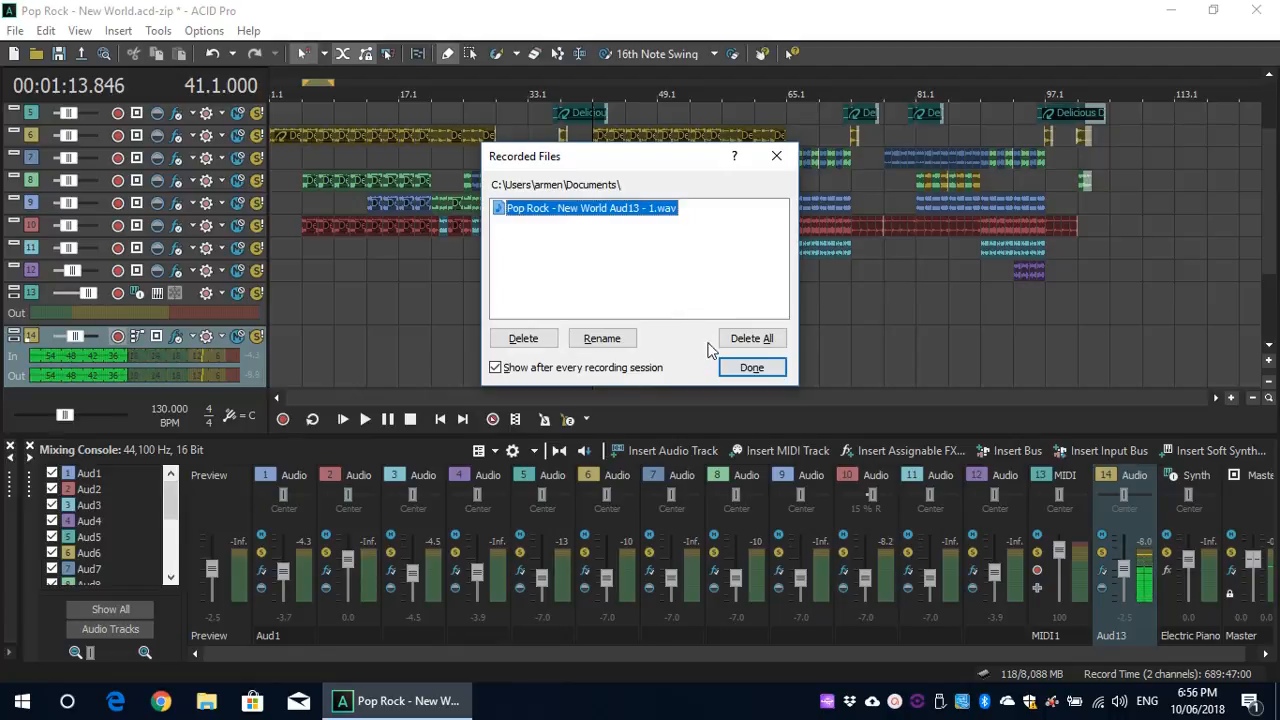
# Step: Keep the recorded file, close the Recorded Files list, and play the clip at bar 41
pyautogui.click(751, 367)
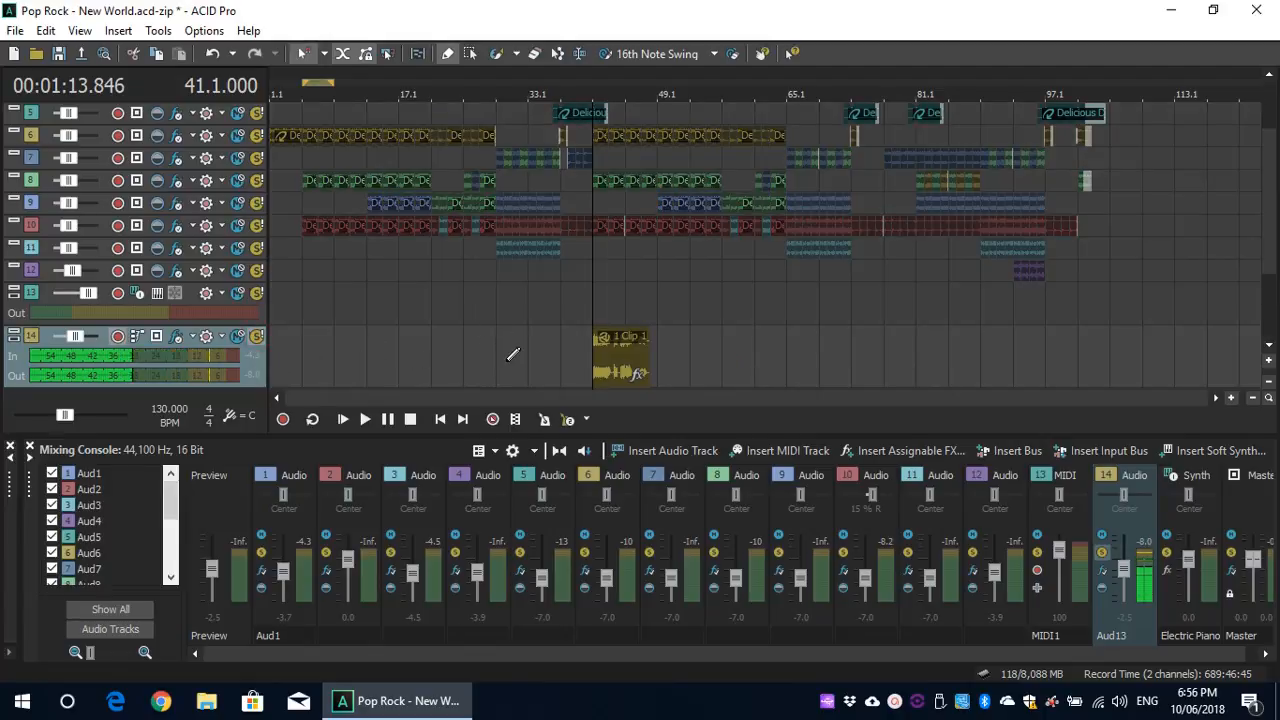
pyautogui.click(364, 419)
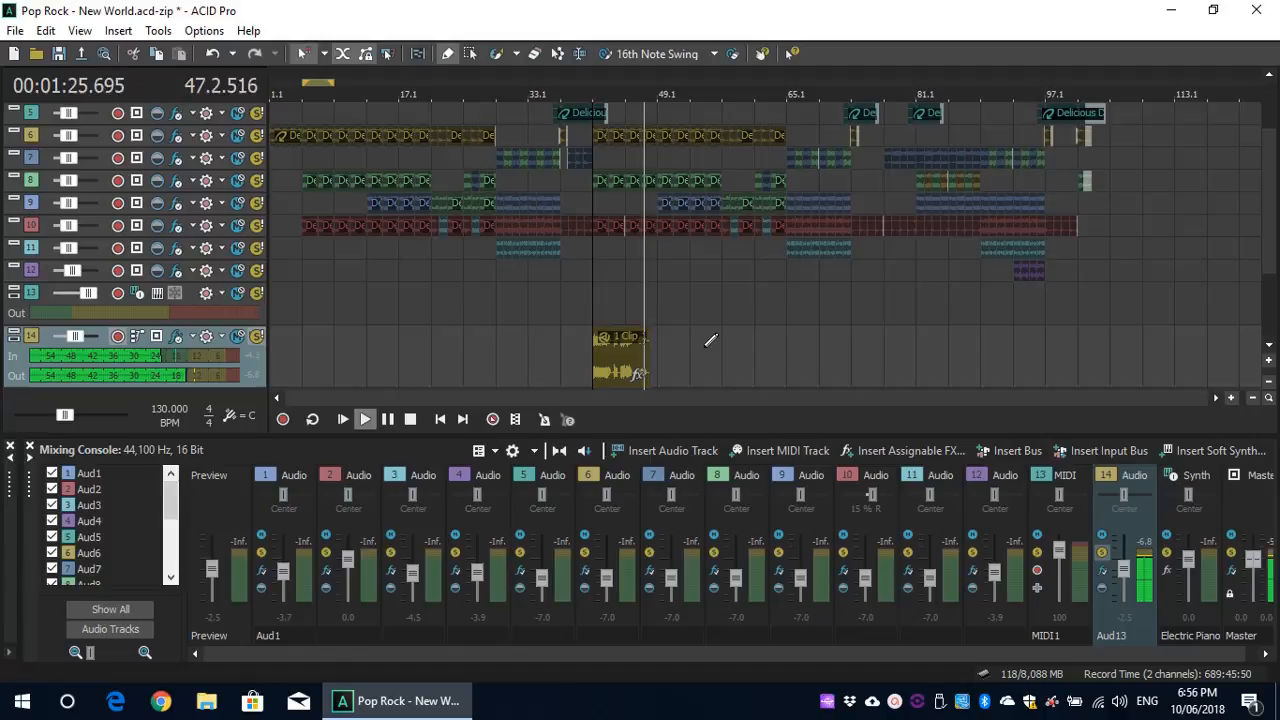